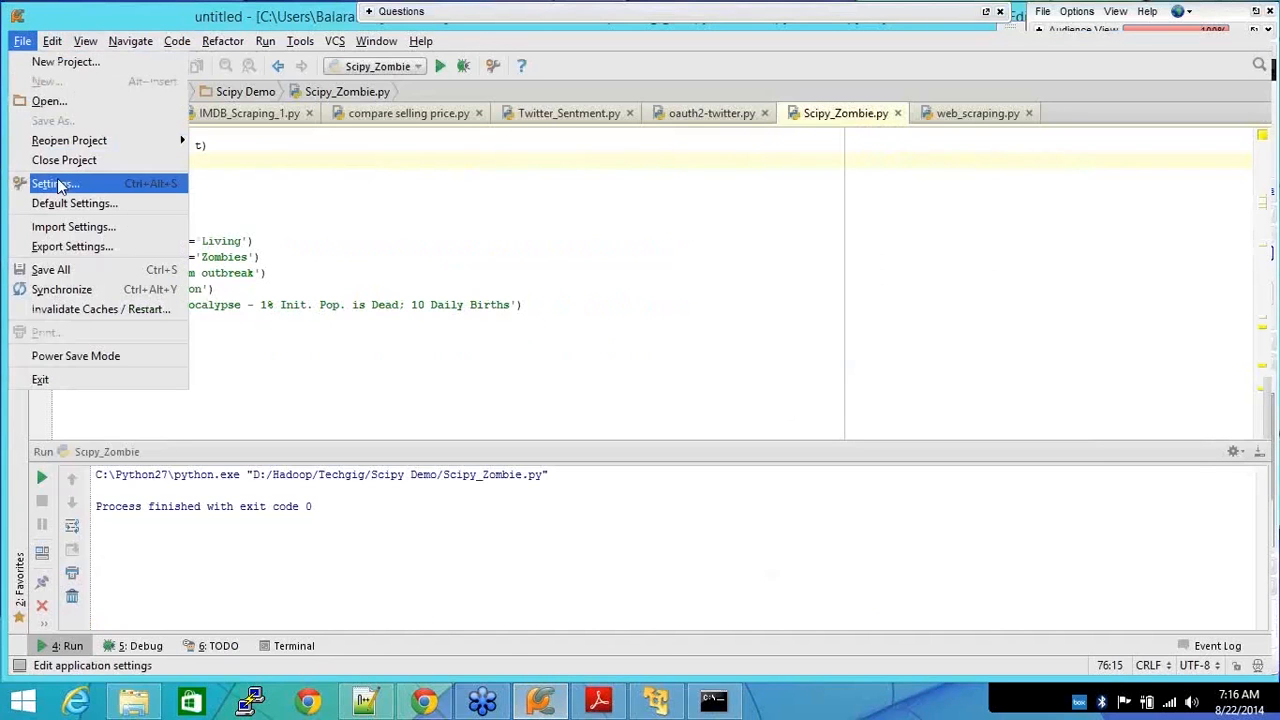
# Open Settings and select beautifulsoup4 in the Project Interpreter package list
pyautogui.click(47, 183)
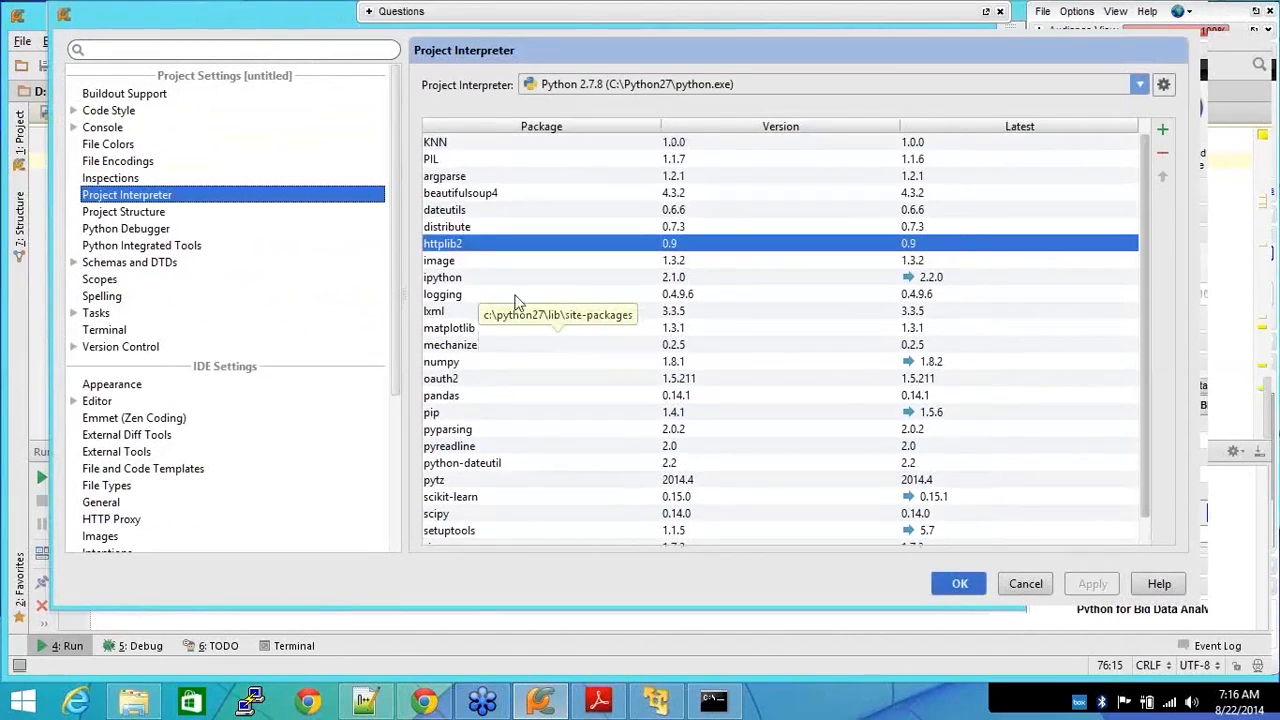
pyautogui.click(460, 192)
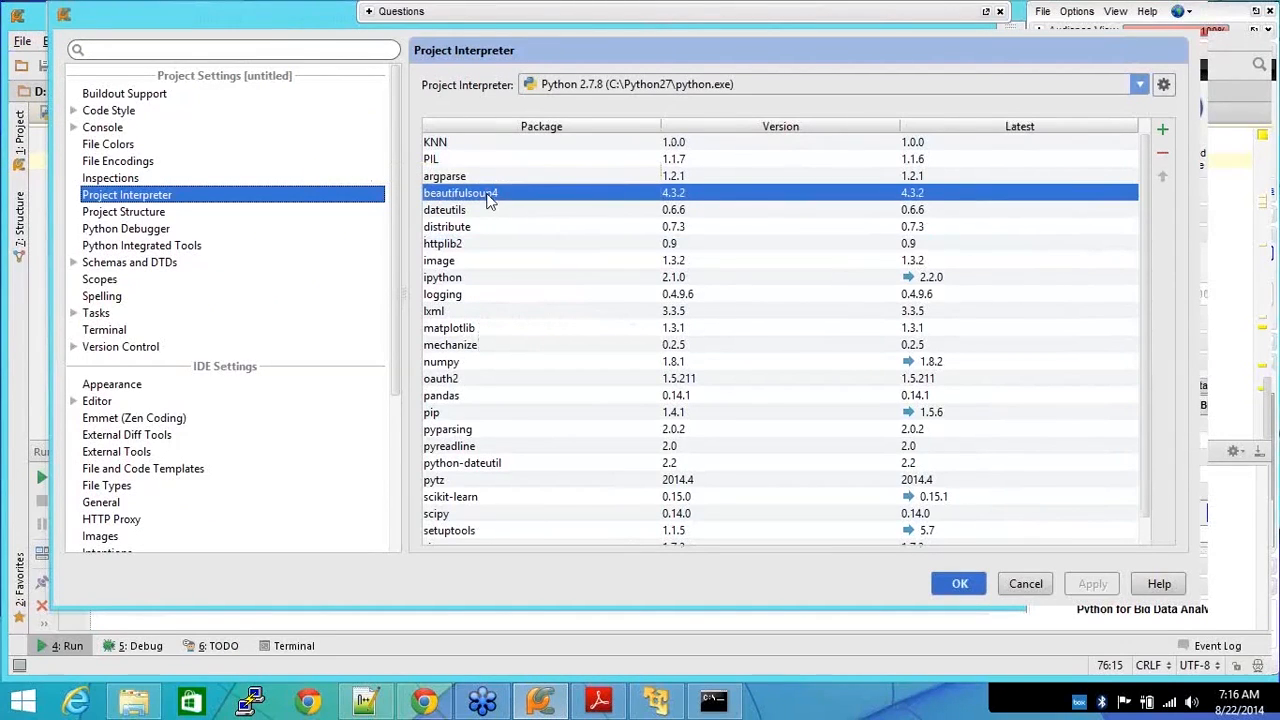
pyautogui.moveTo(500, 358)
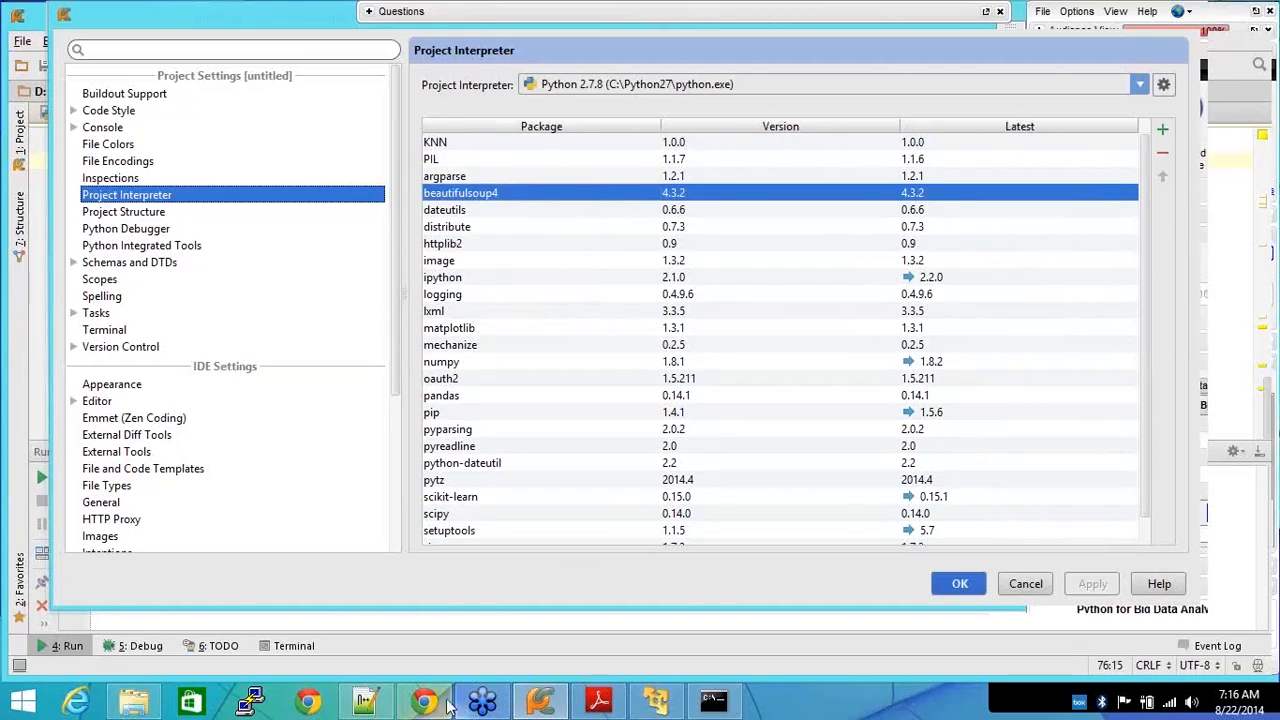
pyautogui.moveTo(424, 700)
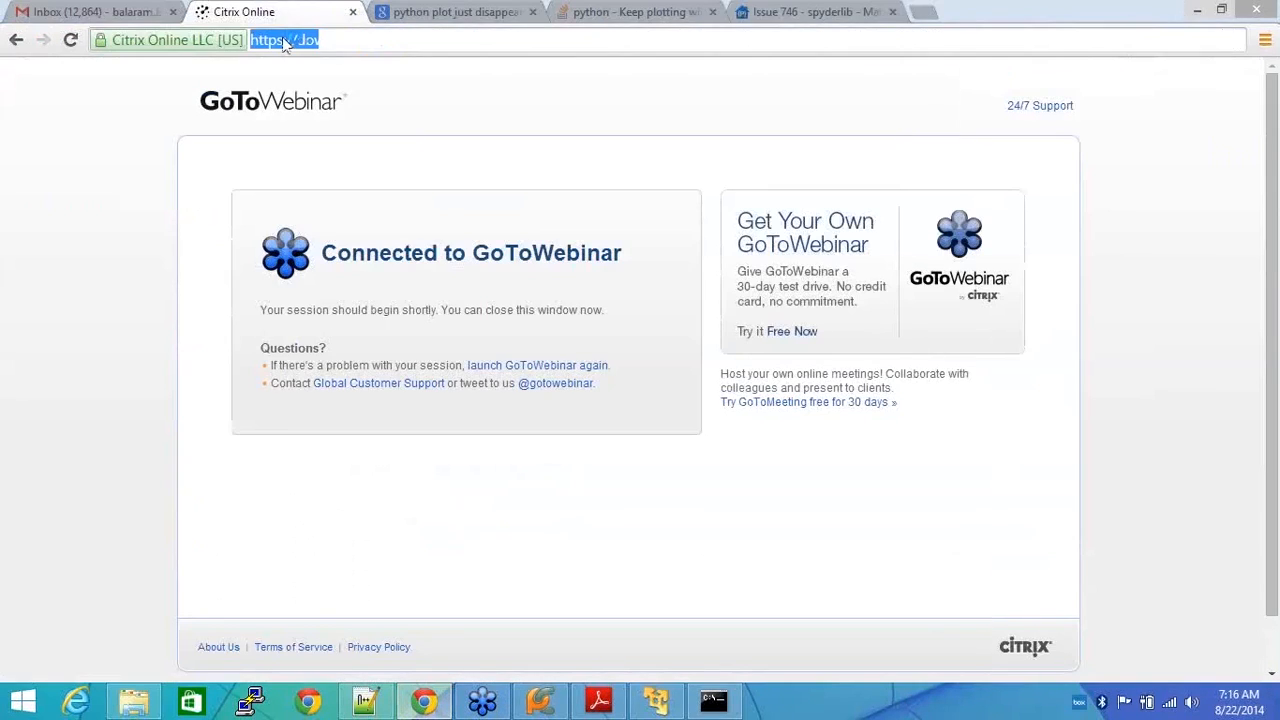
# Search 'beautifulsoup python' and open the crummy.com Beautiful Soup page and its documentation
pyautogui.write('beautifulsoup%20python')
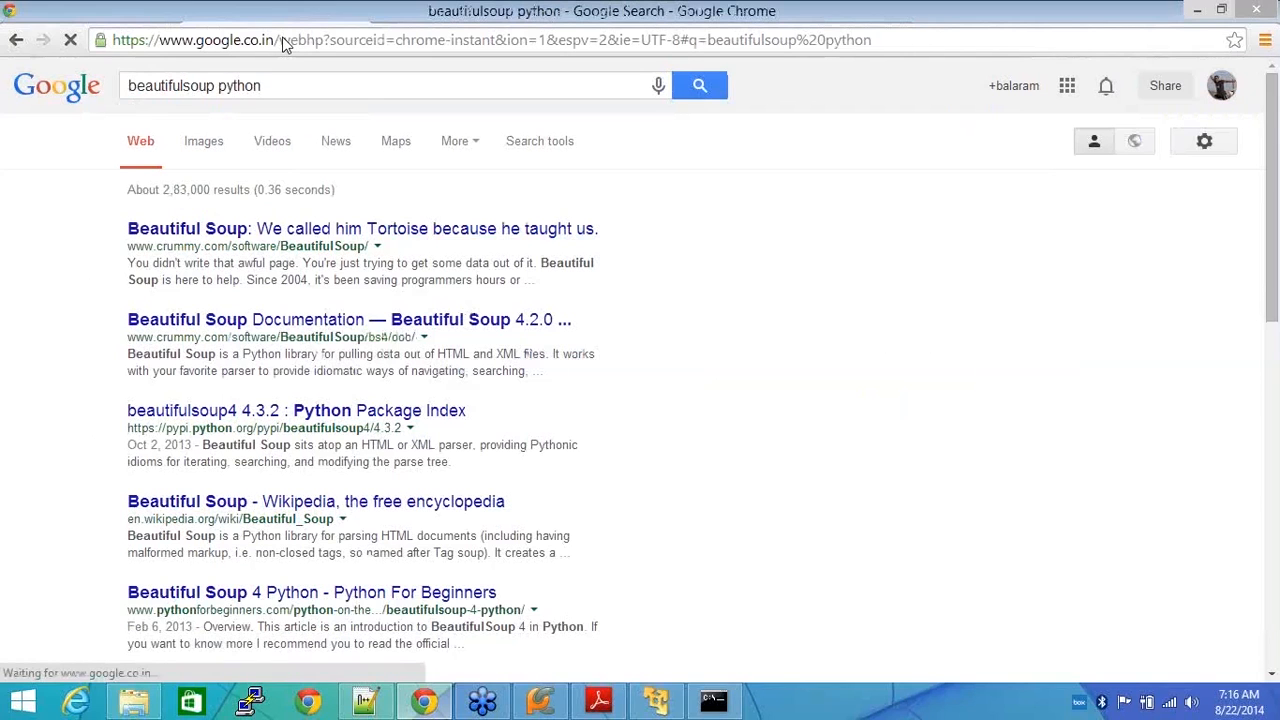
pyautogui.click(187, 228)
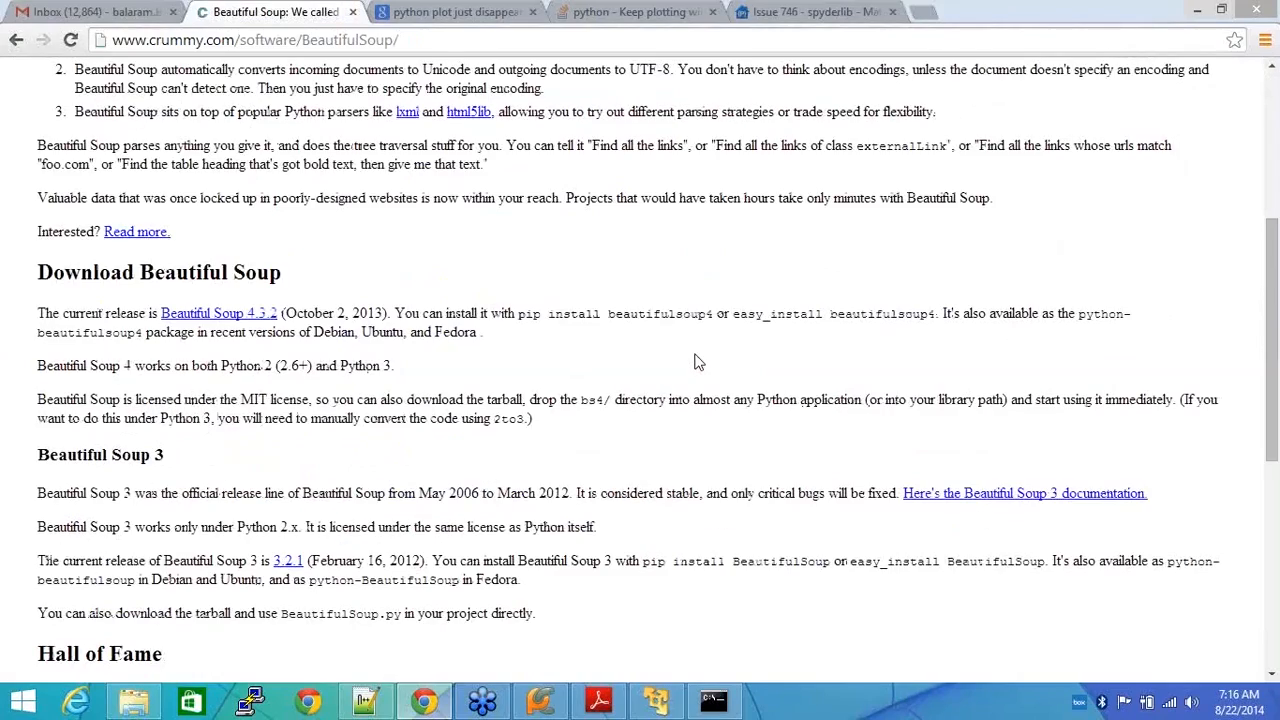
pyautogui.scroll(3)
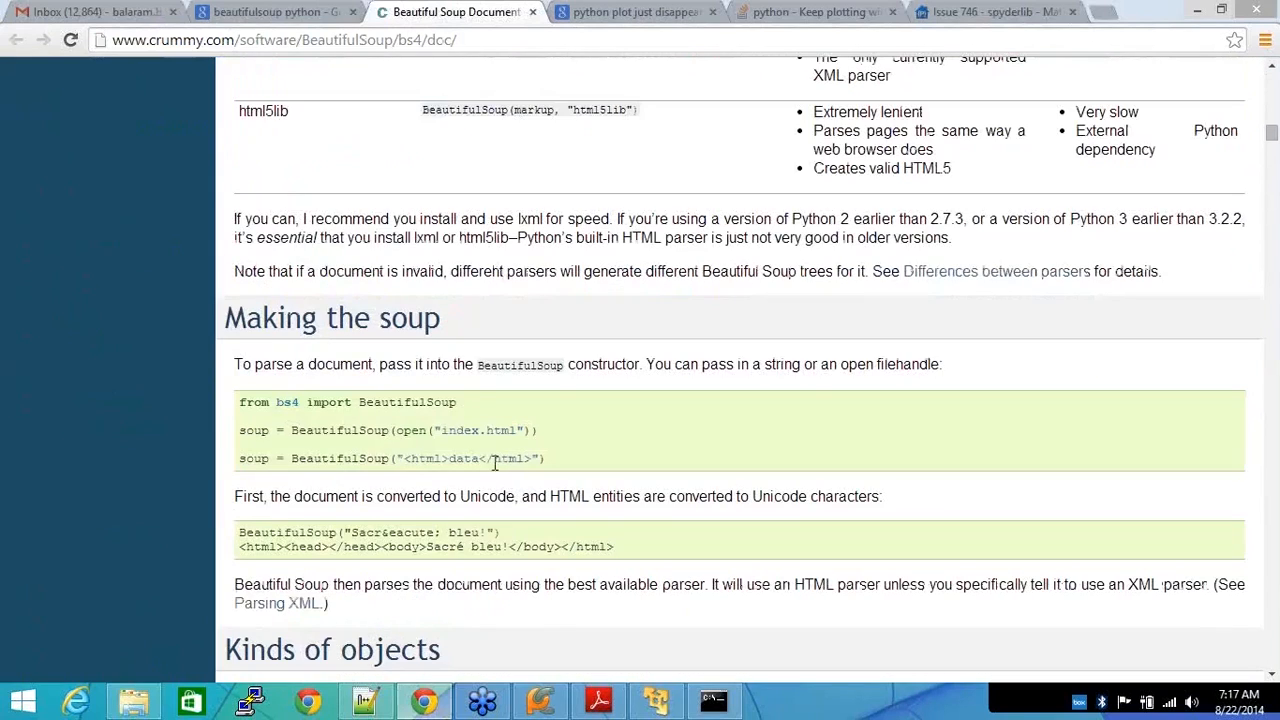
pyautogui.click(540, 700)
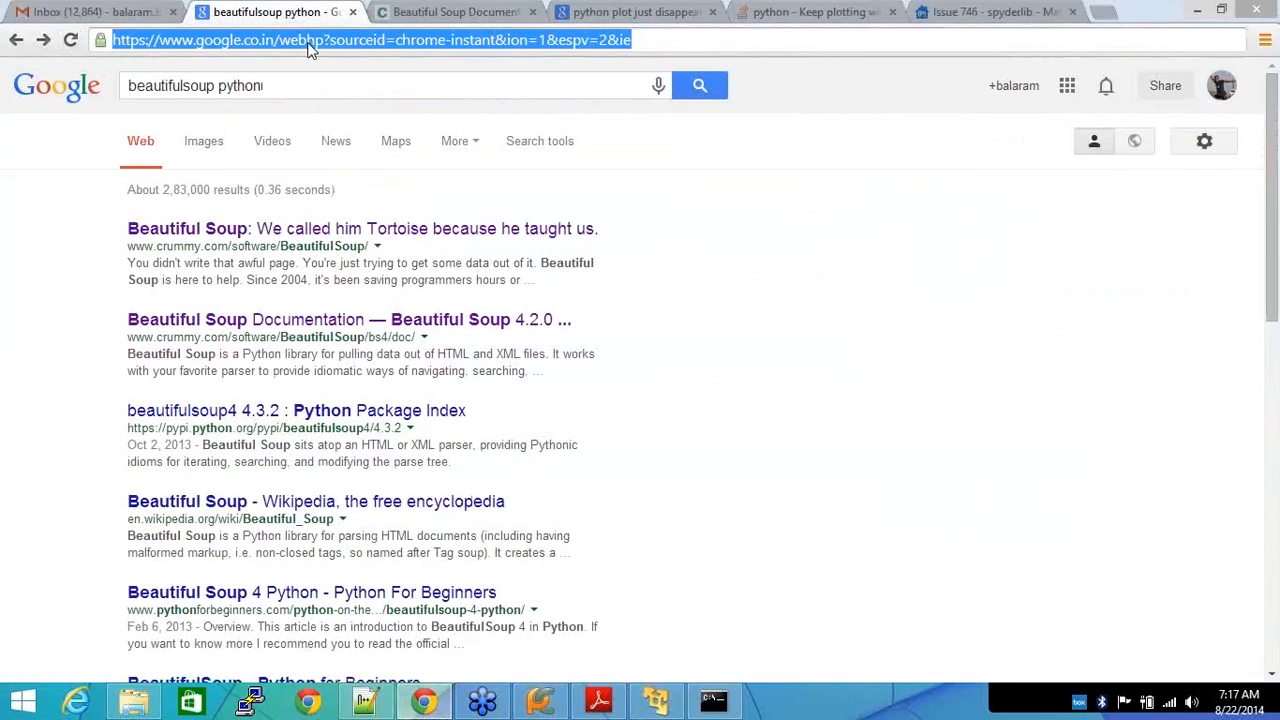
# Search for Google Finance and look up 'ibm' in its Search Finance box
pyautogui.write('google%20finane')
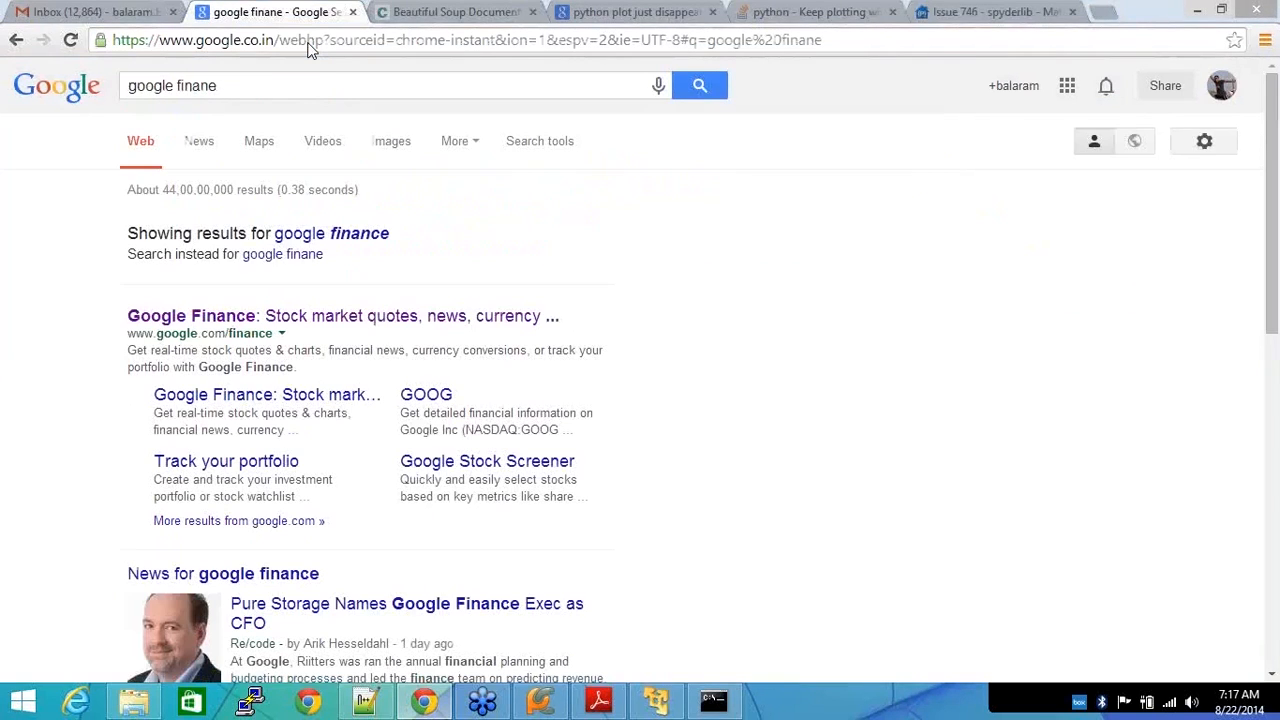
pyautogui.moveTo(359, 327)
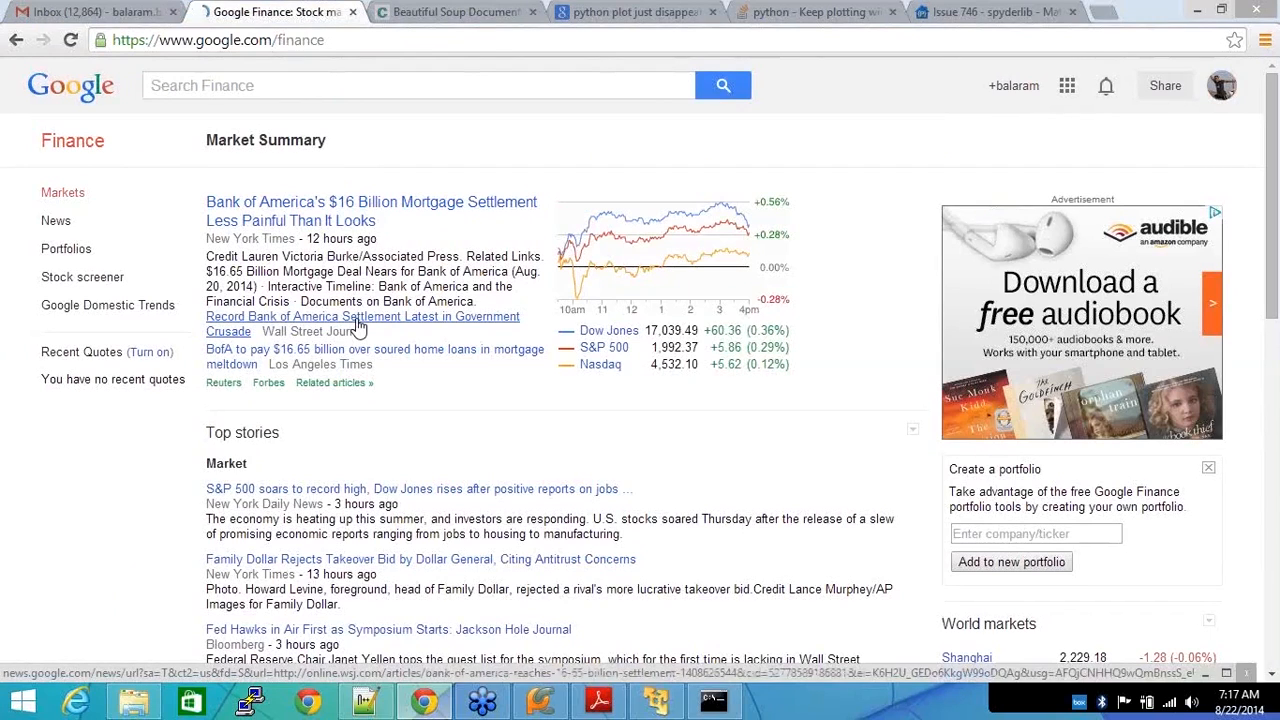
pyautogui.moveTo(425, 178)
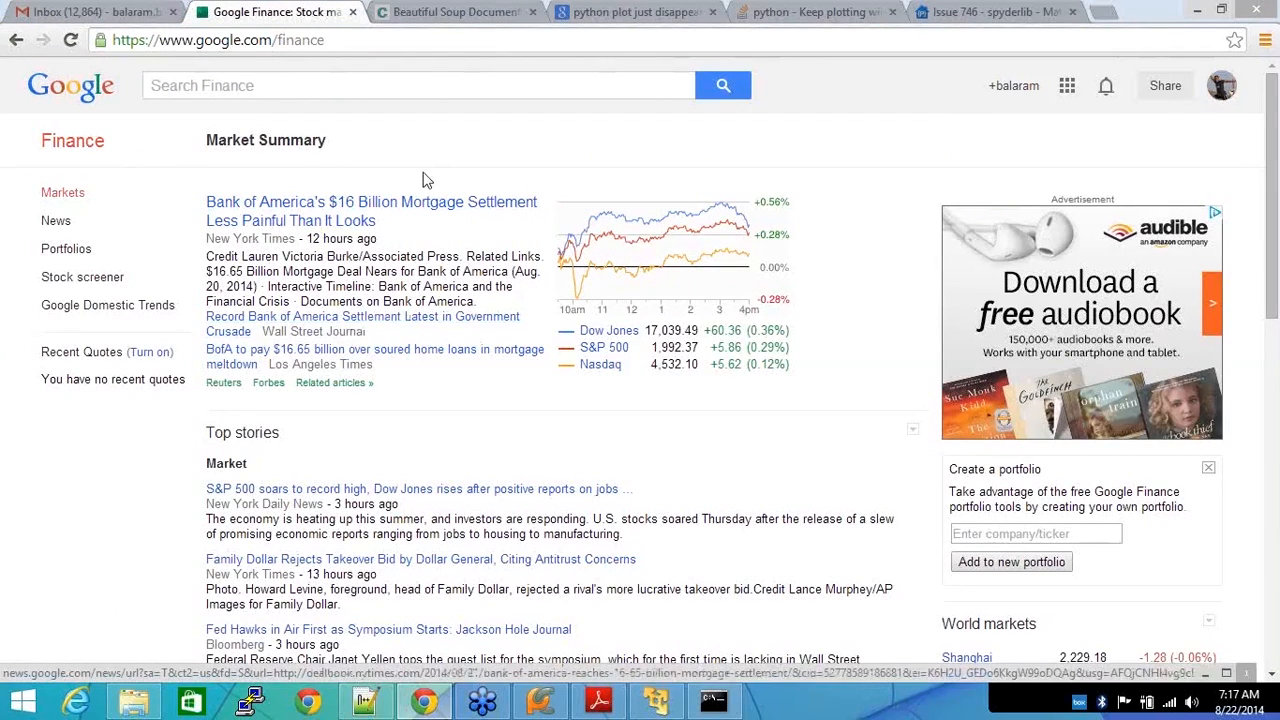
pyautogui.click(418, 85)
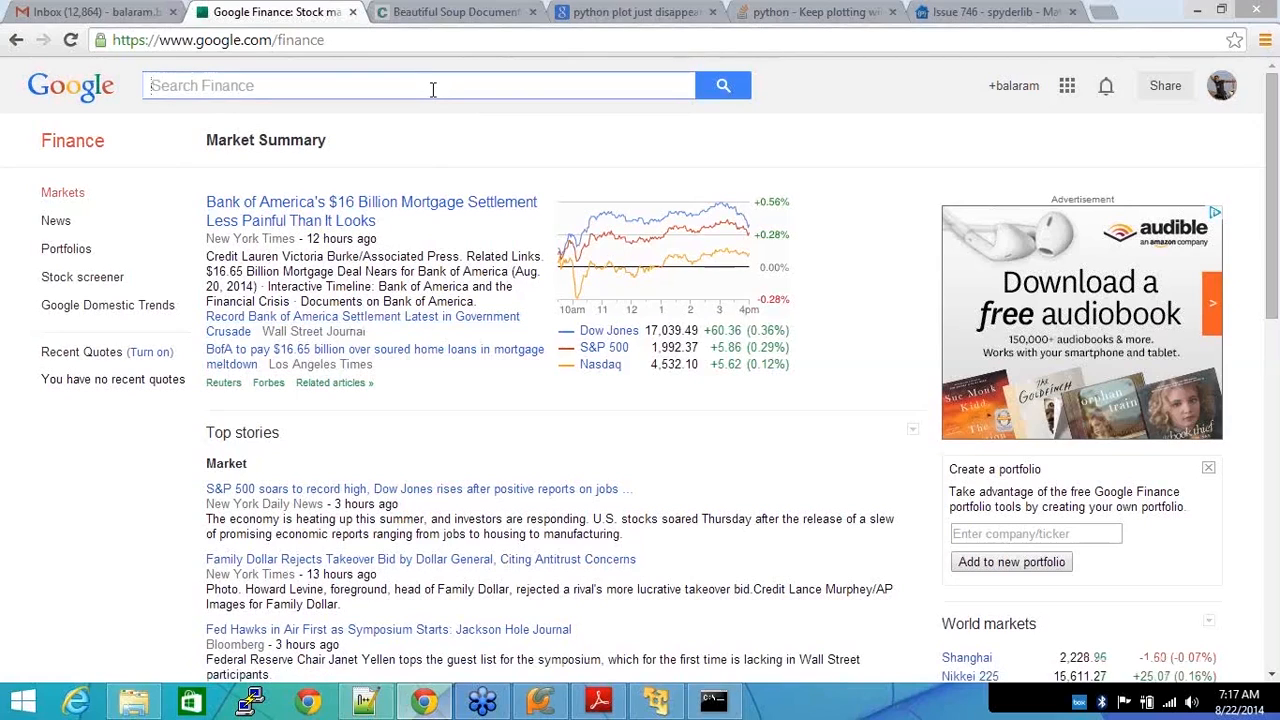
pyautogui.write('ibm')
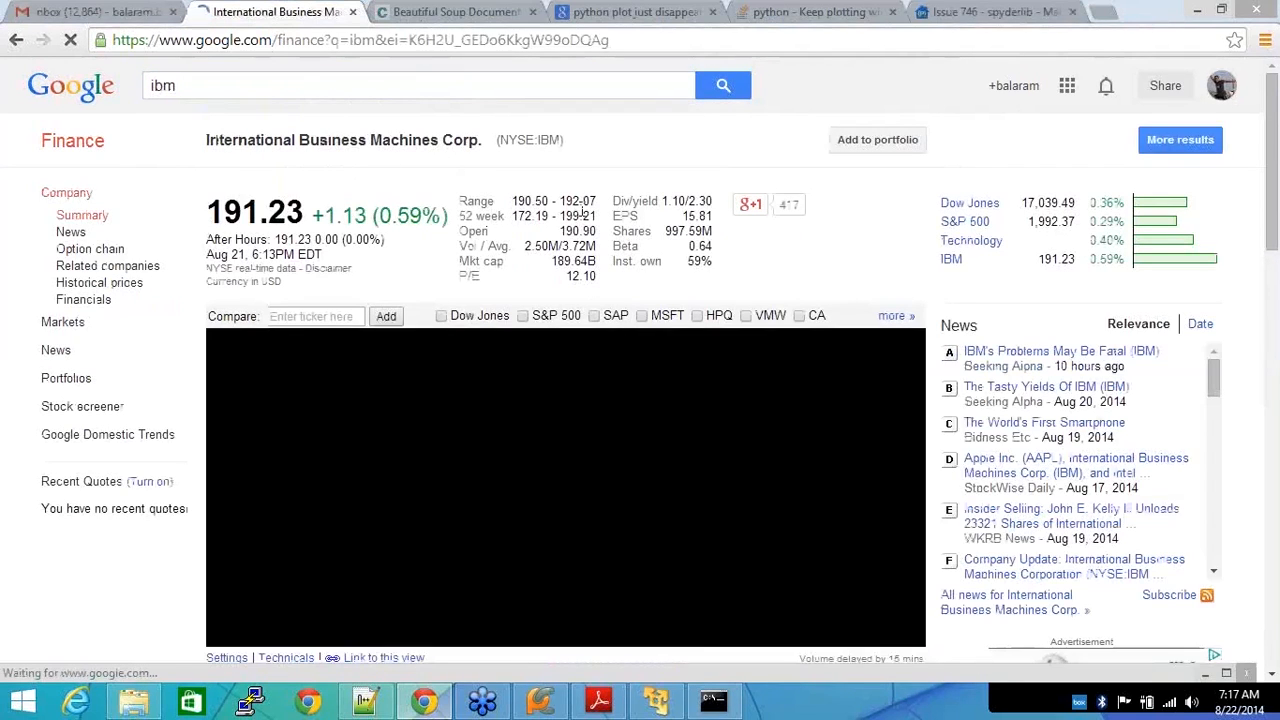
pyautogui.scroll(-3)
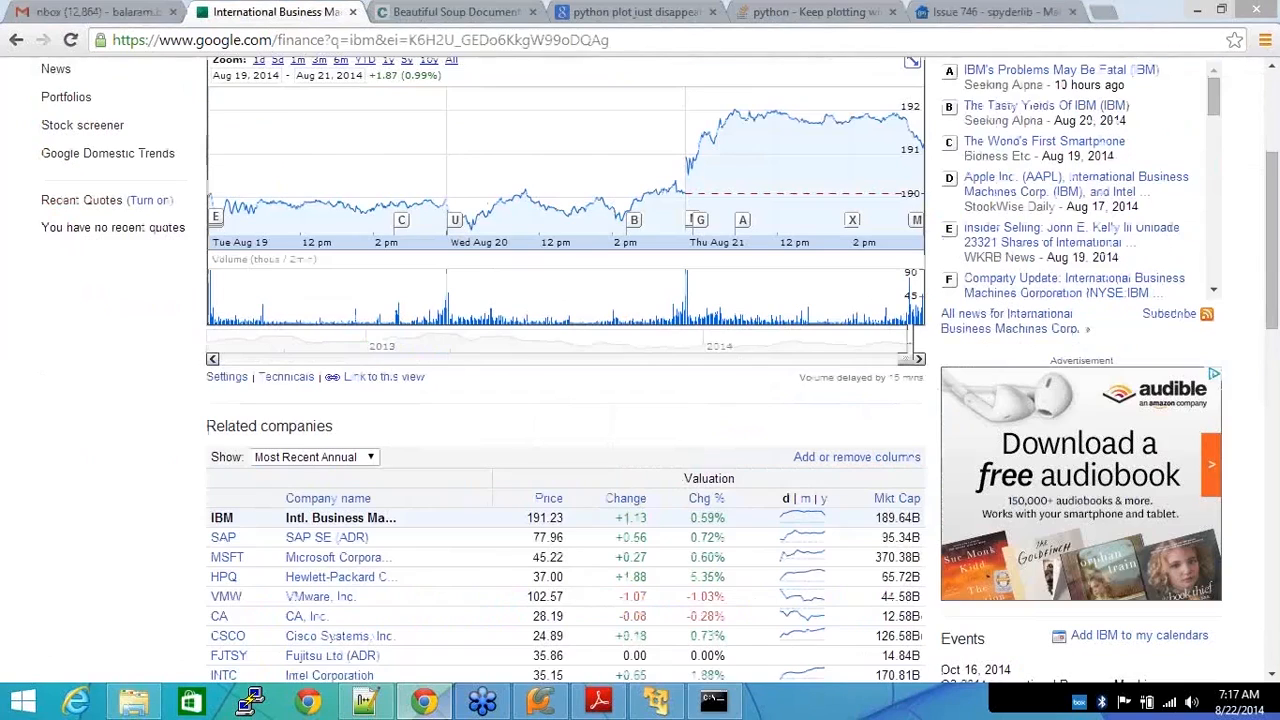
pyautogui.scroll(-3)
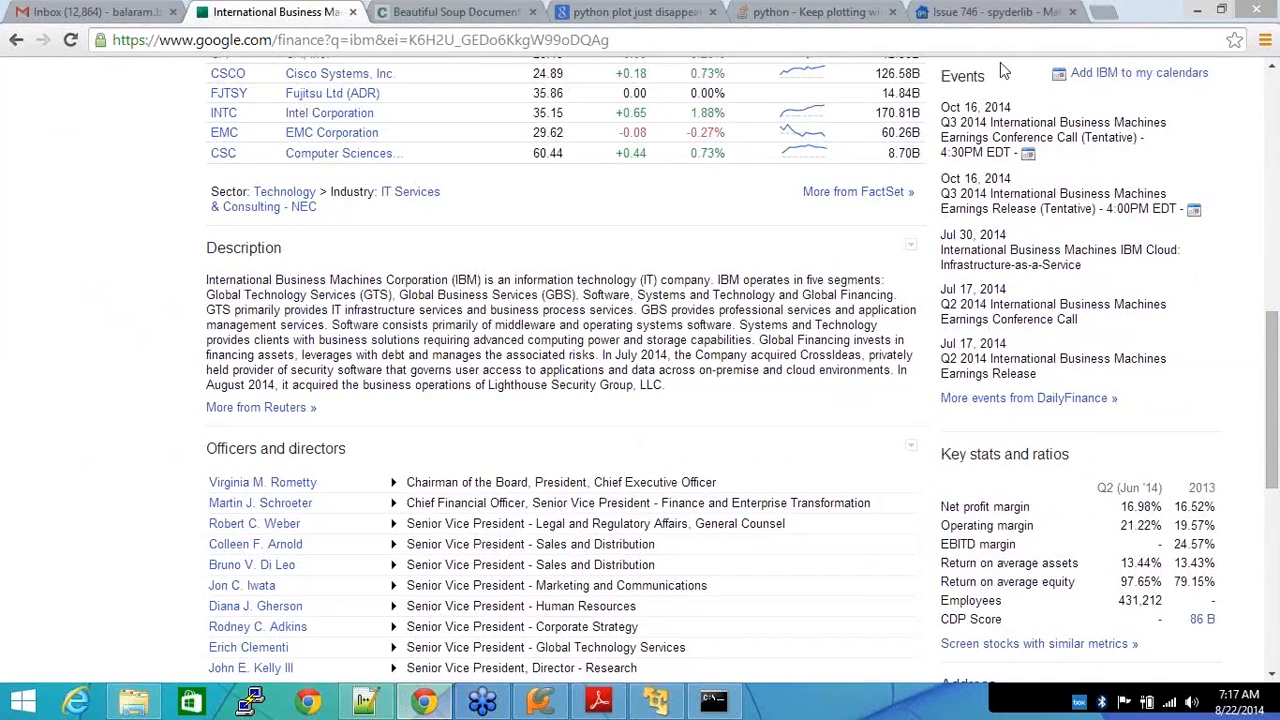
pyautogui.doubleClick(1004, 454)
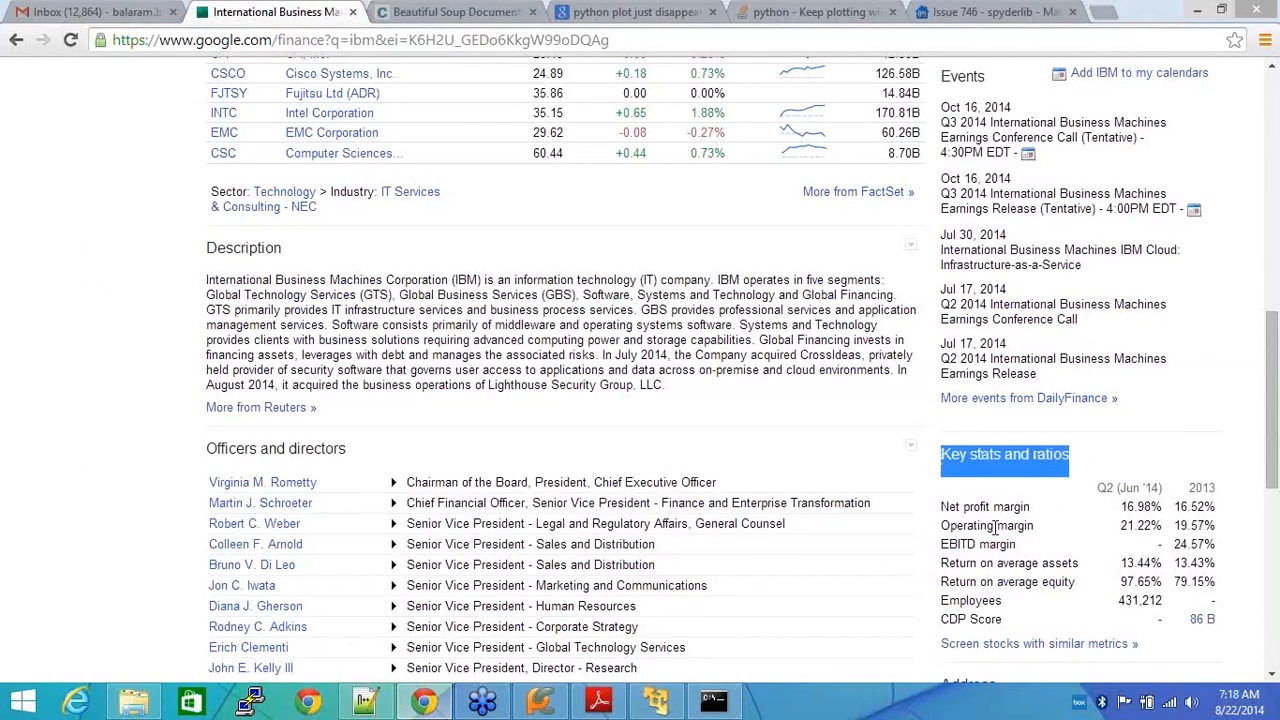
pyautogui.moveTo(1163, 489)
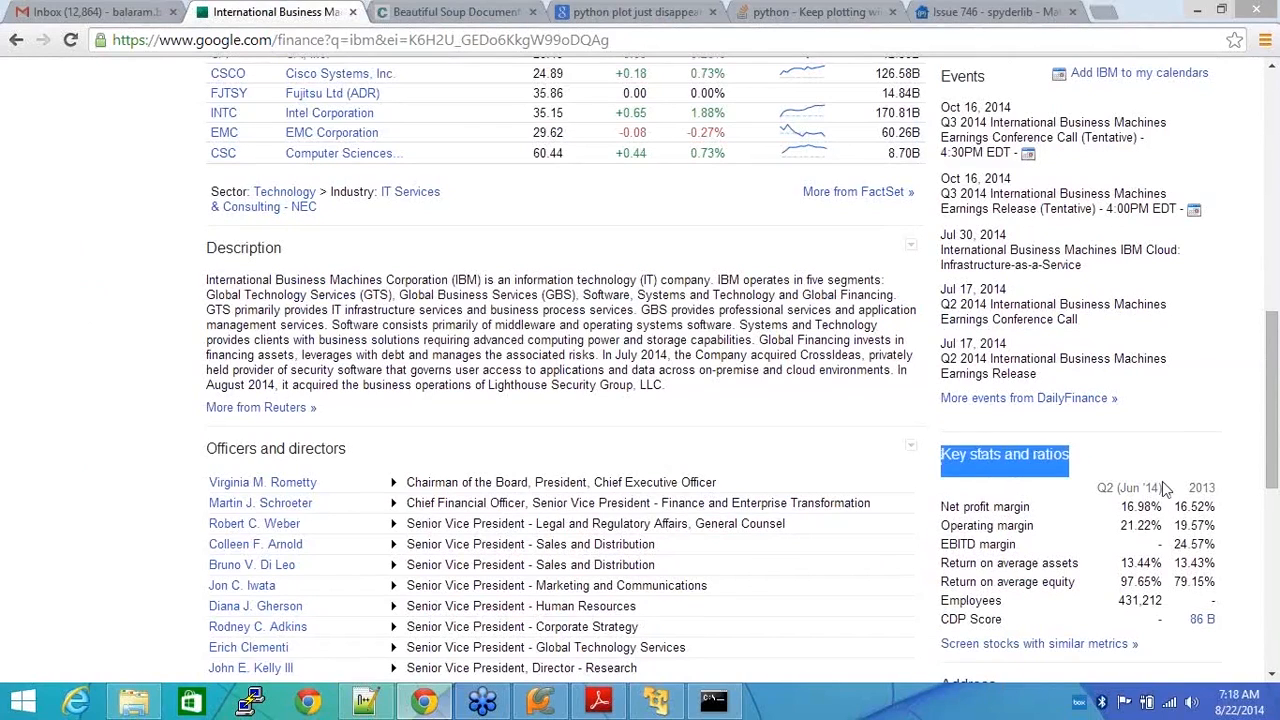
pyautogui.moveTo(1220, 498)
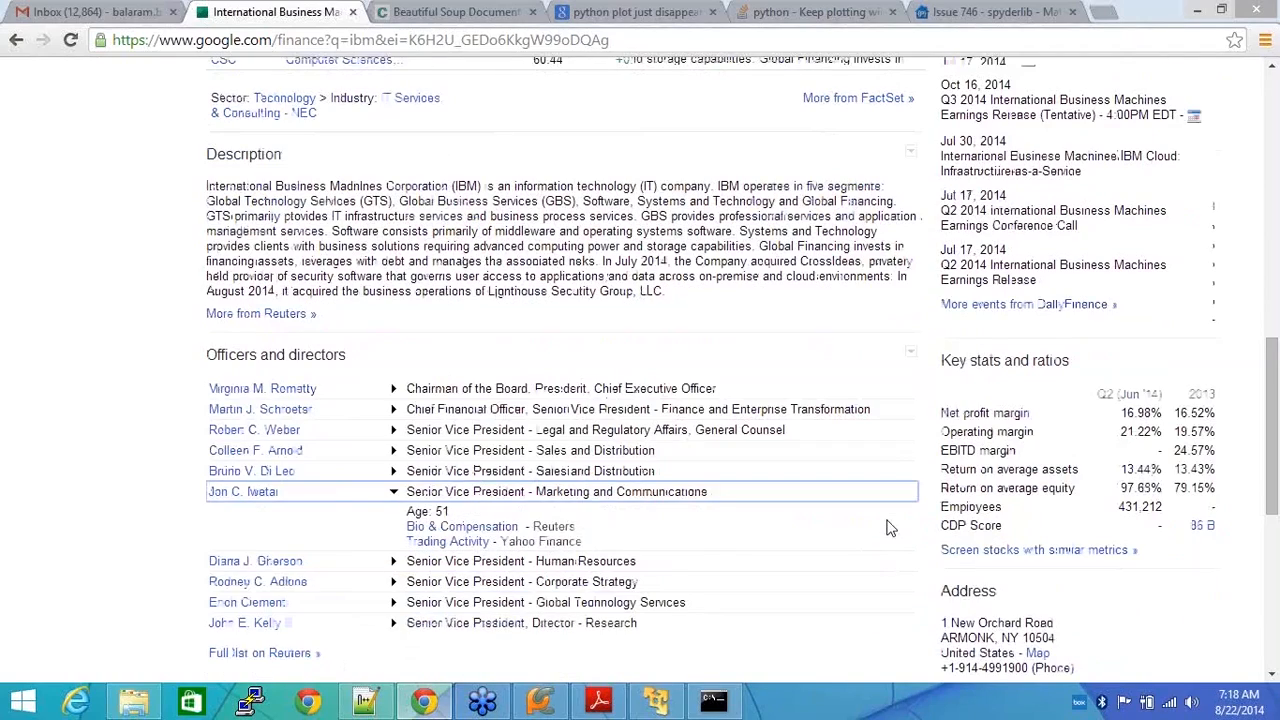
pyautogui.scroll(-3)
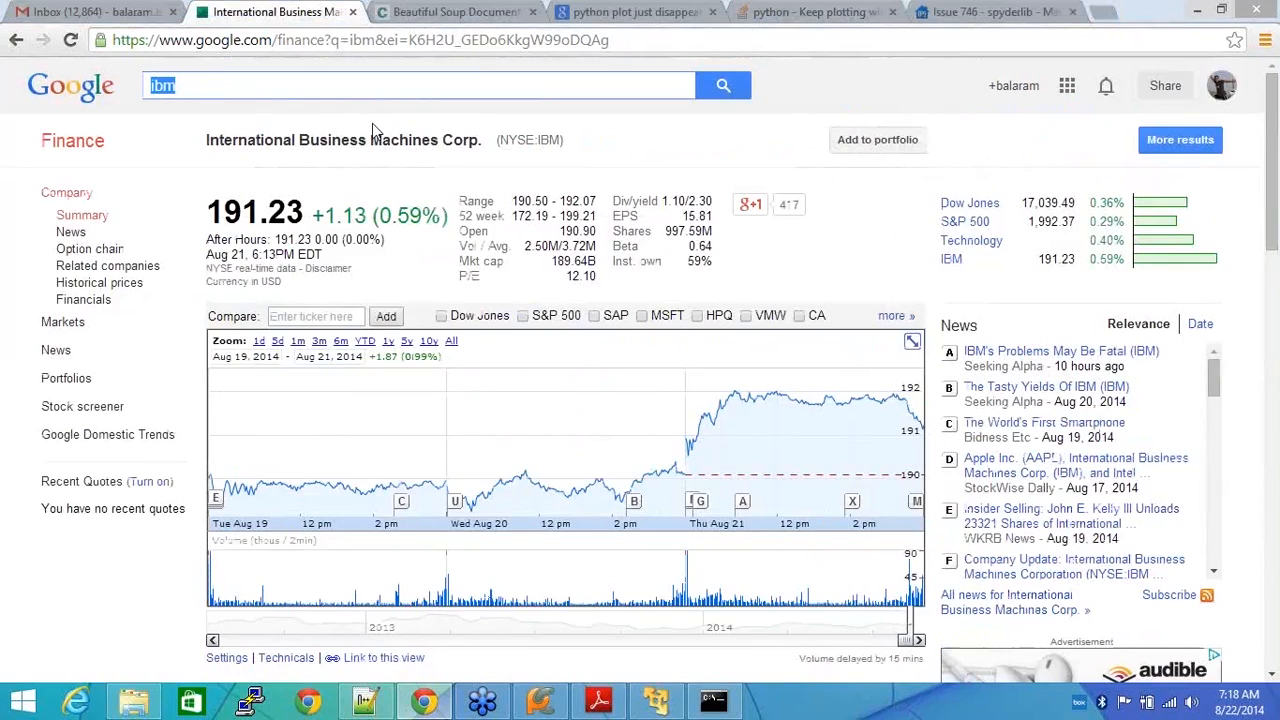
# Look up SAP and scroll through its description, officers, key stats and links
pyautogui.write('sap')
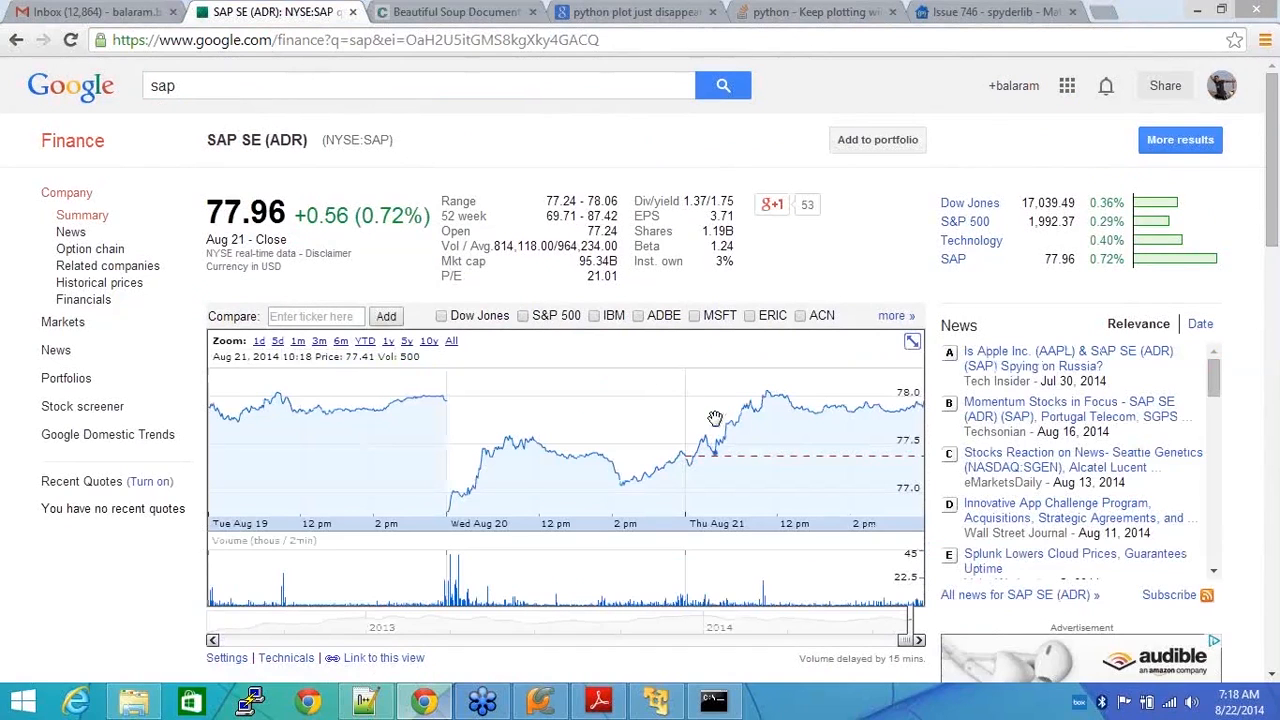
pyautogui.click(455, 11)
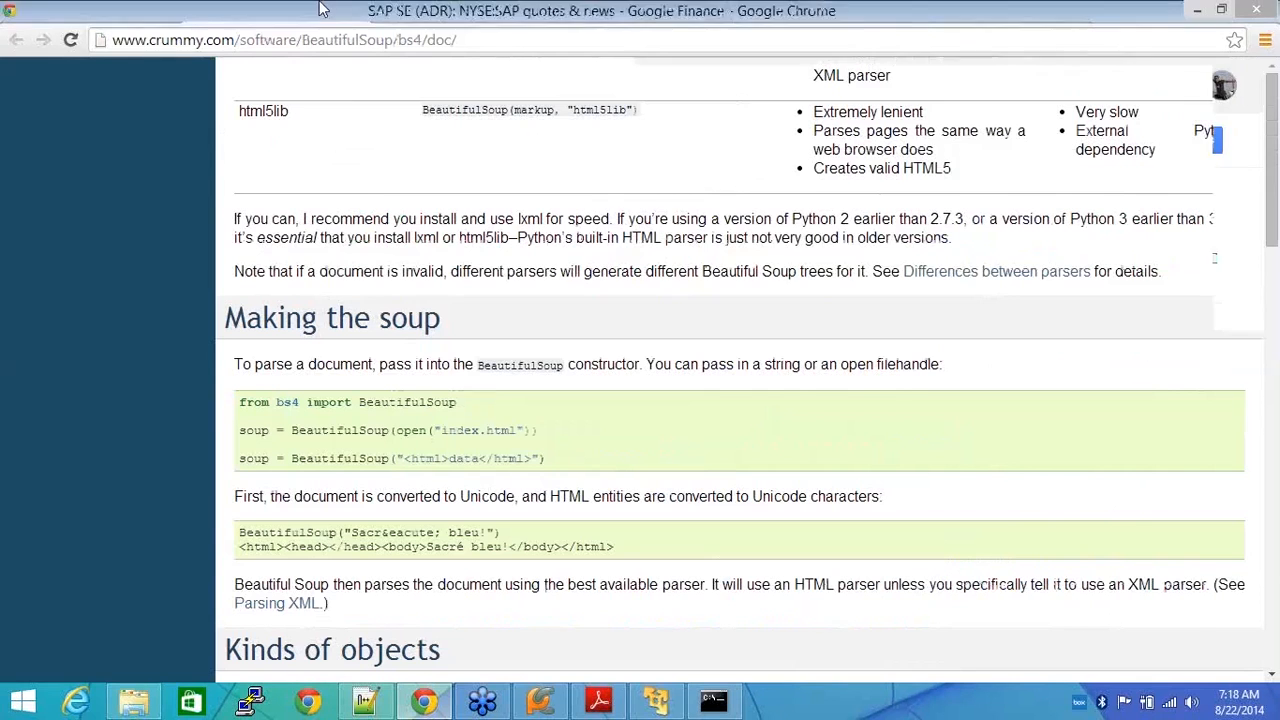
pyautogui.click(270, 11)
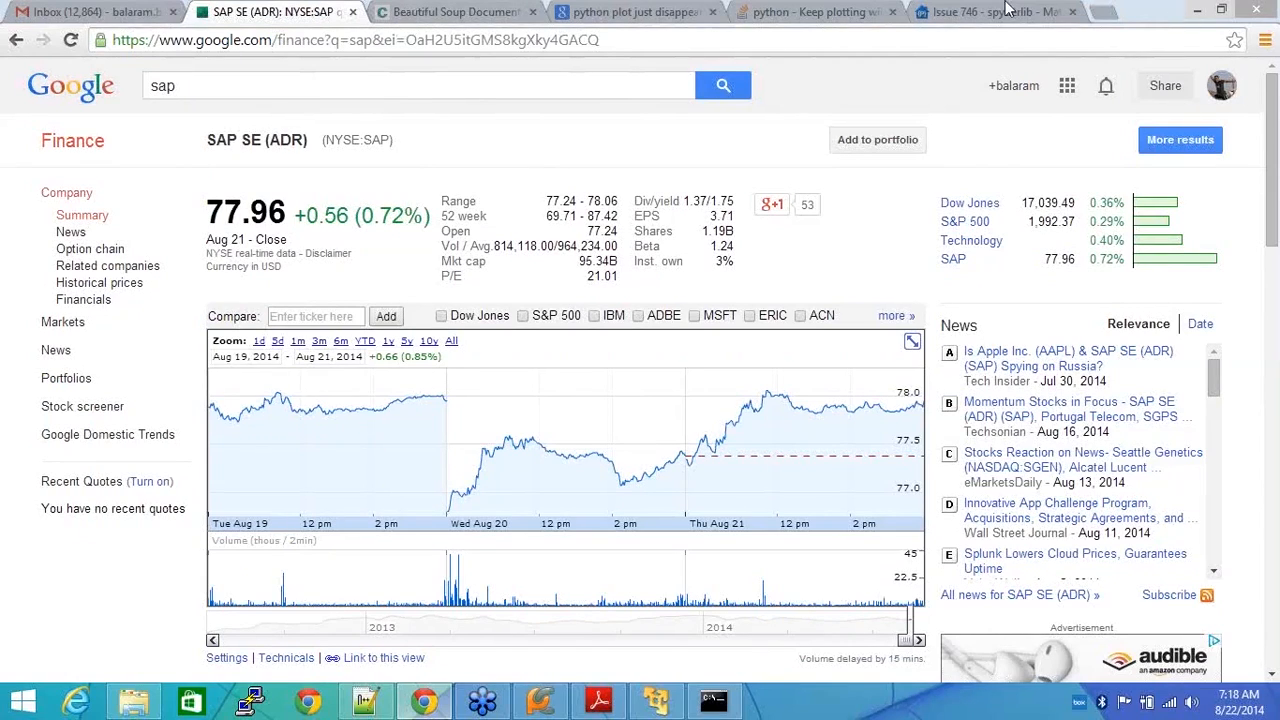
pyautogui.scroll(-3)
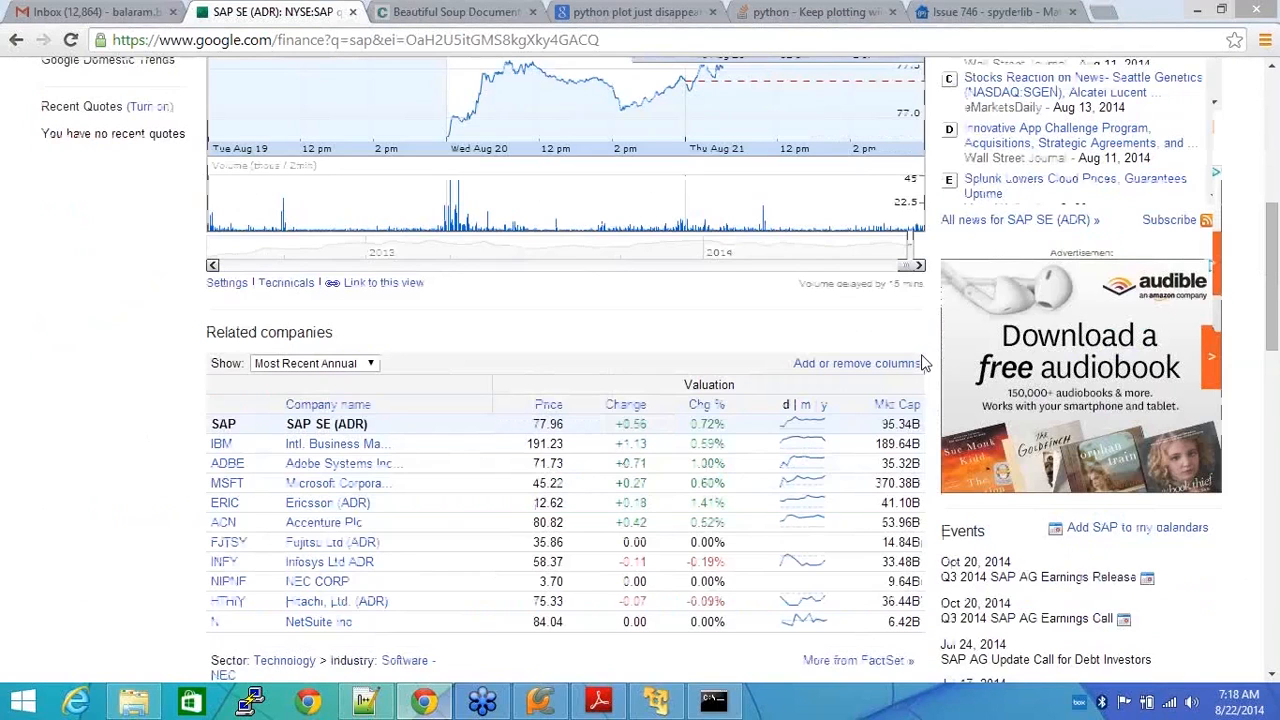
pyautogui.scroll(-3)
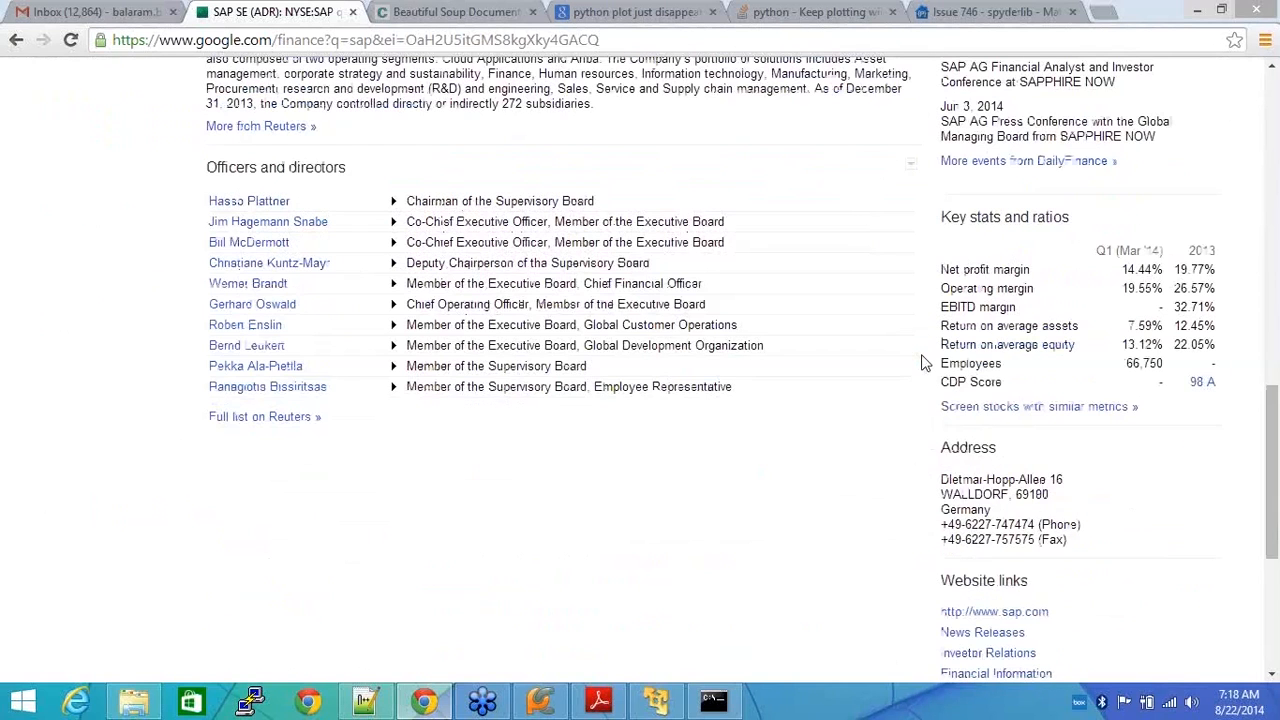
pyautogui.moveTo(1135, 245)
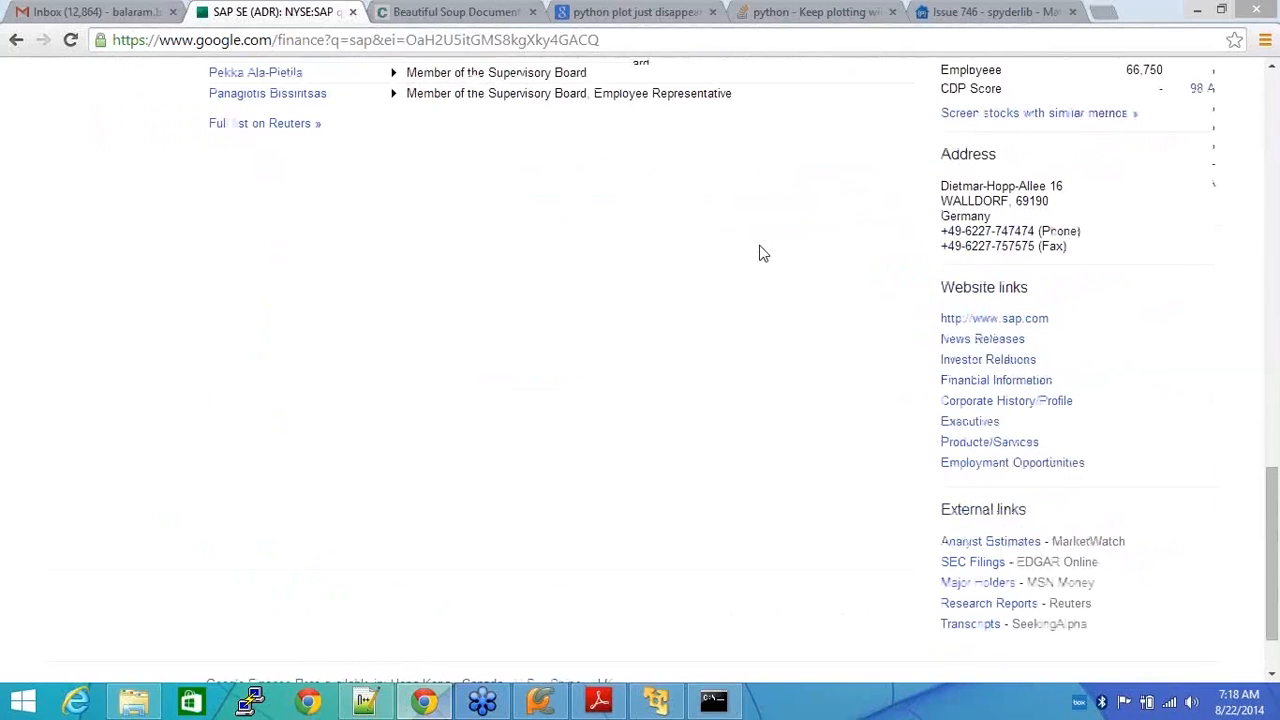
pyautogui.scroll(3)
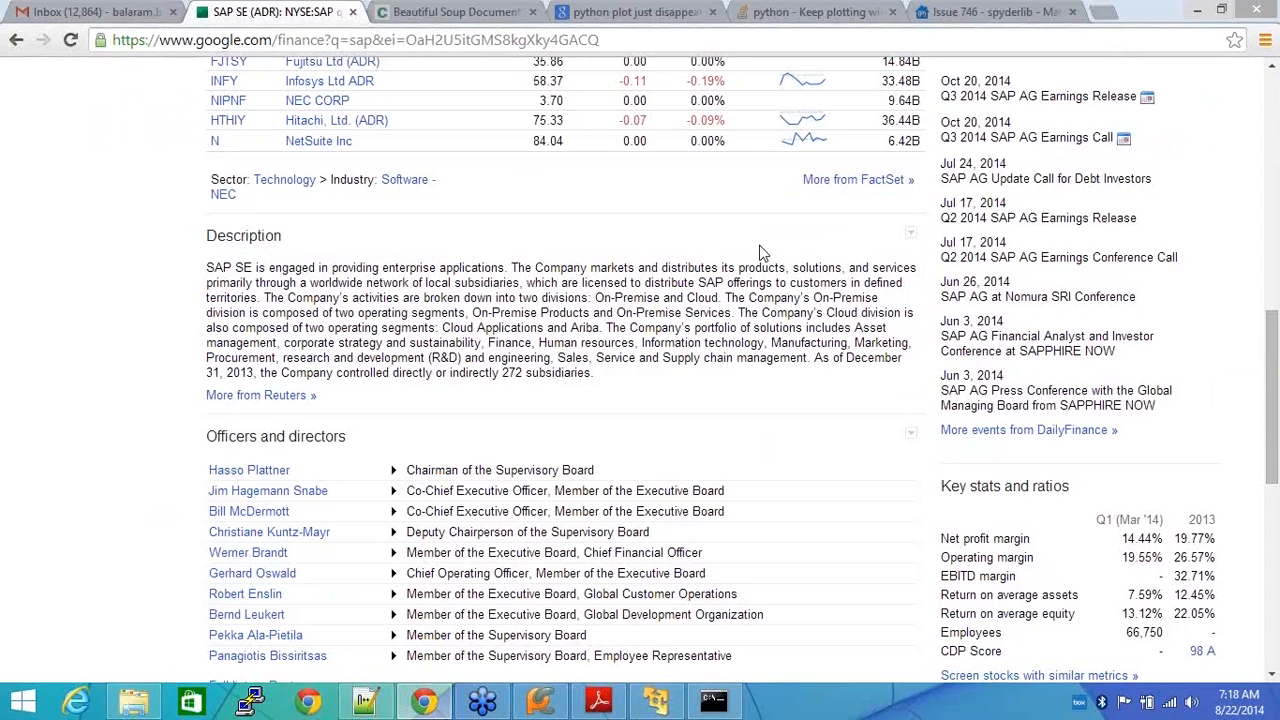
pyautogui.moveTo(558, 658)
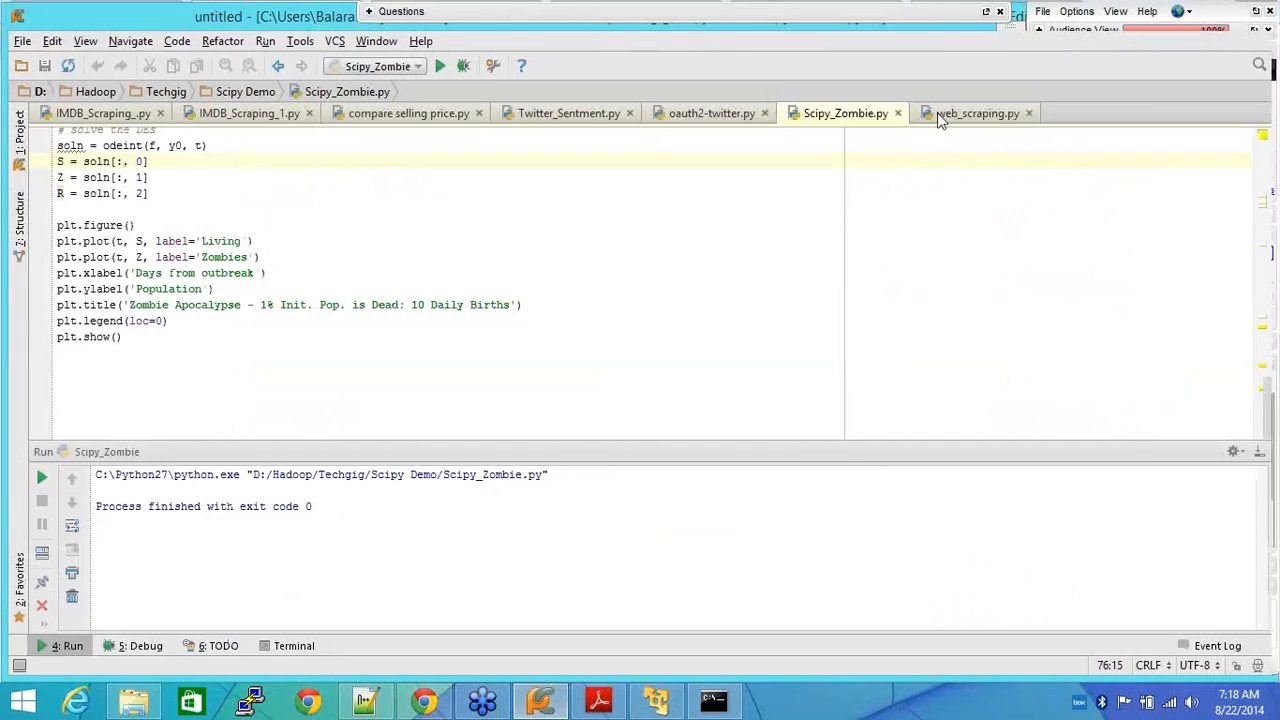
# Review web_scraping.py, highlighting the BeautifulSoup import and scrolling through its parsing loops
pyautogui.click(976, 113)
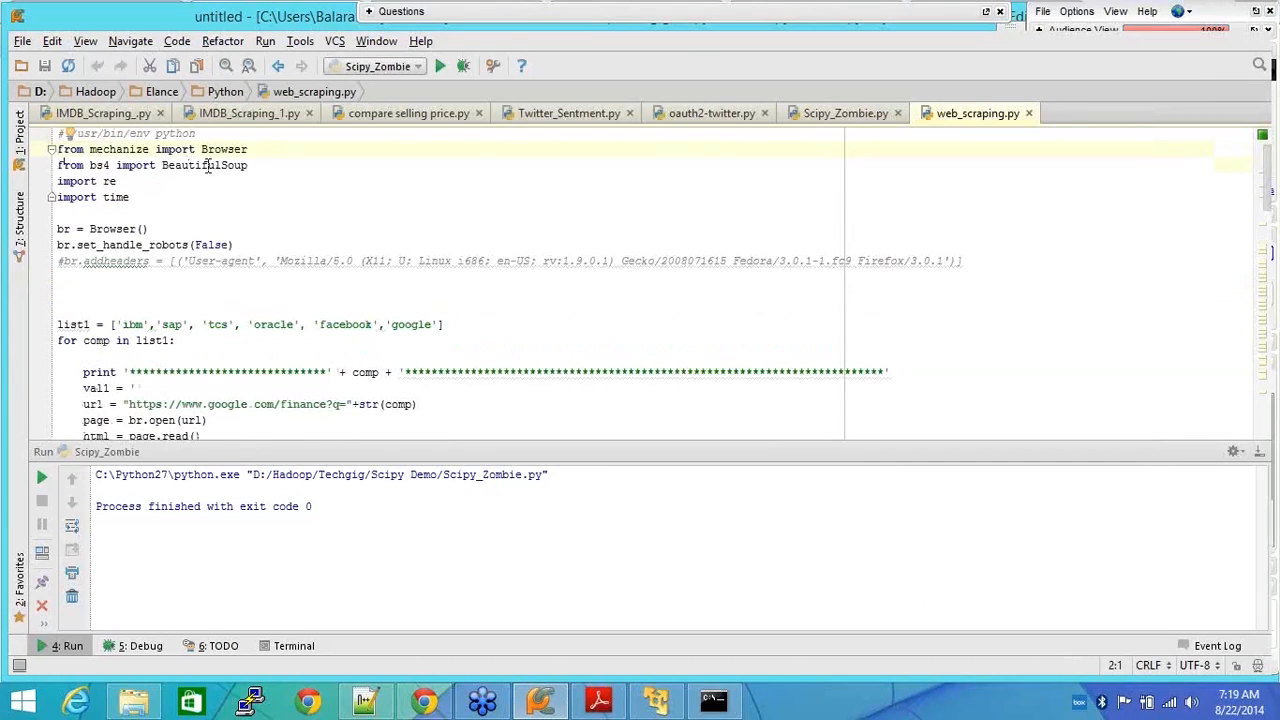
pyautogui.doubleClick(205, 165)
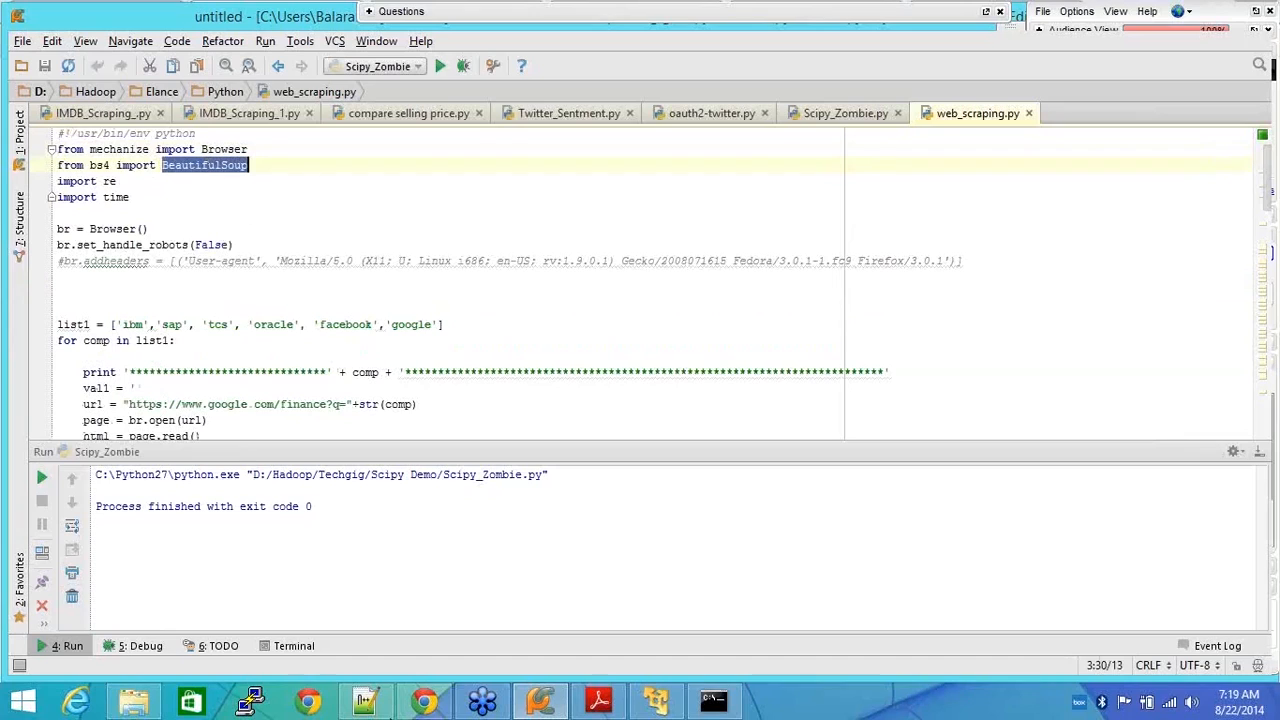
pyautogui.moveTo(385, 318)
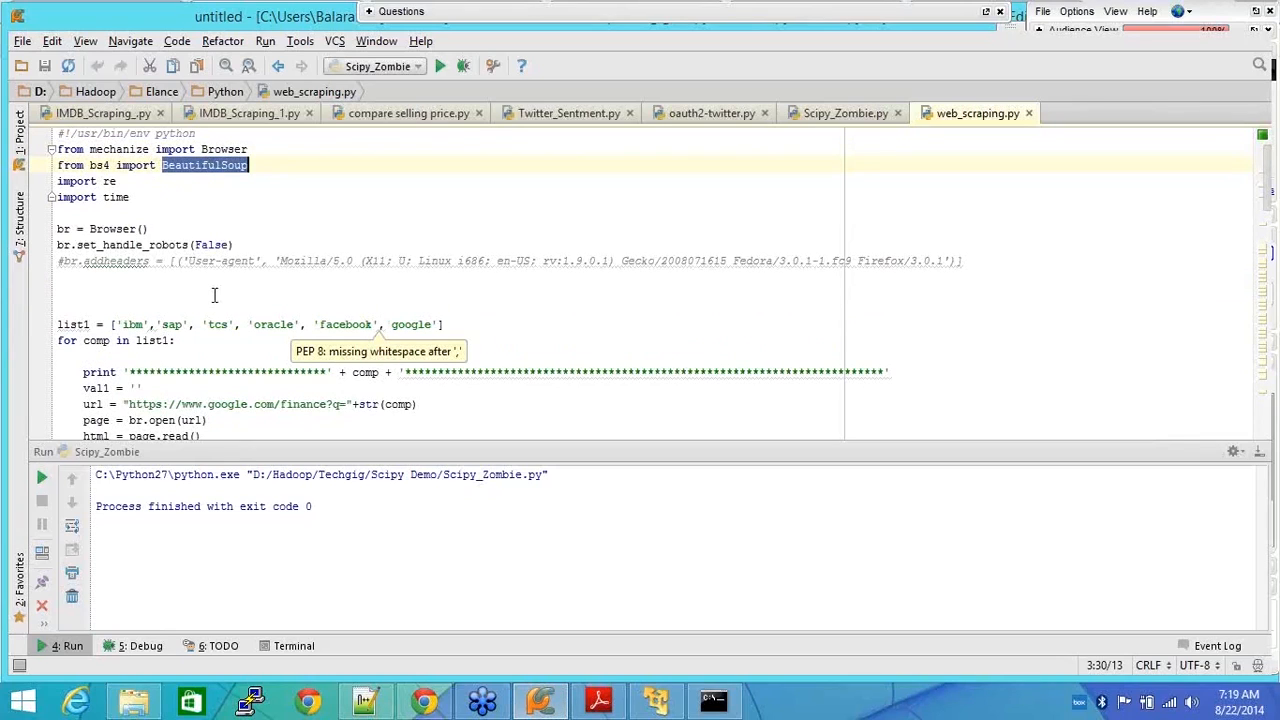
pyautogui.moveTo(326, 201)
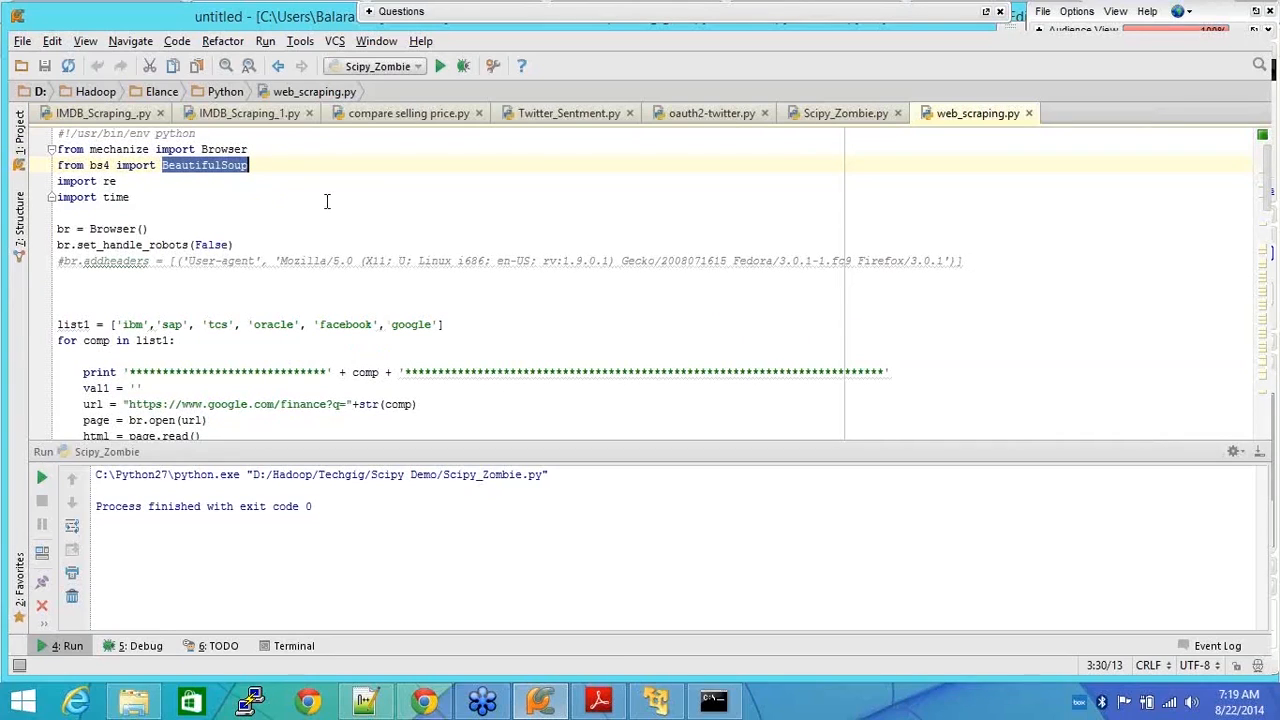
pyautogui.moveTo(339, 217)
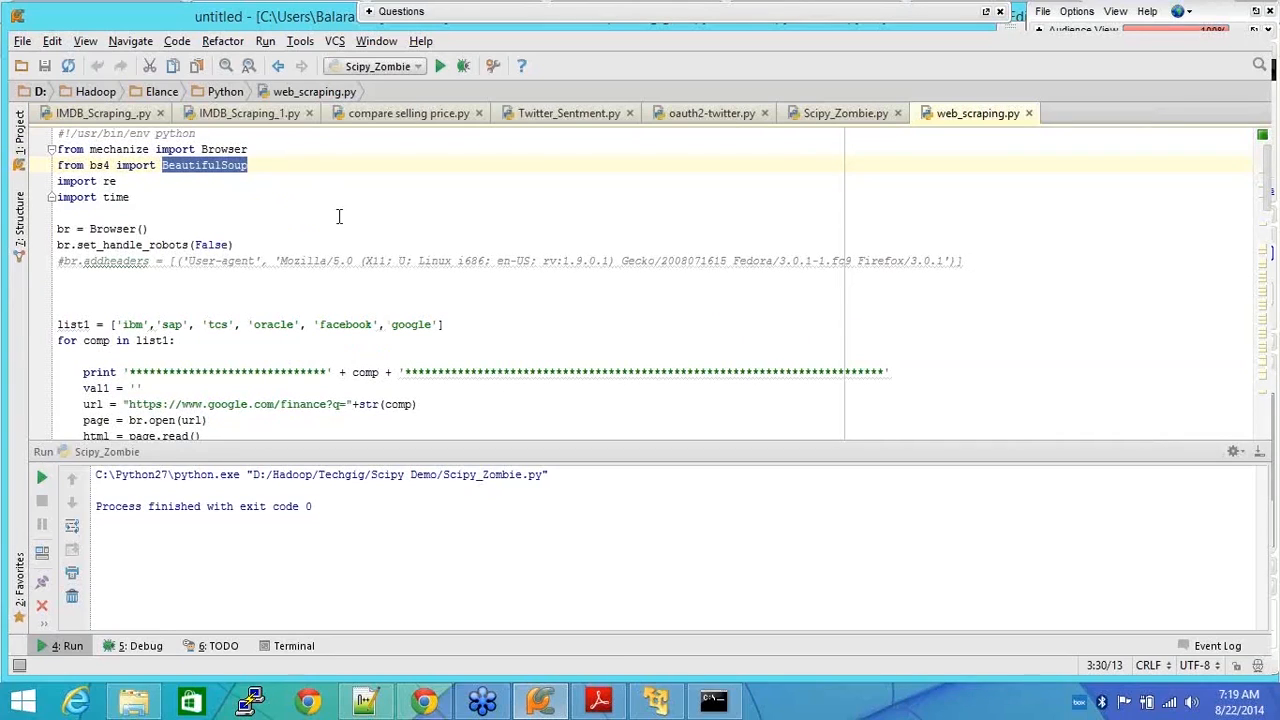
pyautogui.scroll(-3)
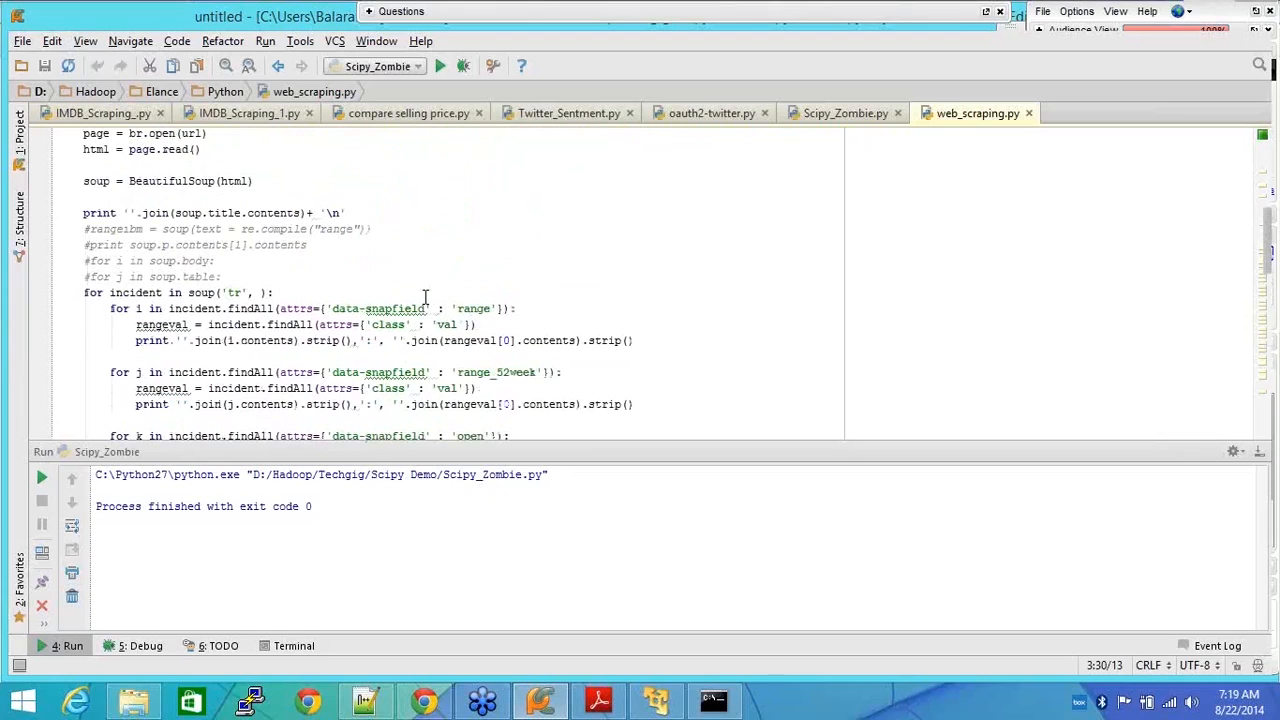
pyautogui.moveTo(110, 308); pyautogui.dragTo(57, 358)
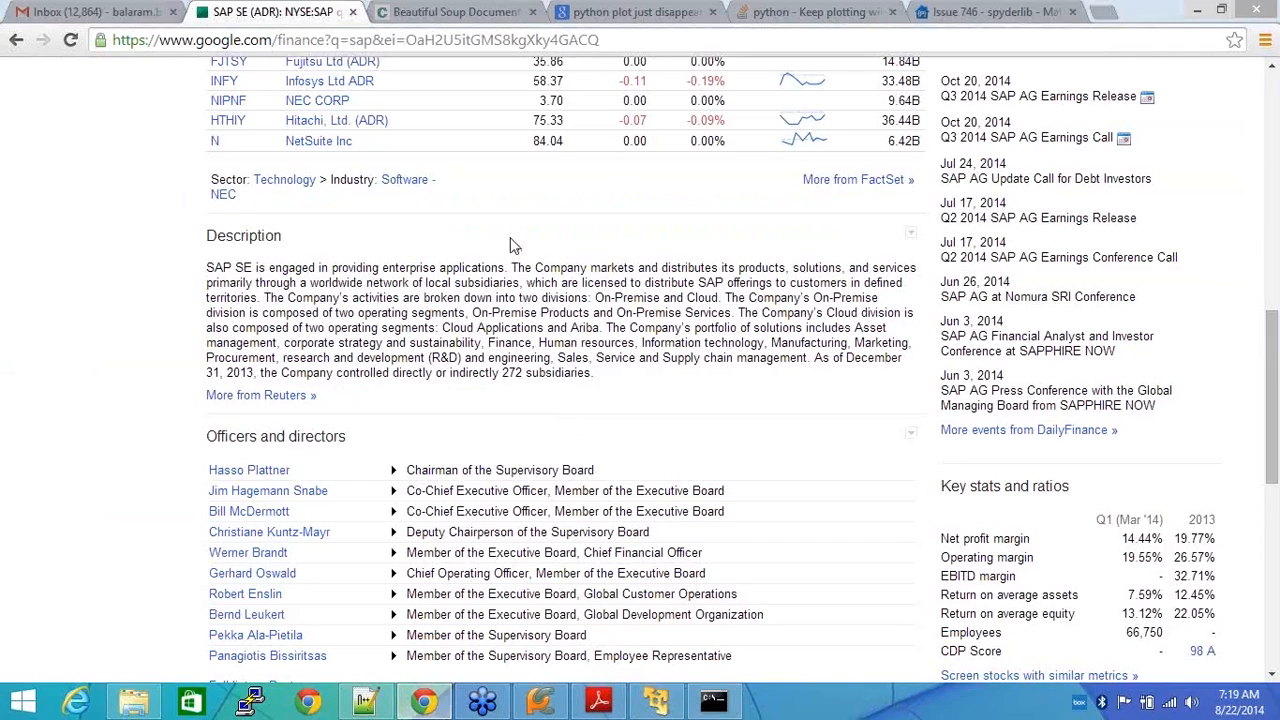
pyautogui.moveTo(72, 179)
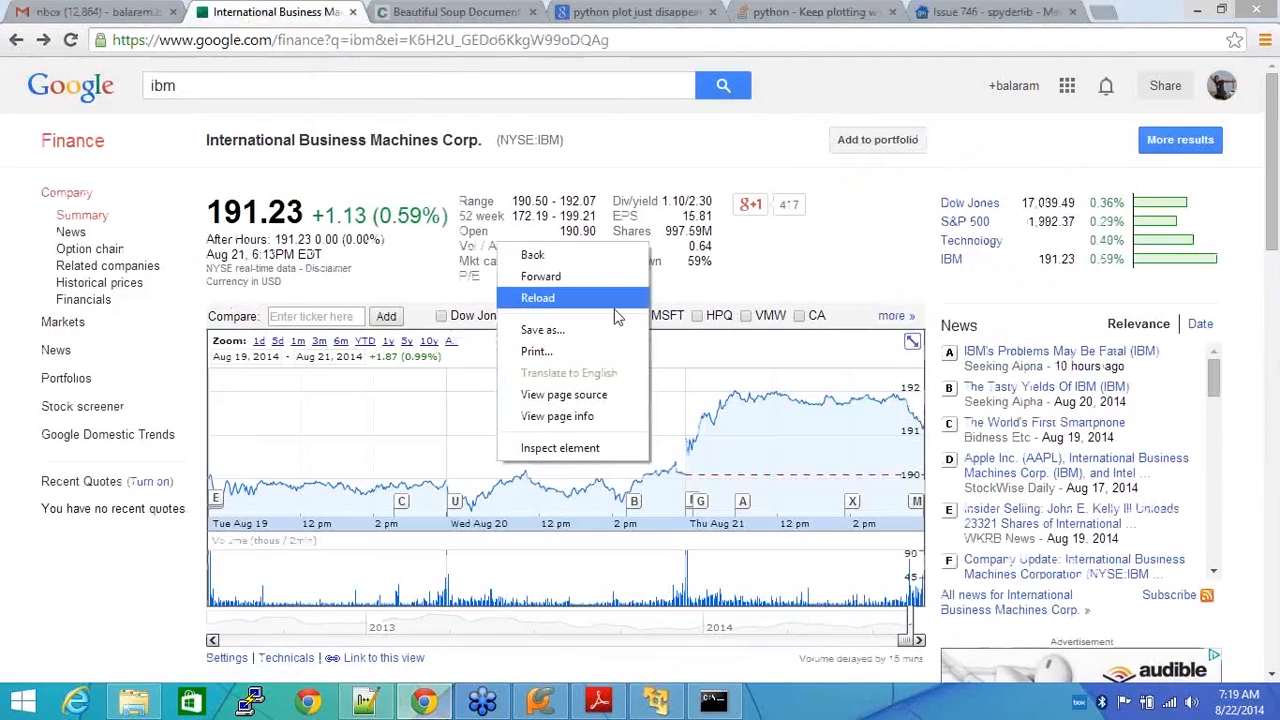
pyautogui.moveTo(595, 458)
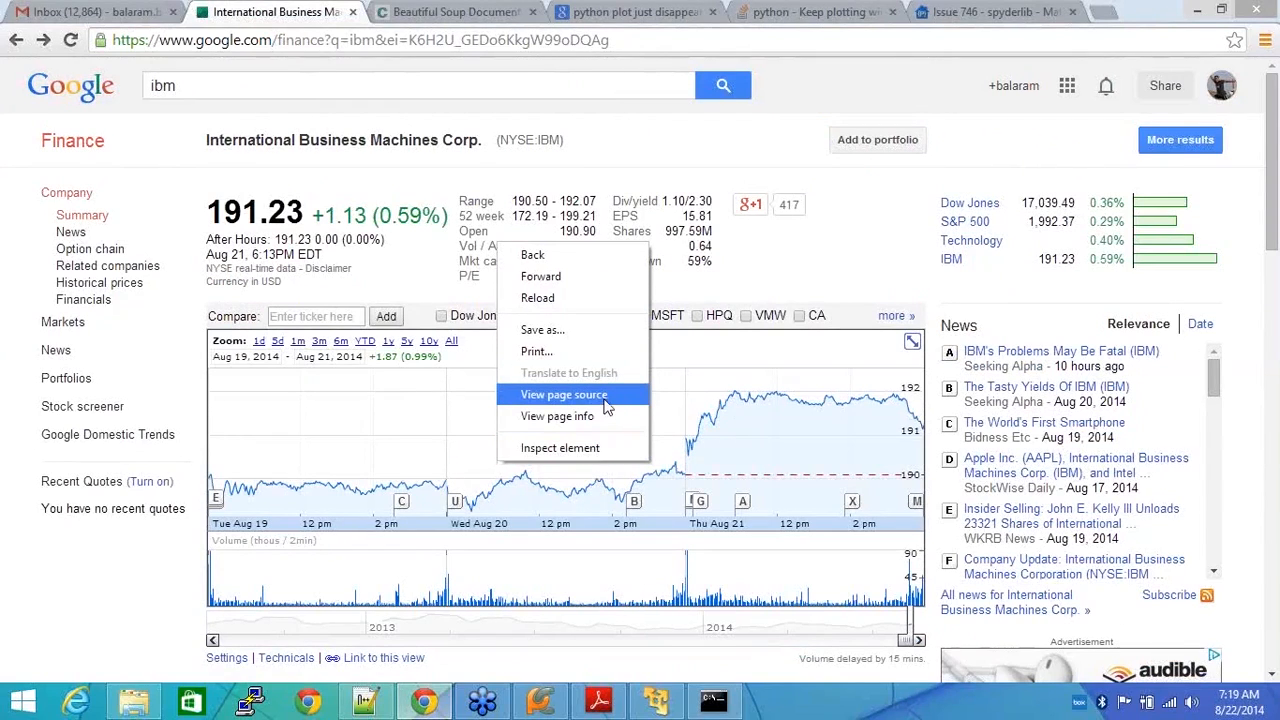
# View and scroll the IBM page's HTML source, then return to the IBM quote tab
pyautogui.click(563, 394)
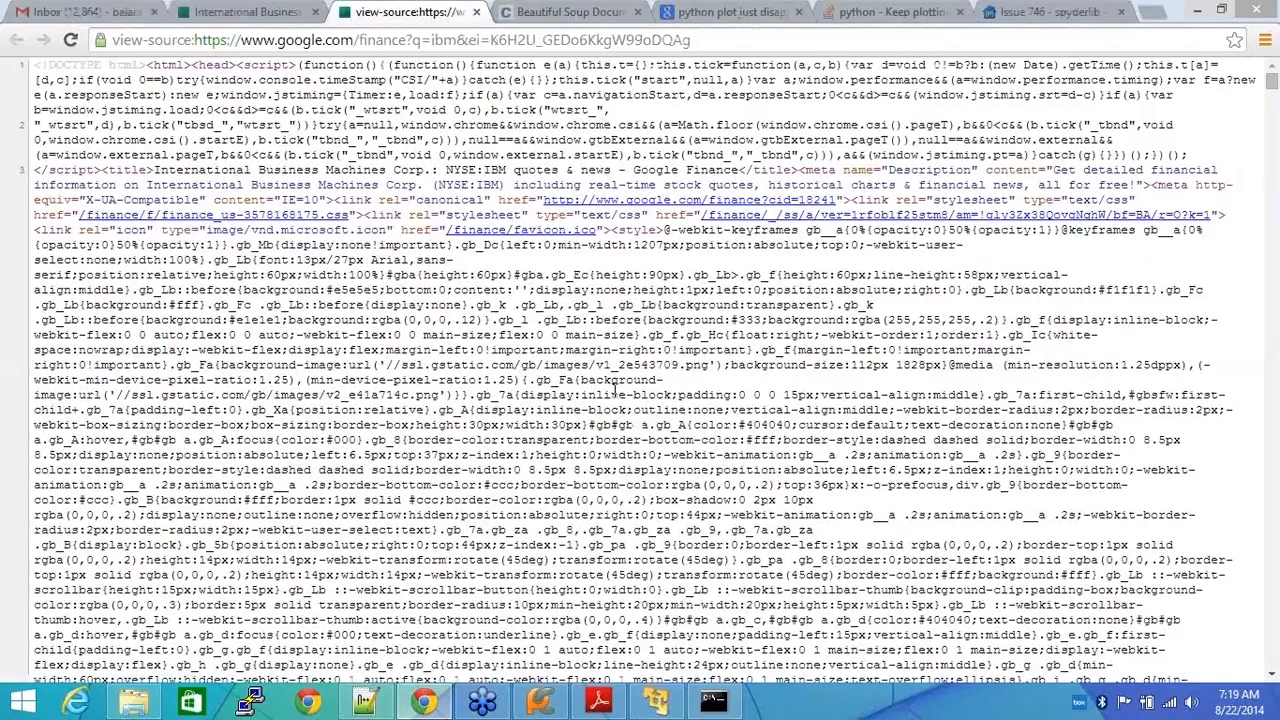
pyautogui.scroll(-3)
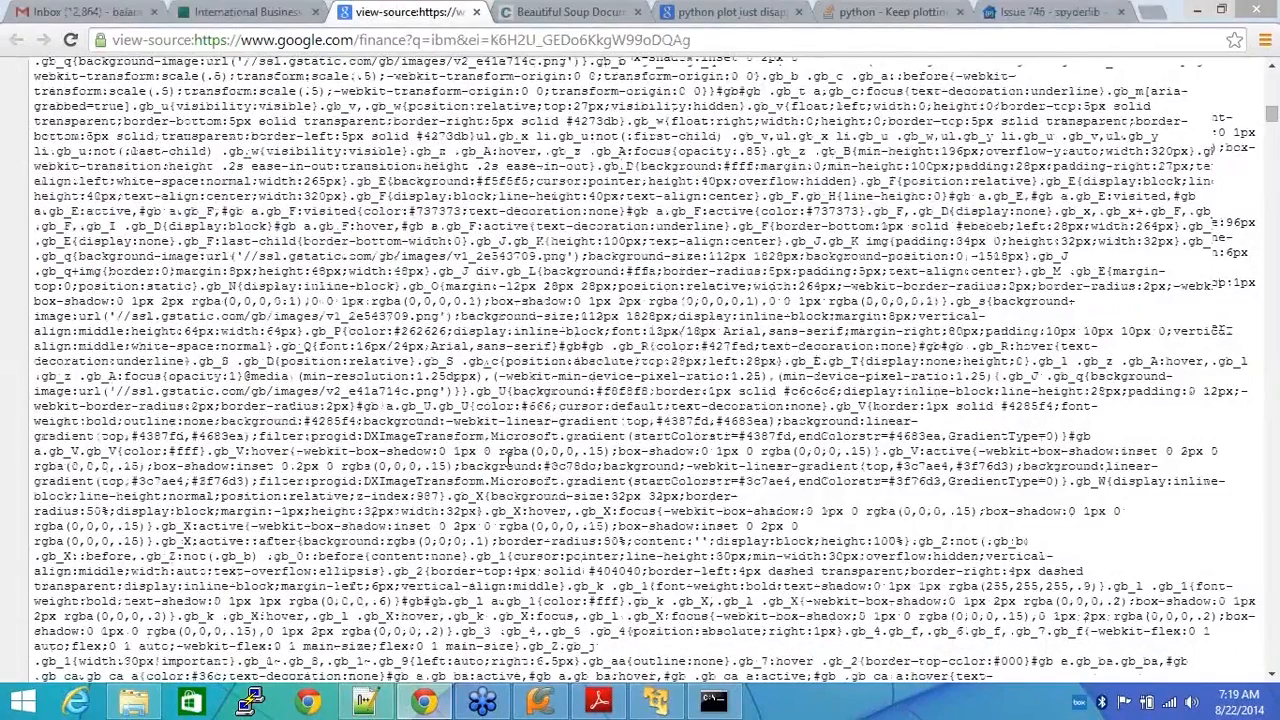
pyautogui.click(240, 11)
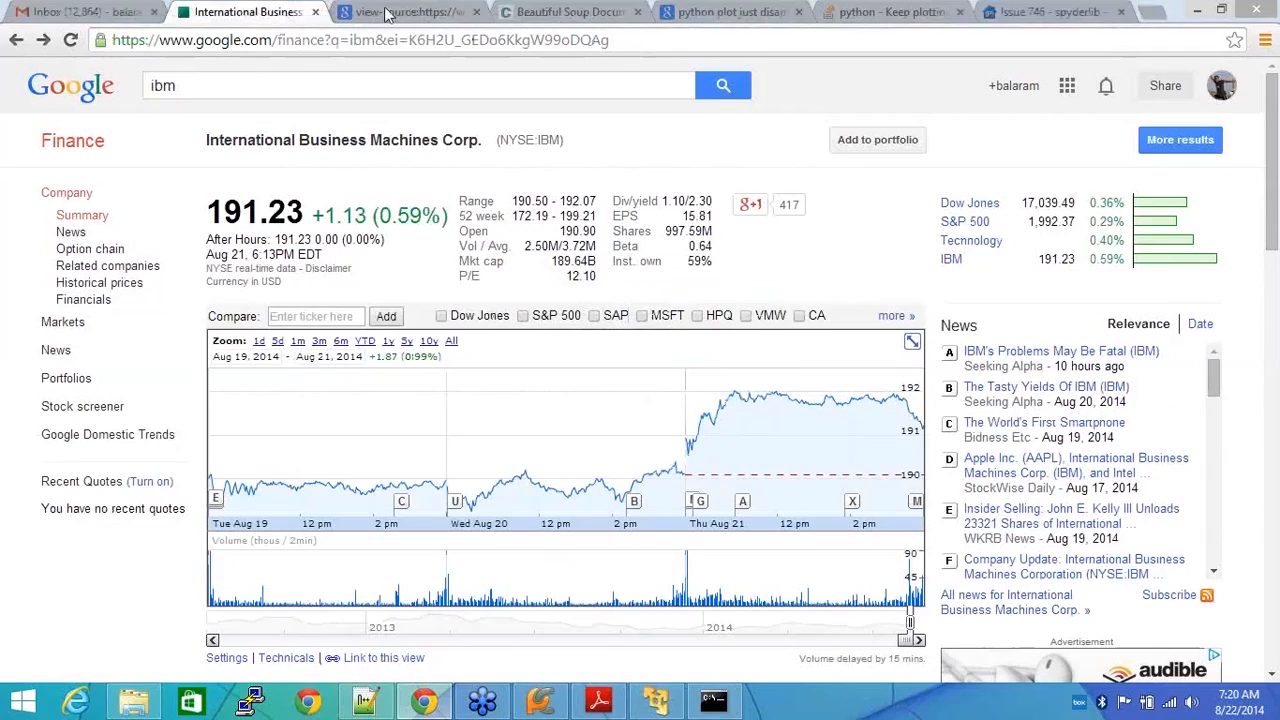
# Close the source tab, inspect IBM's Inst. own data-snapfield markup, and return to PyCharm
pyautogui.click(405, 11)
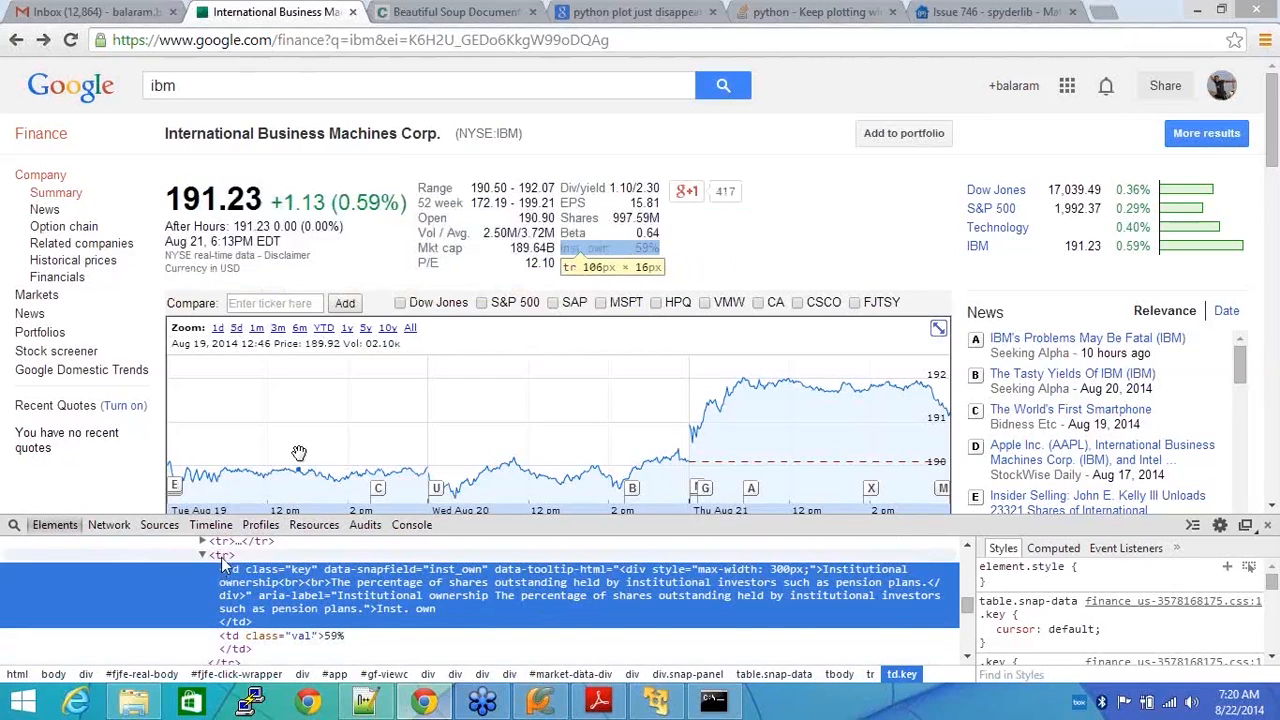
pyautogui.click(540, 700)
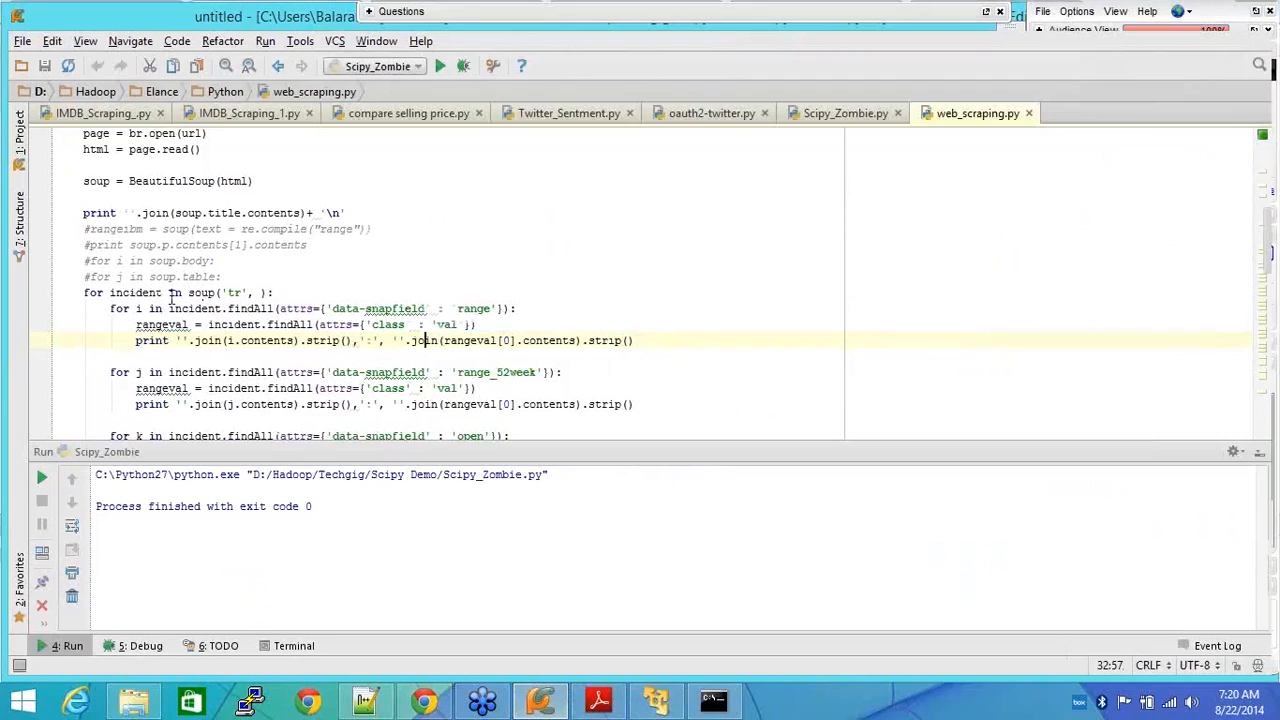
# Highlight data-snapfield in the scraping code and run web_scraping.py
pyautogui.doubleClick(232, 292)
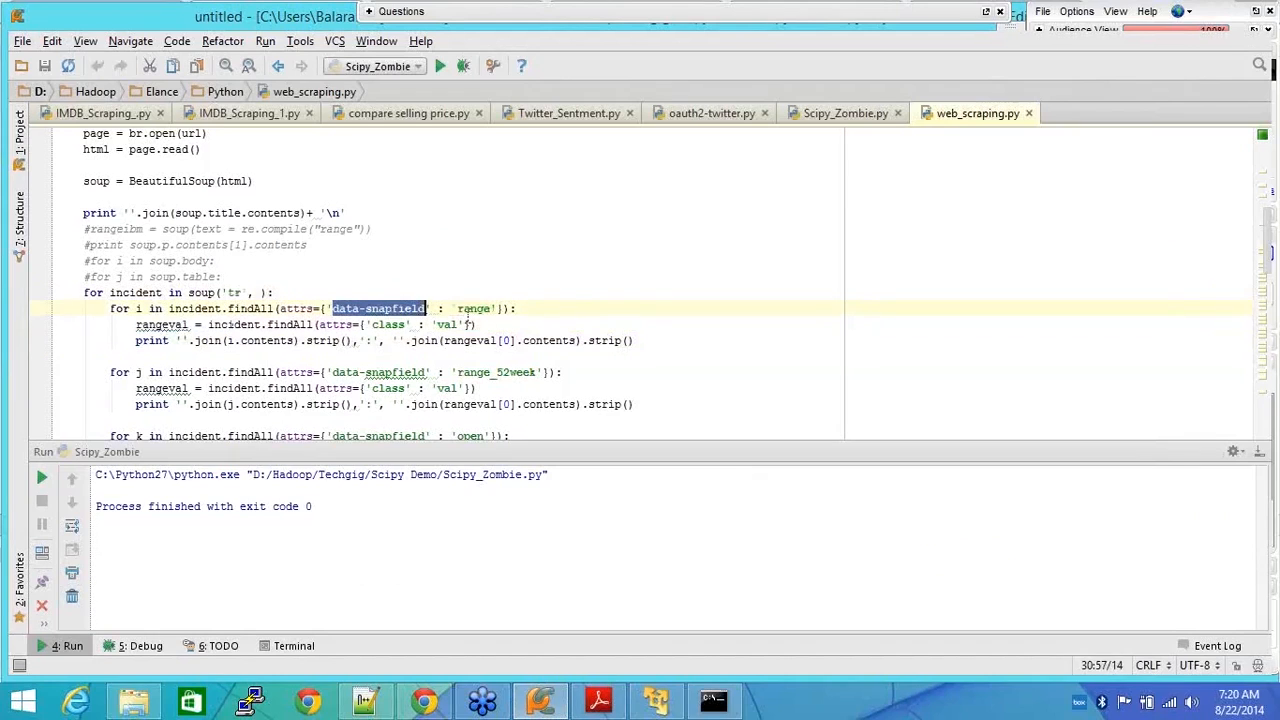
pyautogui.doubleClick(472, 308)
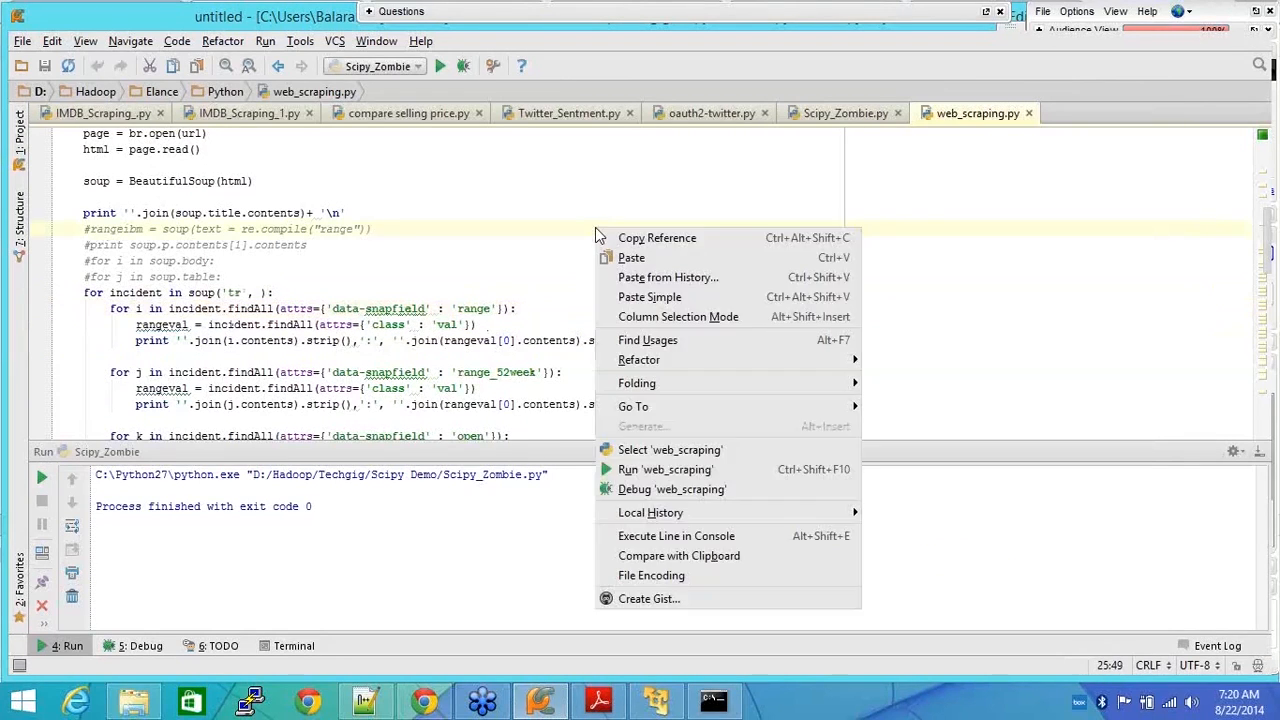
pyautogui.click(665, 469)
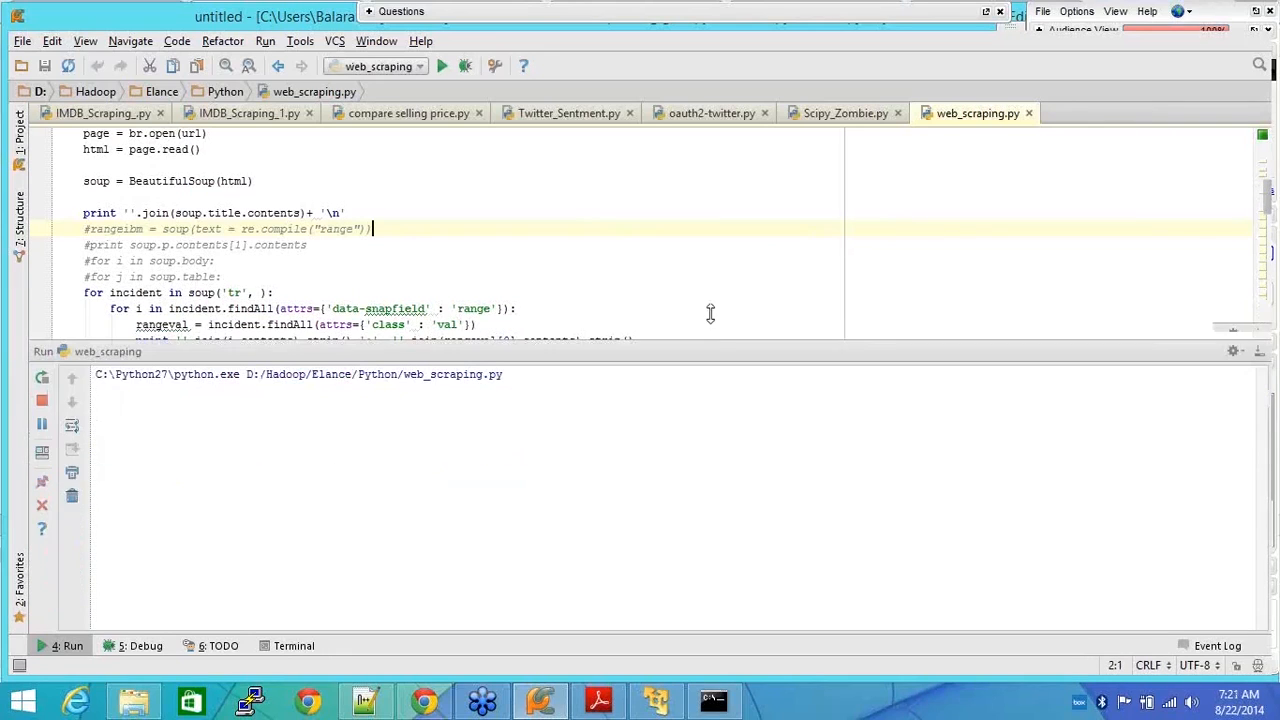
pyautogui.click(442, 65)
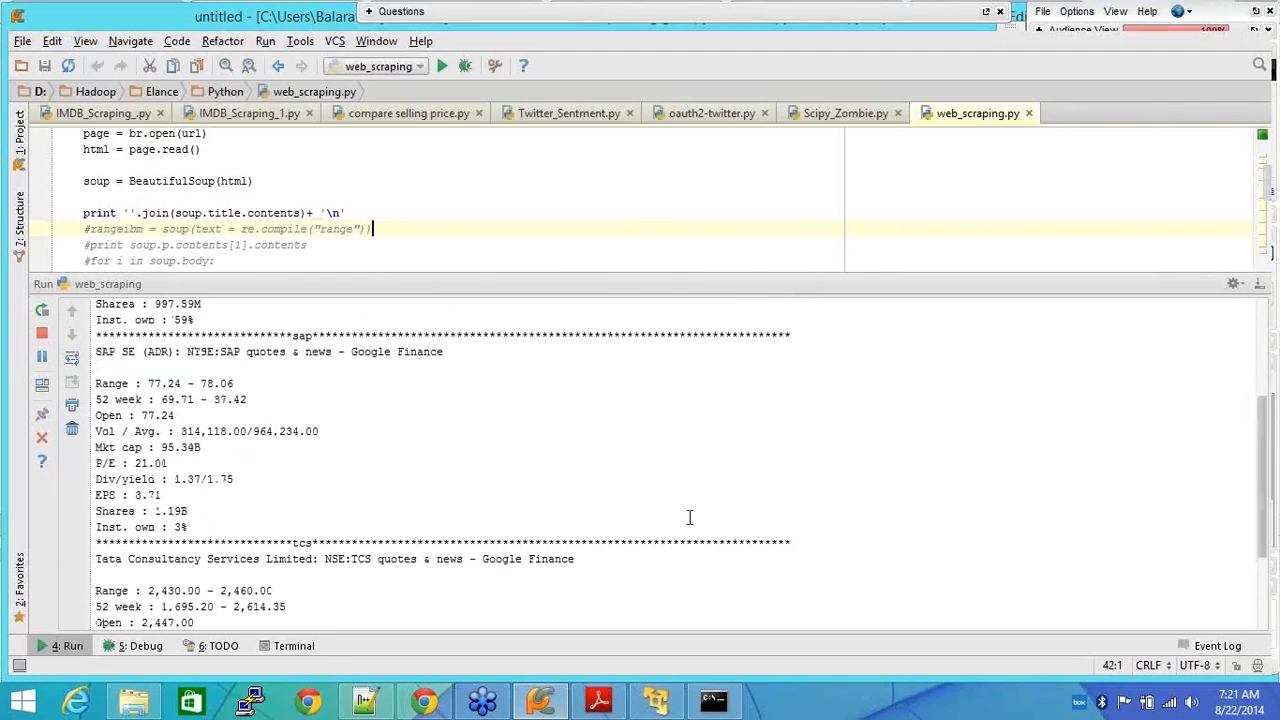
pyautogui.scroll(-3)
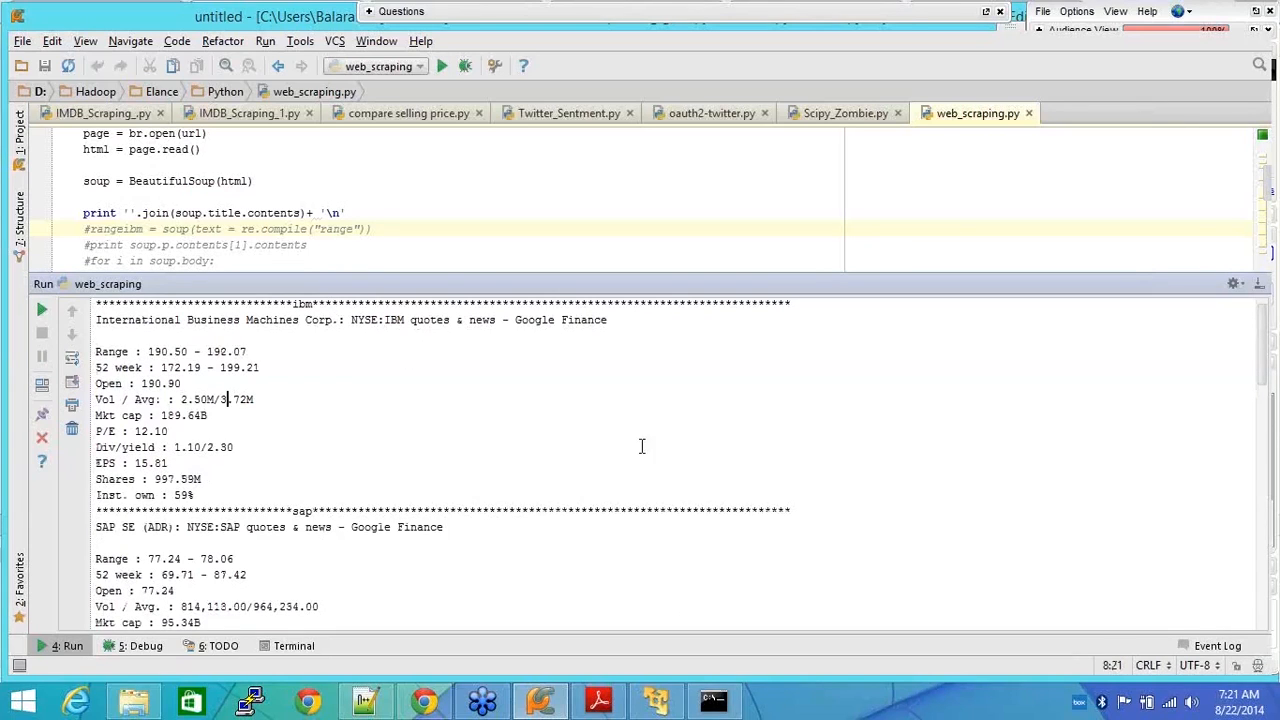
pyautogui.moveTo(1234, 377)
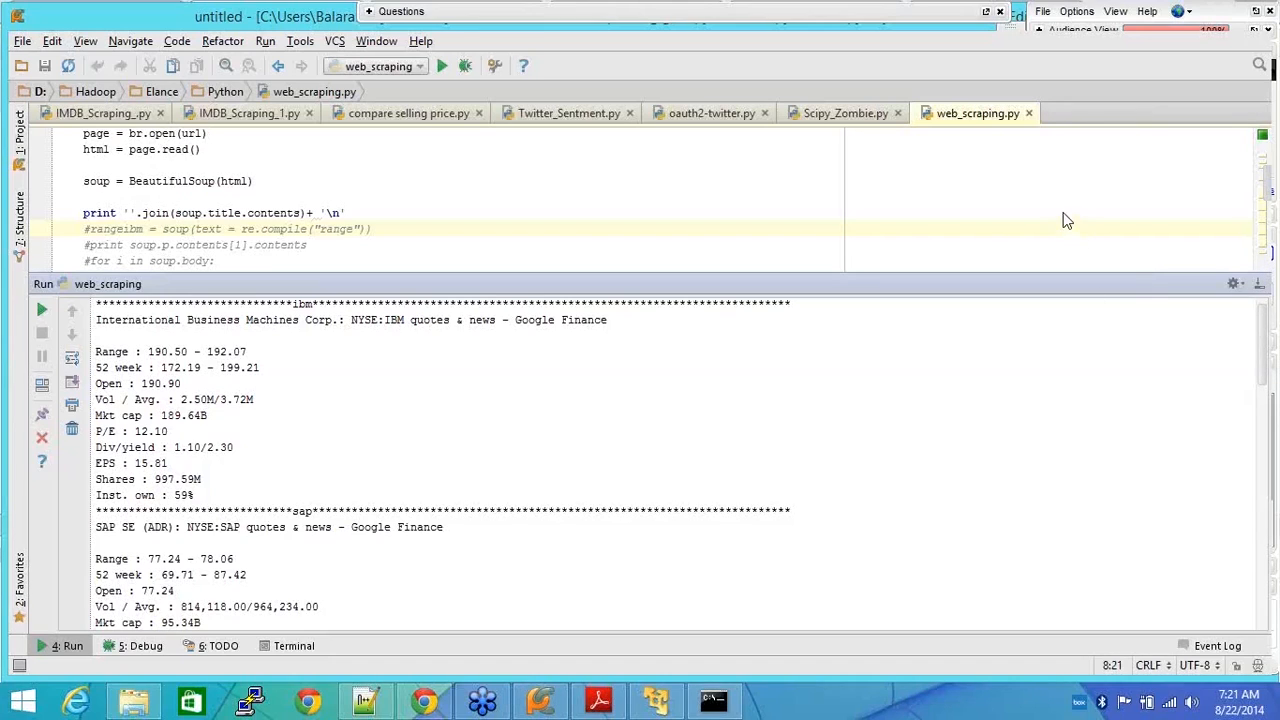
pyautogui.moveTo(1160, 161)
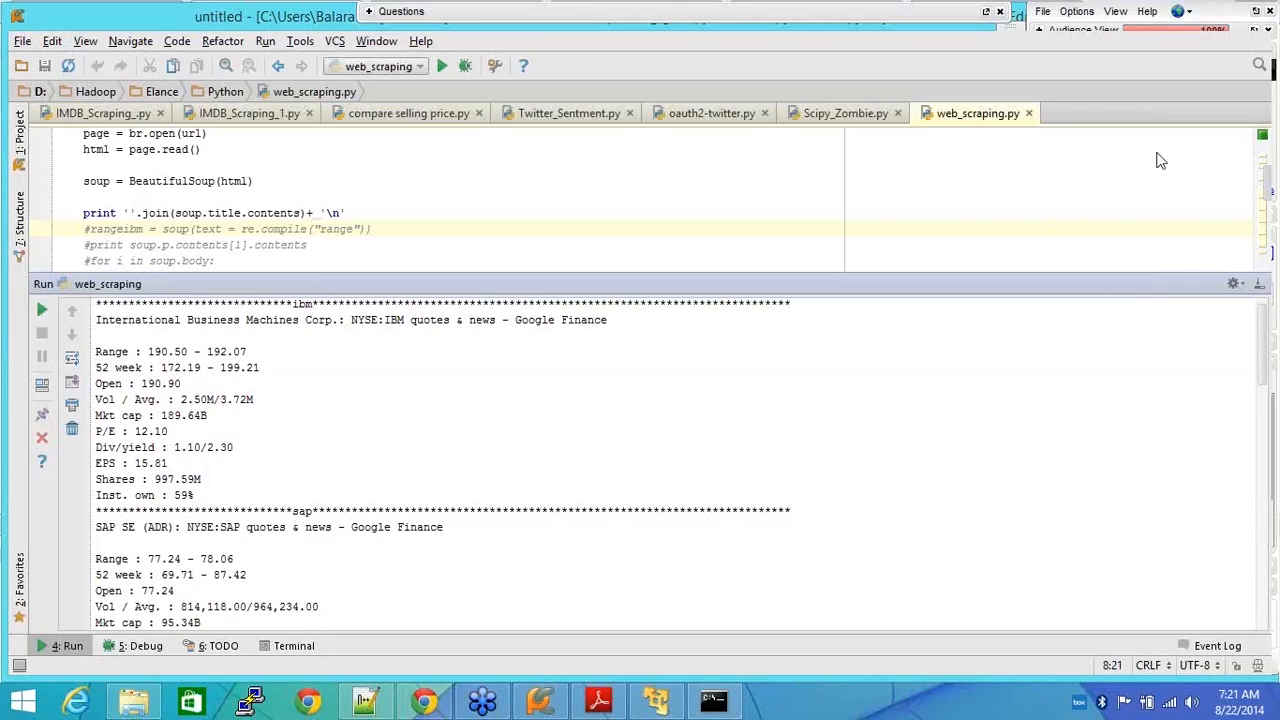
pyautogui.moveTo(1224, 261)
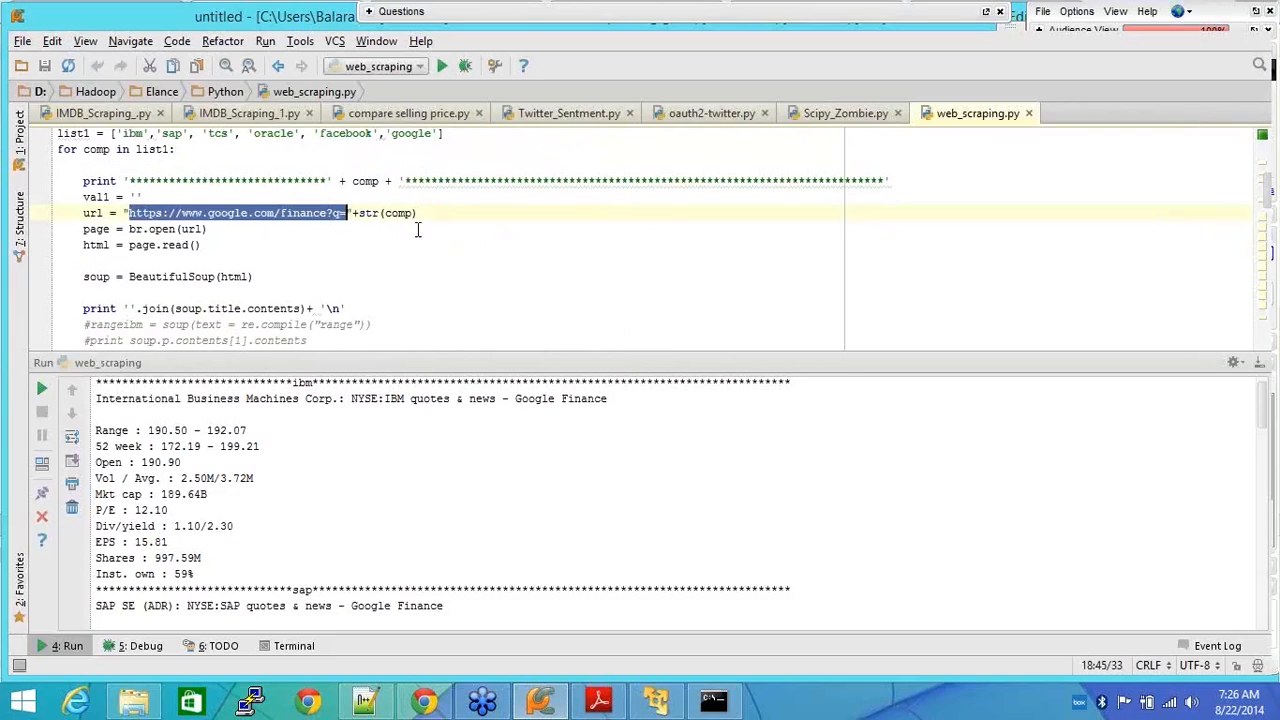
pyautogui.moveTo(238, 226)
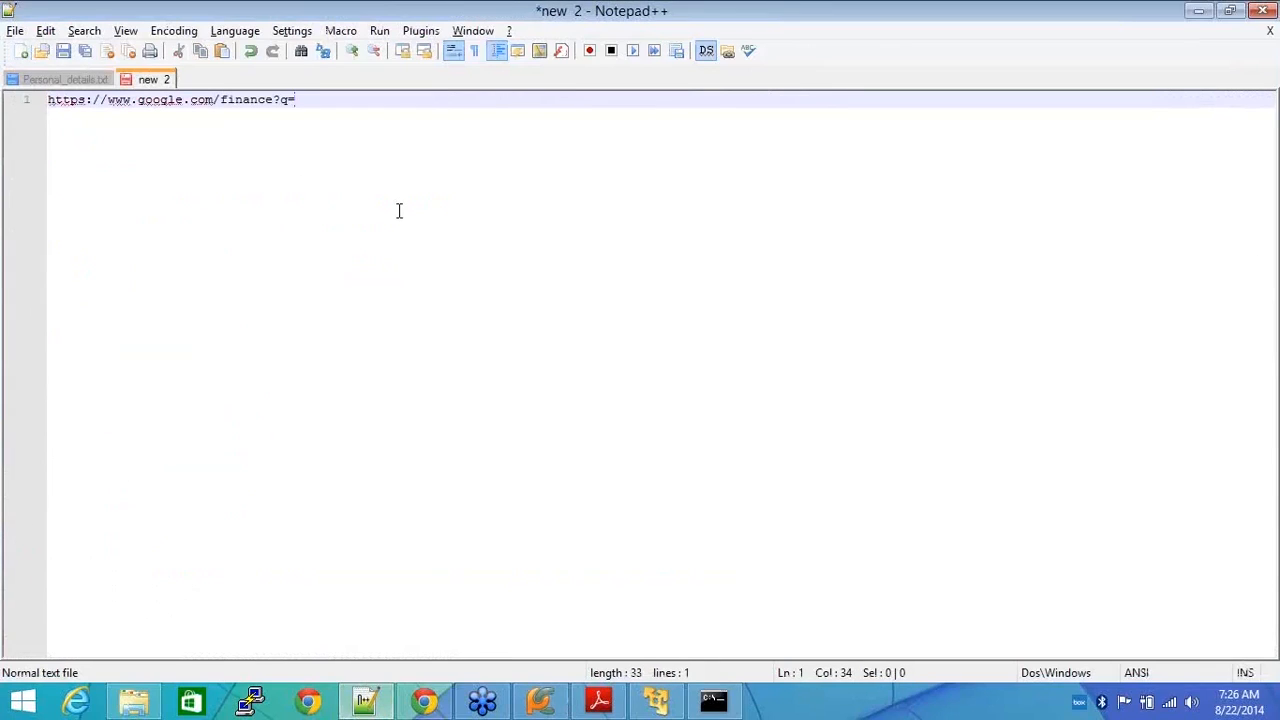
# Type 'ibm' after q= to complete the finance?q=ibm quote address
pyautogui.write('ibm')
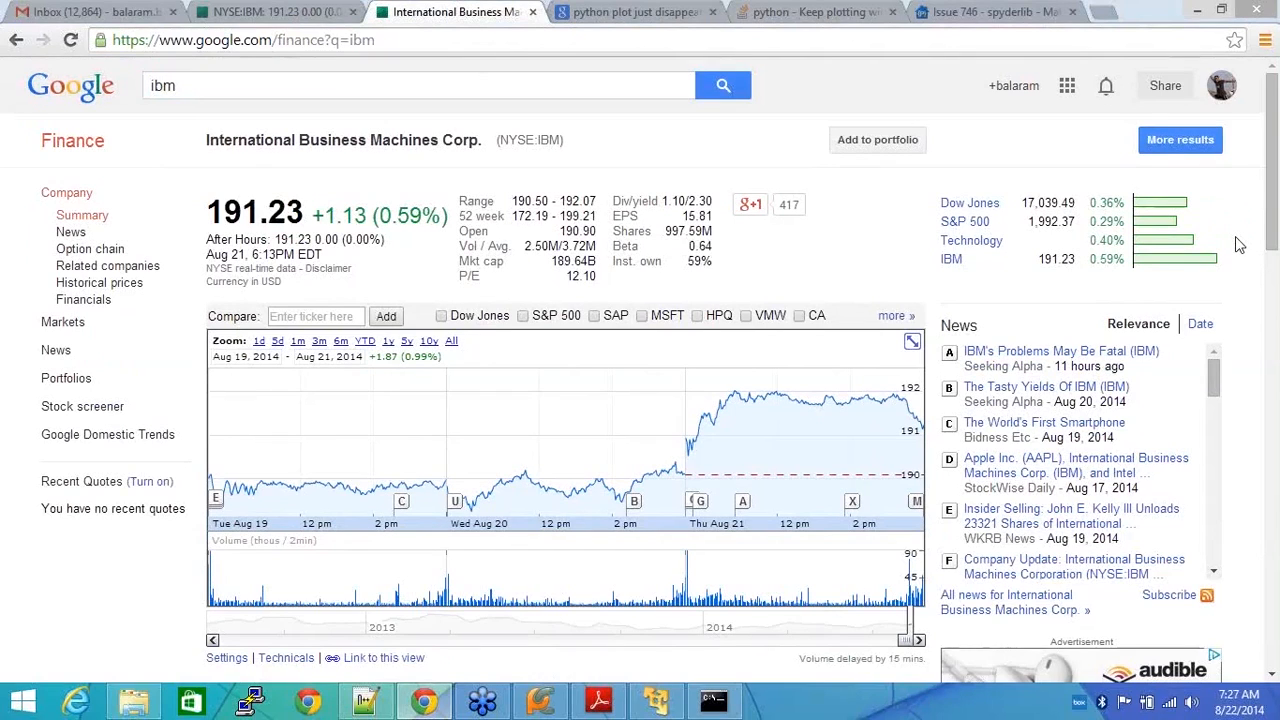
pyautogui.moveTo(1260, 292)
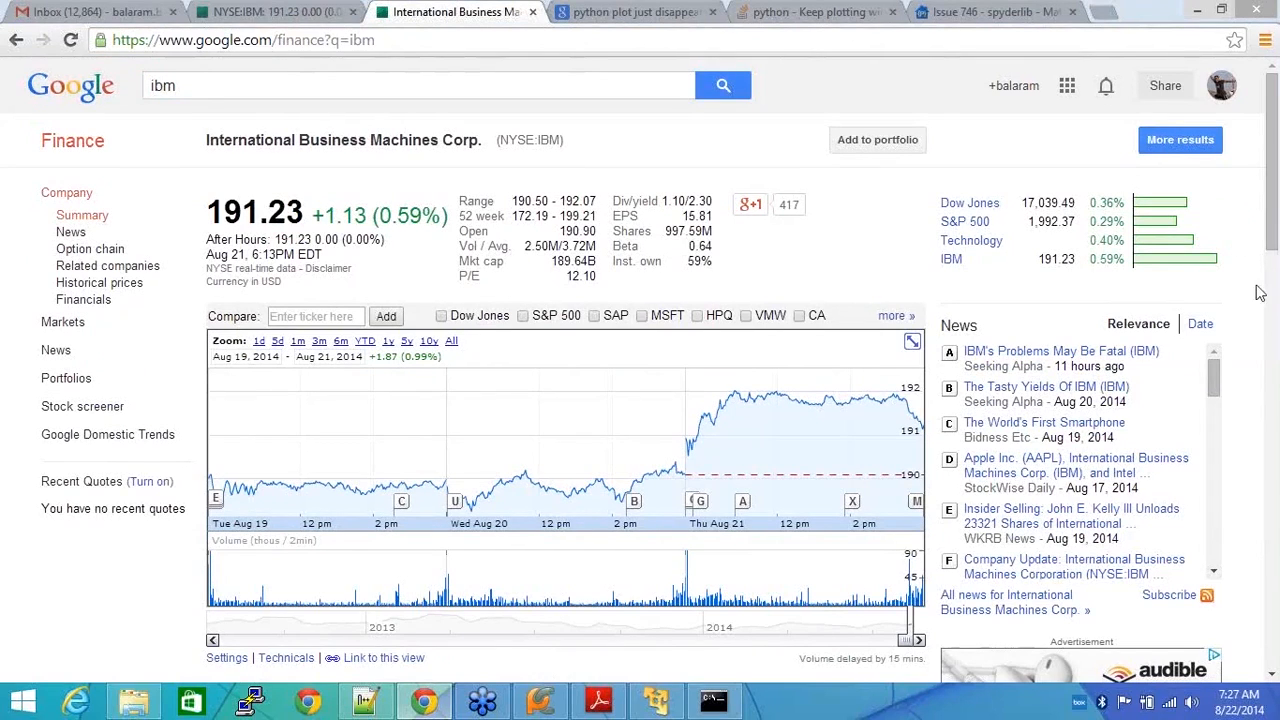
pyautogui.moveTo(1215, 272)
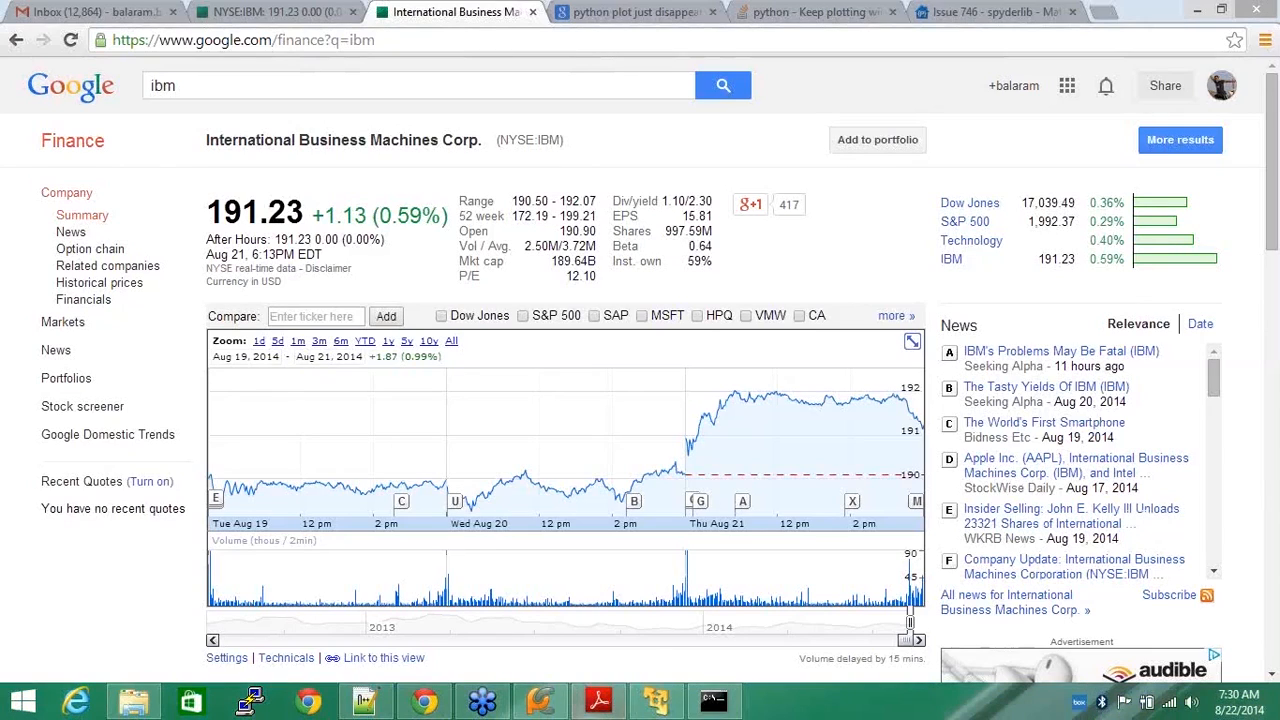
# Switch to Adobe Reader to return to webinar slide 6 on collecting tweets
pyautogui.click(598, 700)
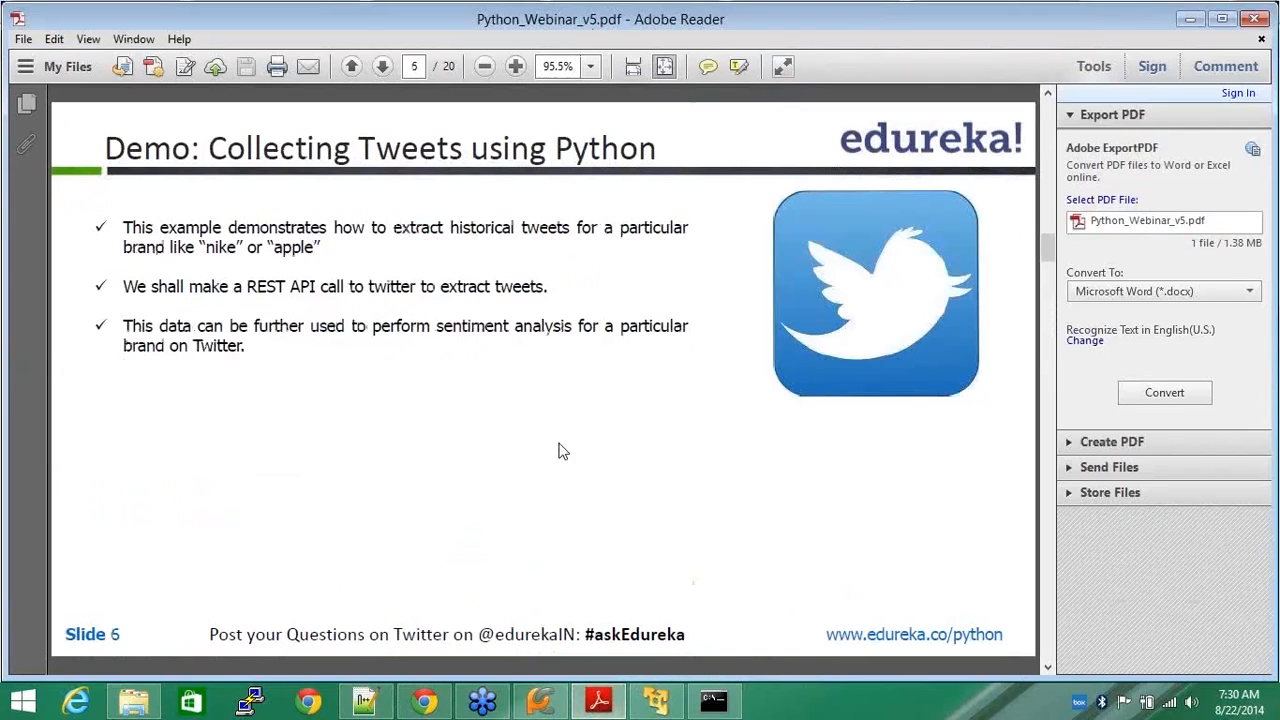
# Go back to slide 5 on web scraping with Beautiful Soup, then return to PyCharm
pyautogui.click(351, 66)
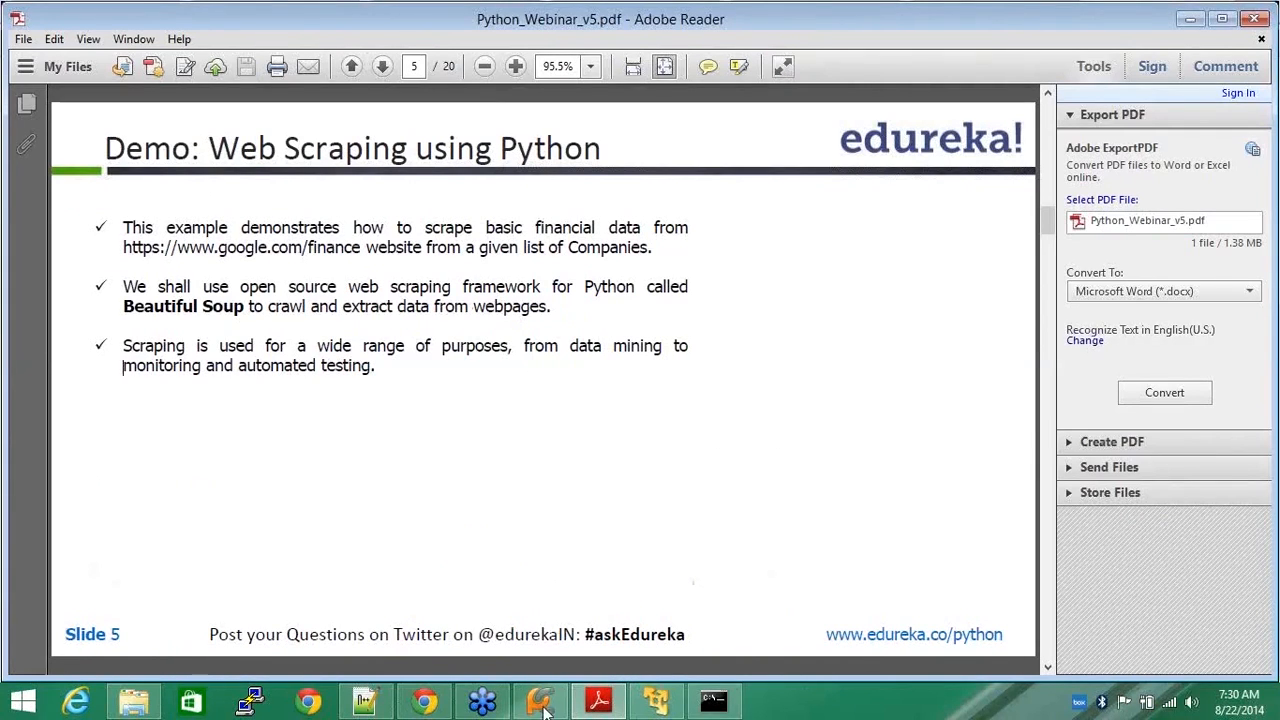
pyautogui.click(540, 700)
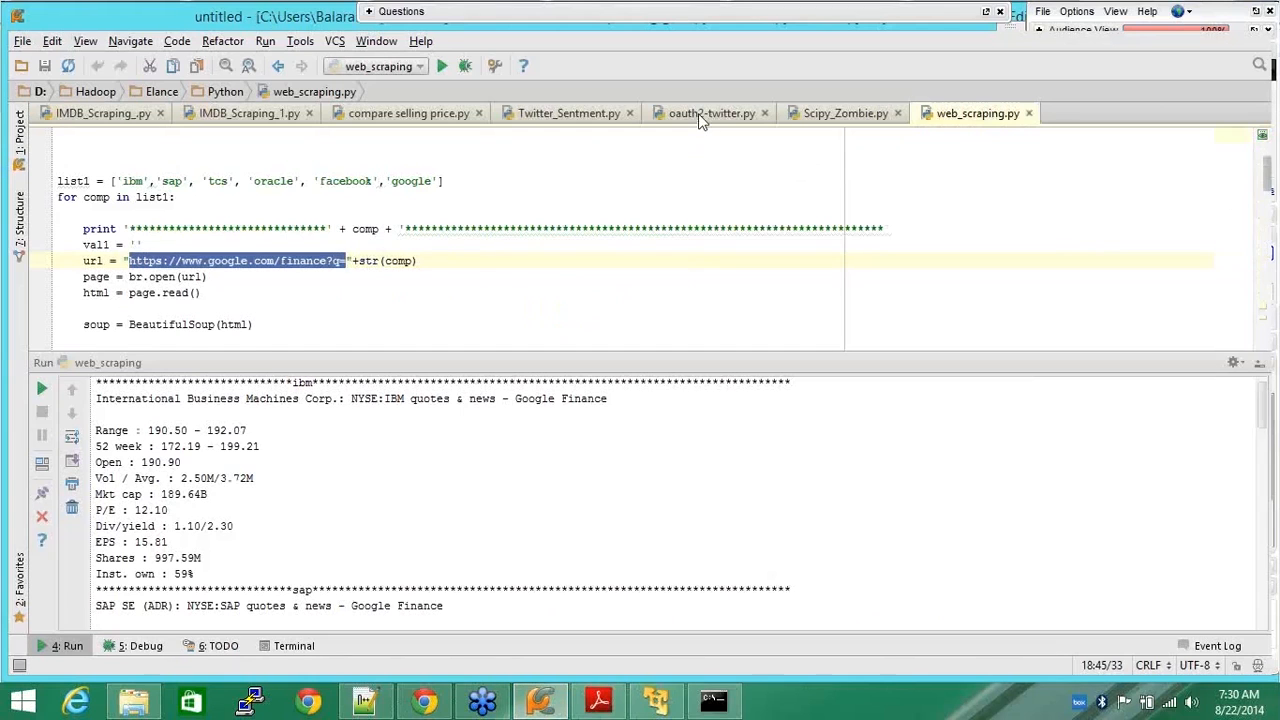
# Open oauth2-twitter.py, review userid 'nike', and run it from the context menu
pyautogui.click(711, 113)
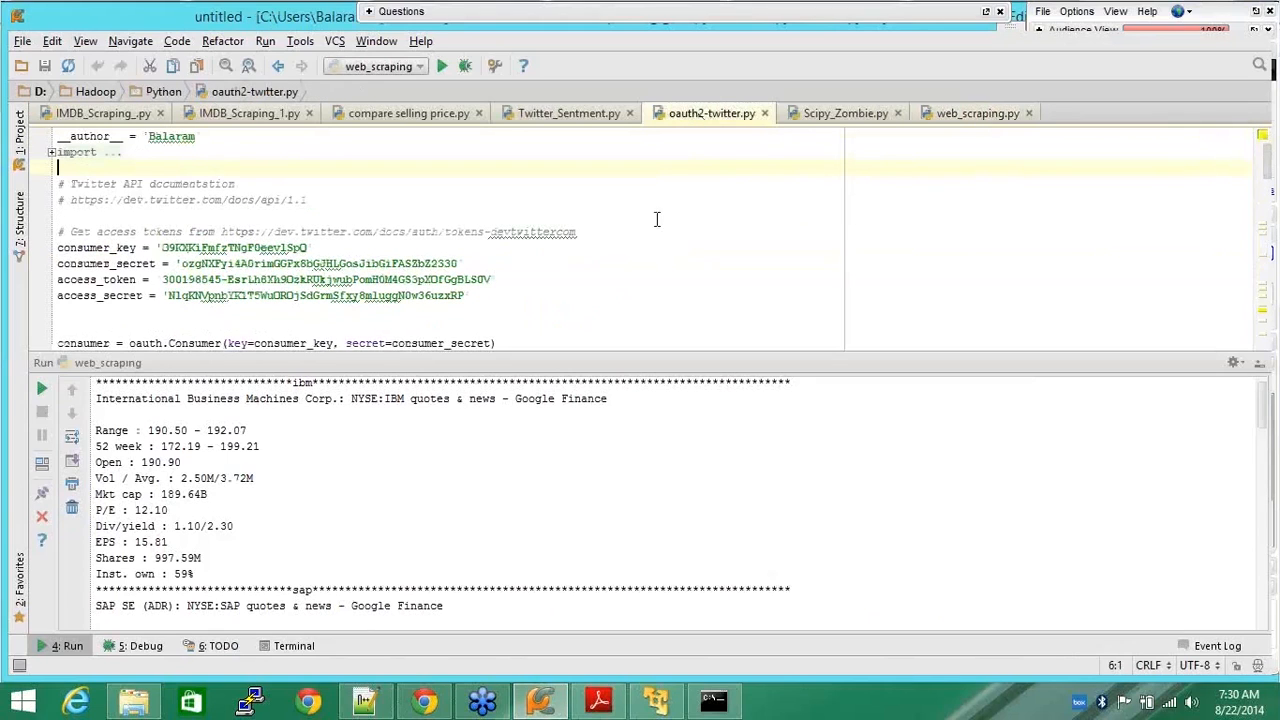
pyautogui.moveTo(487, 207)
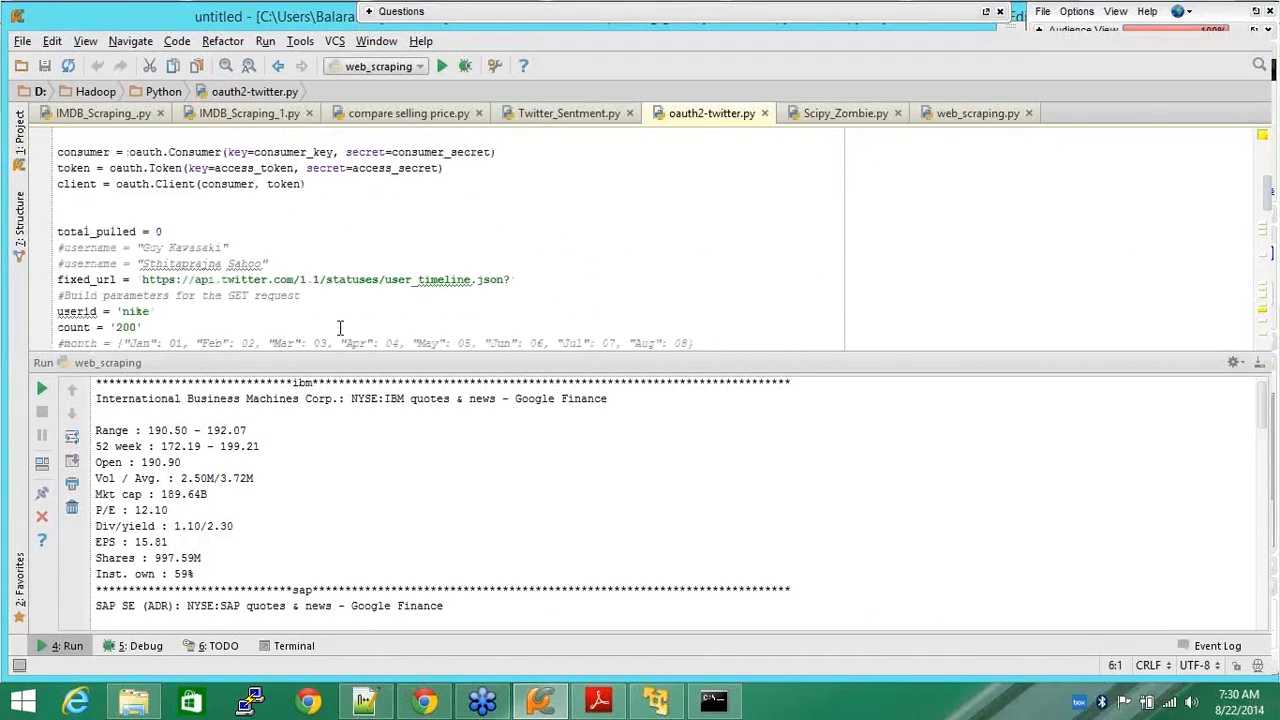
pyautogui.moveTo(604, 245)
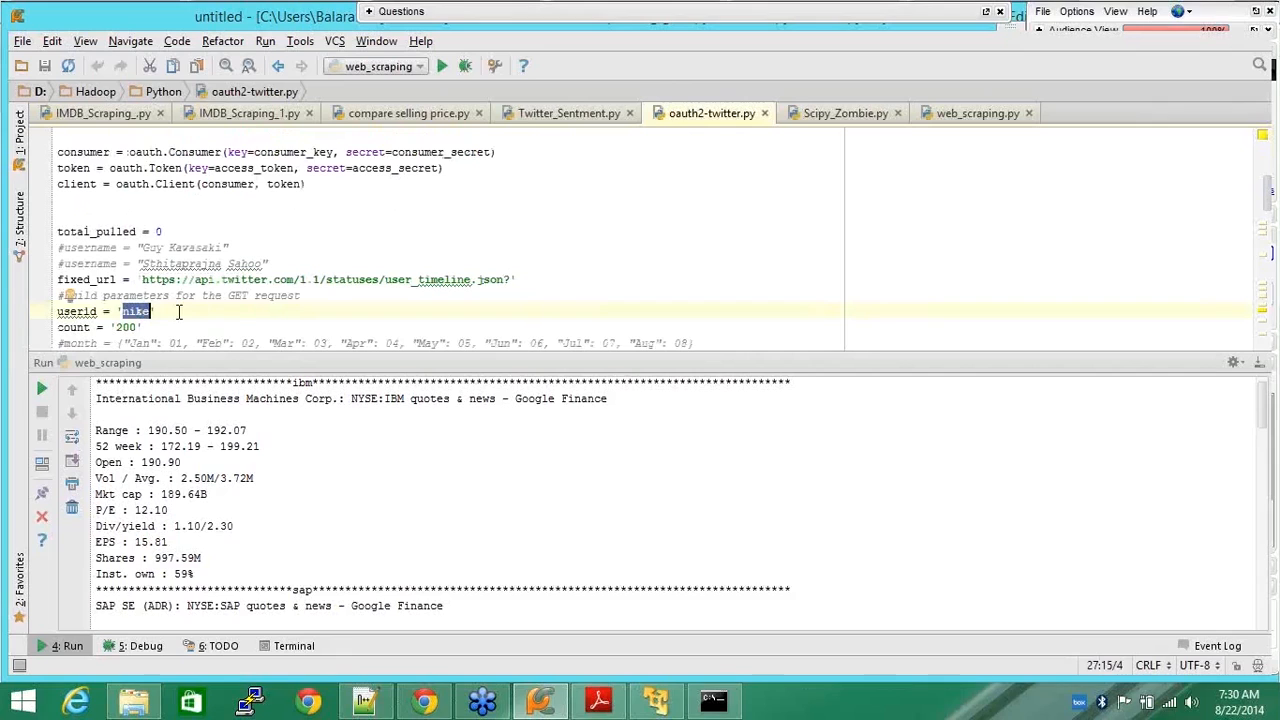
pyautogui.rightClick(135, 311)
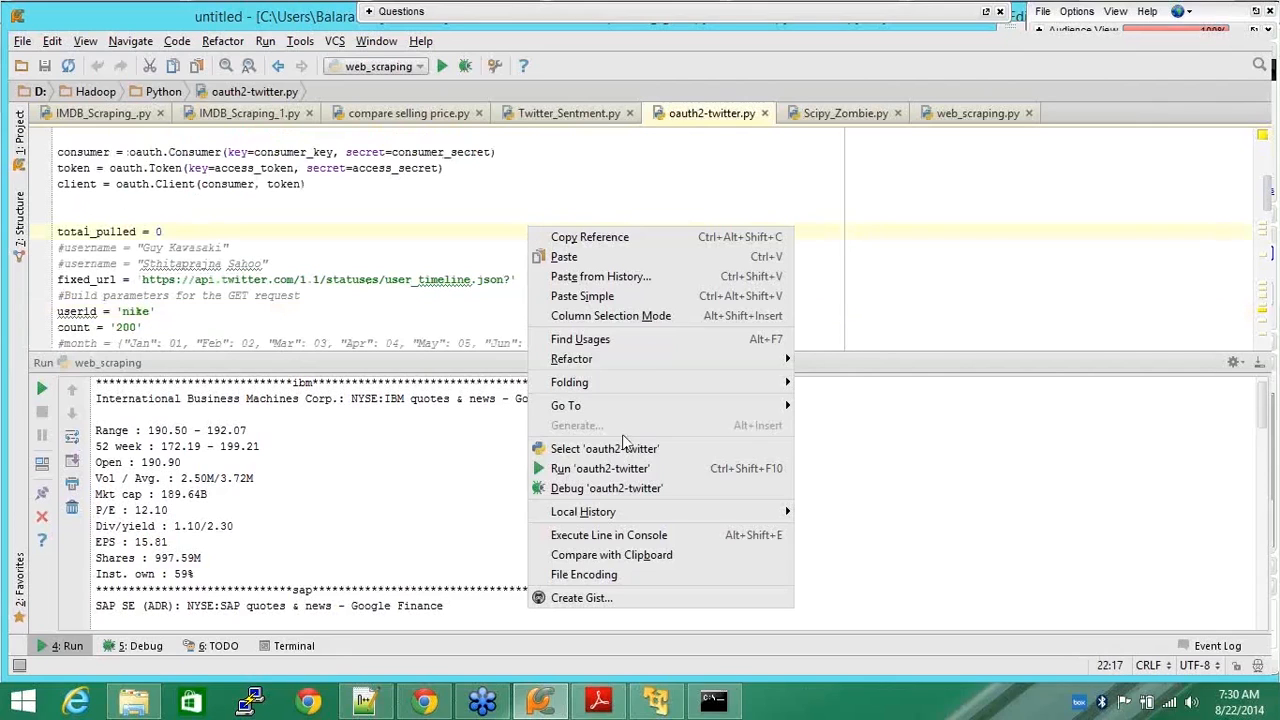
pyautogui.moveTo(600, 468)
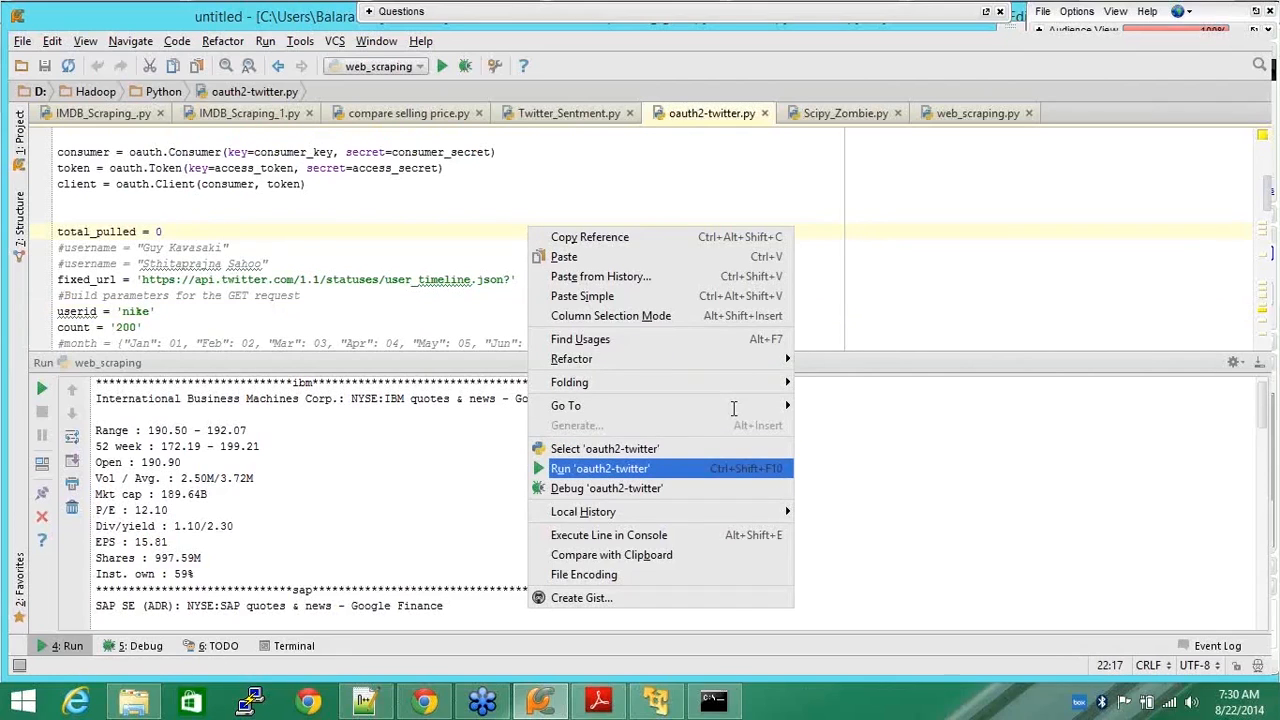
pyautogui.click(600, 468)
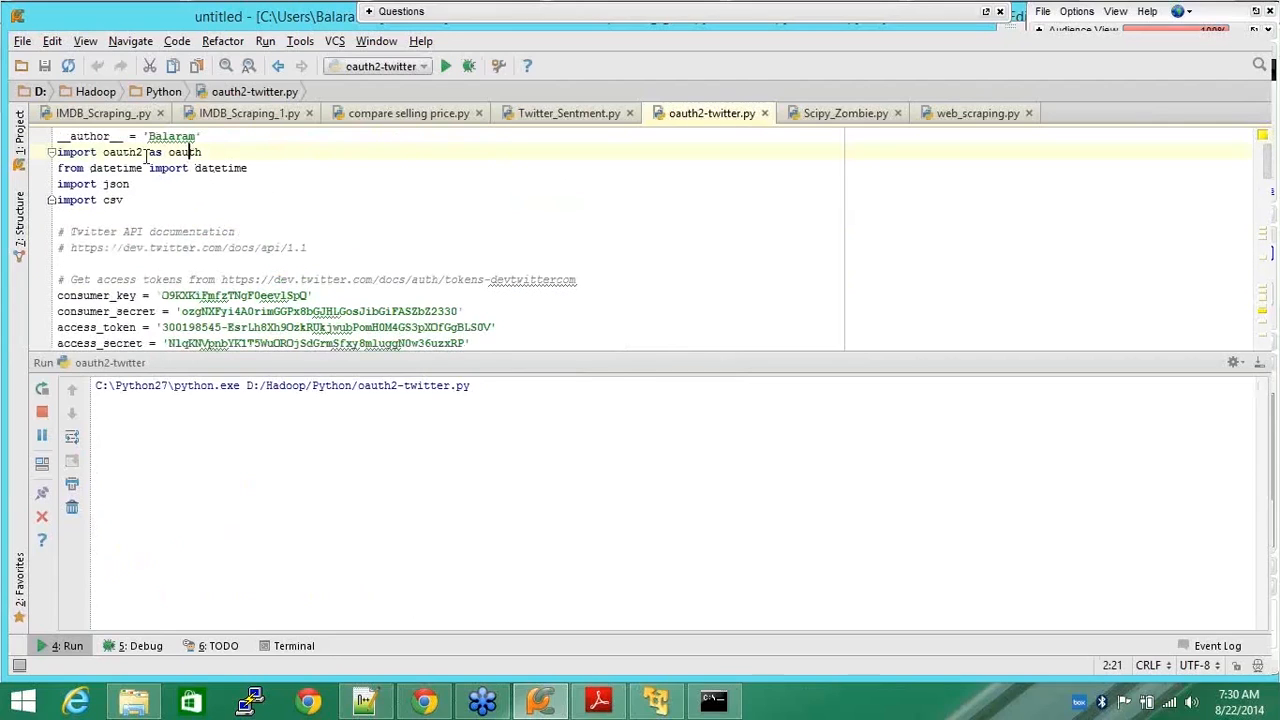
# Highlight the imported oauth2 module and look over the Twitter access key definitions
pyautogui.doubleClick(121, 152)
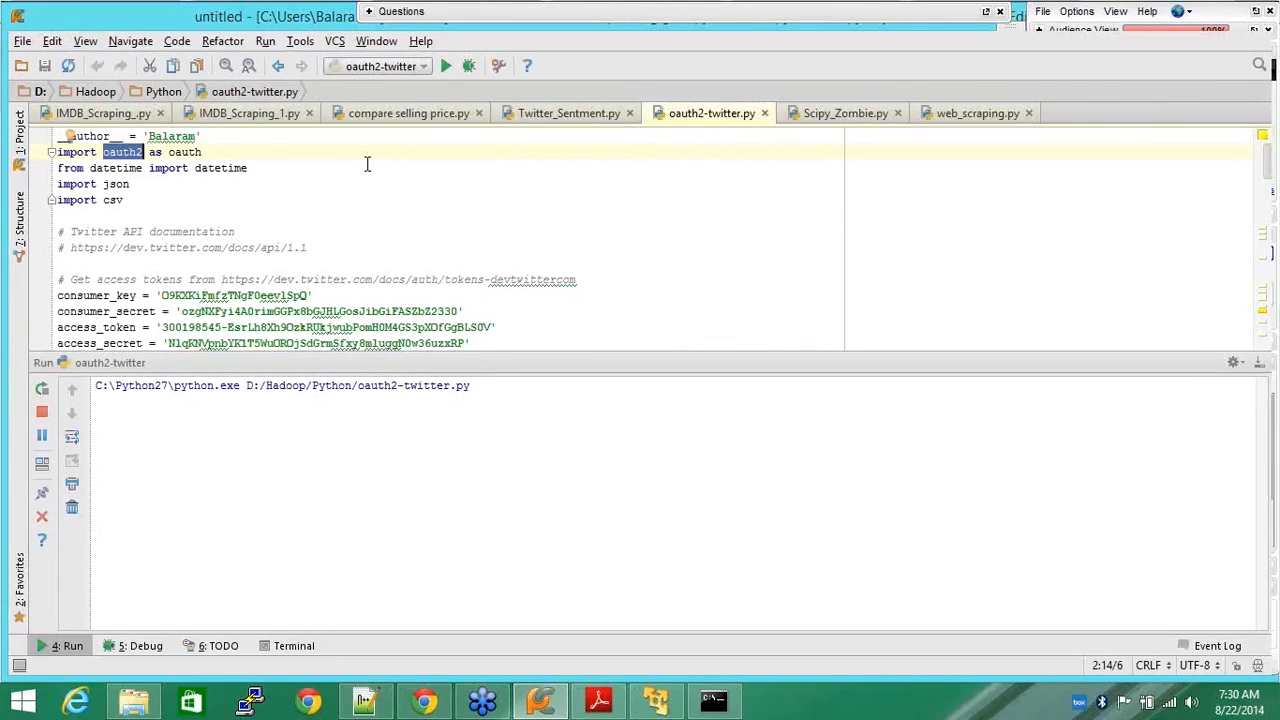
pyautogui.moveTo(414, 172)
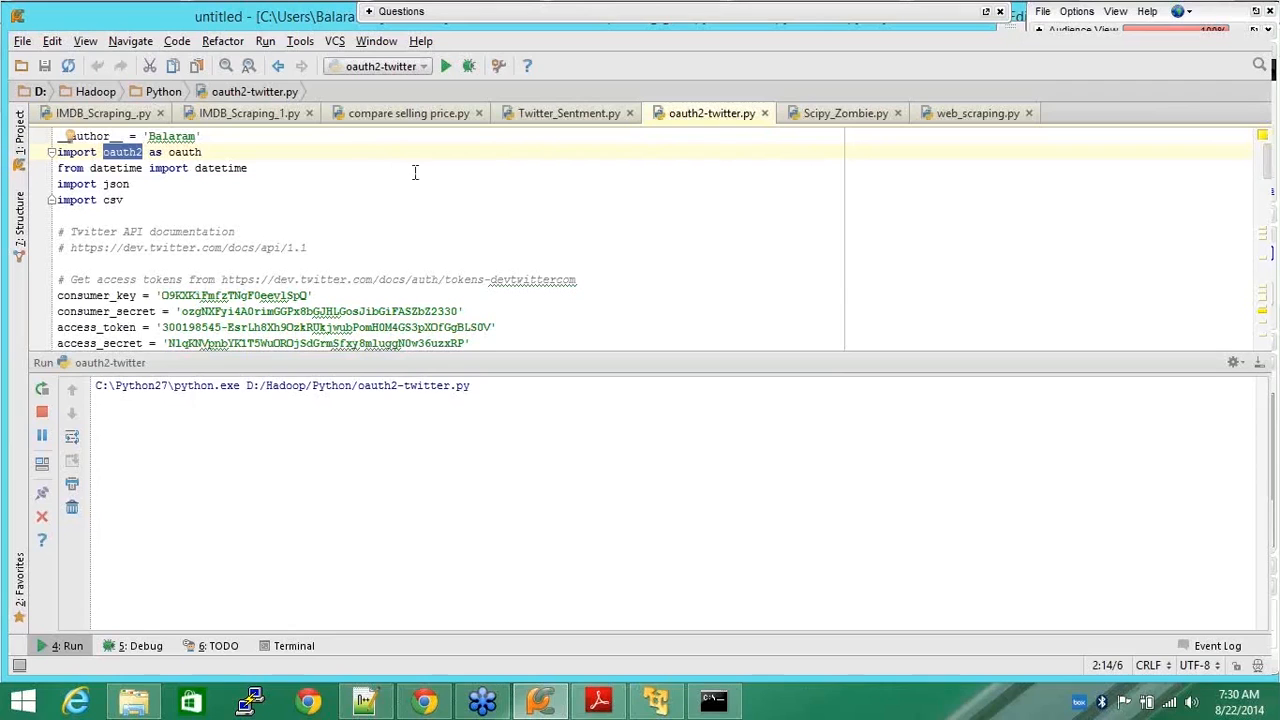
pyautogui.scroll(-3)
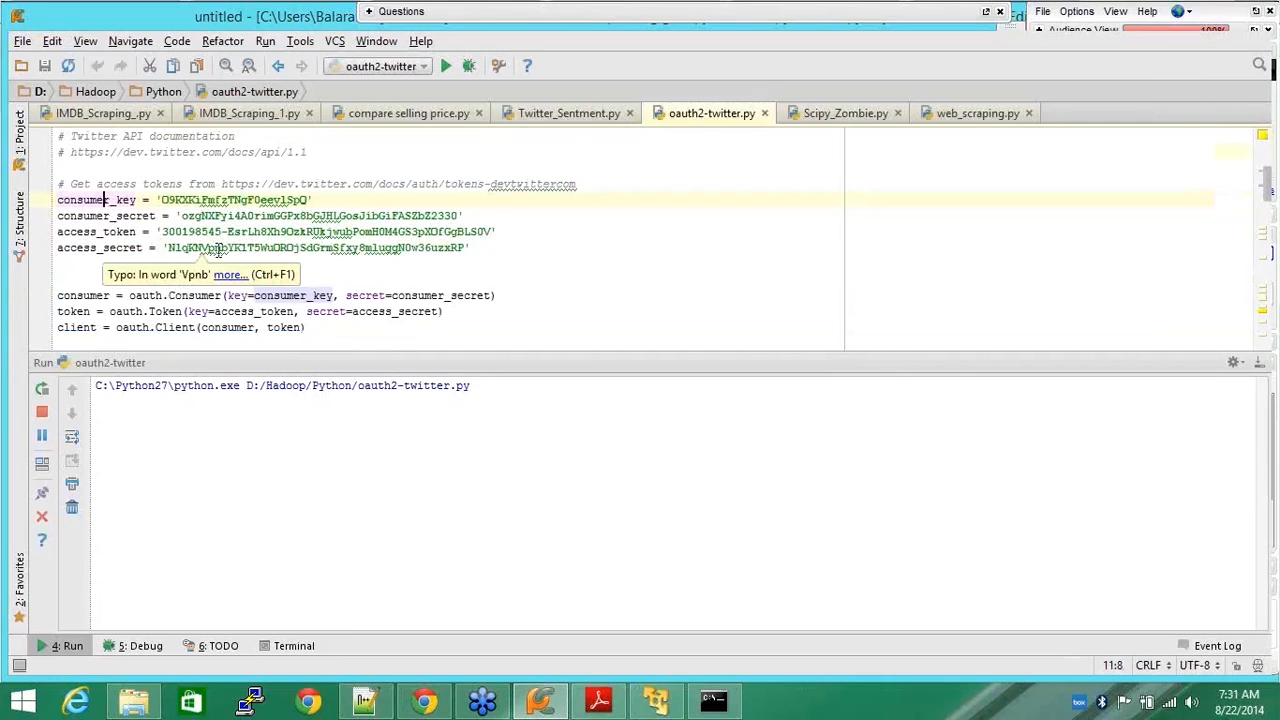
# Match the printed 3201 and 0 to the total_pulled print and tc += 1 lines
pyautogui.click(445, 66)
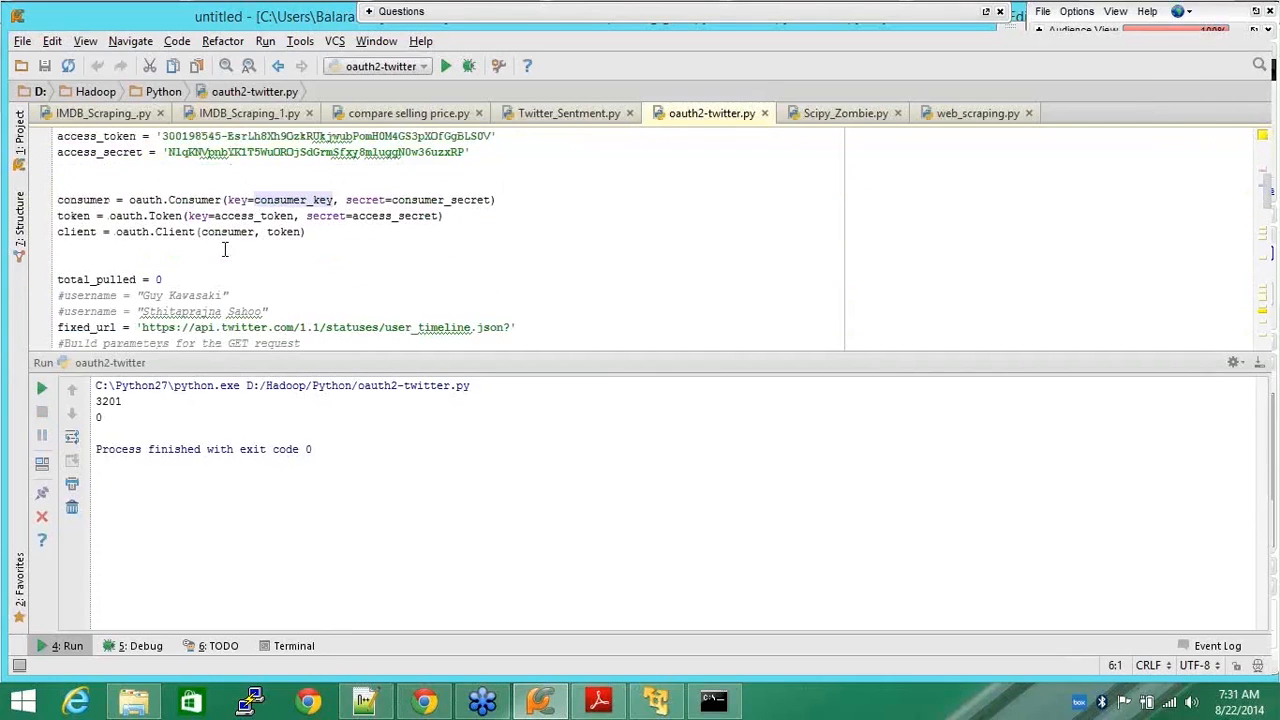
pyautogui.moveTo(358, 252)
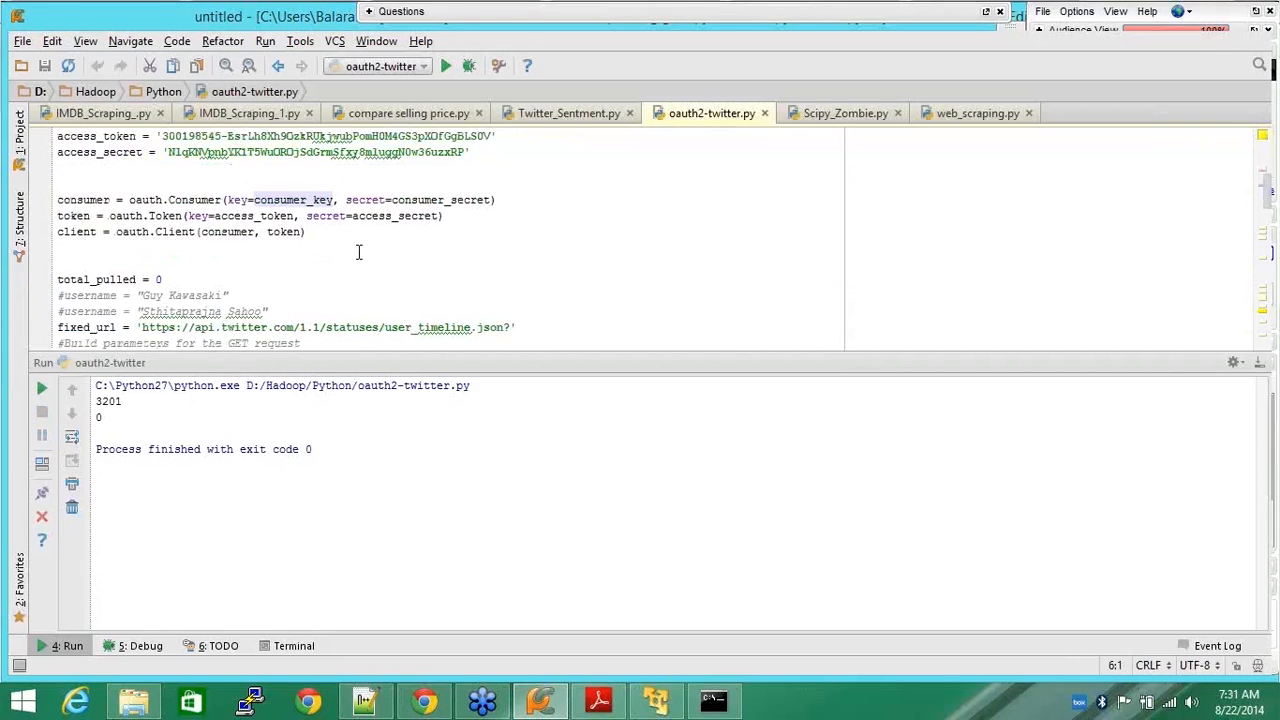
pyautogui.scroll(-3)
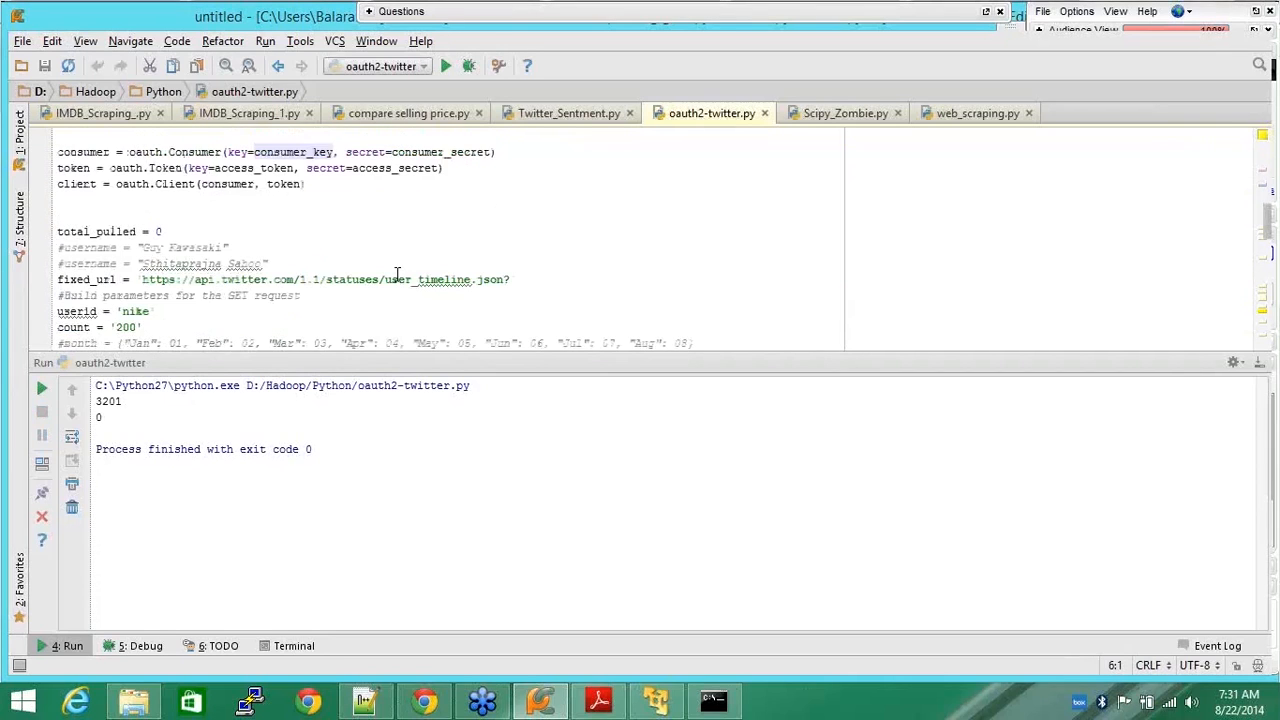
pyautogui.scroll(-3)
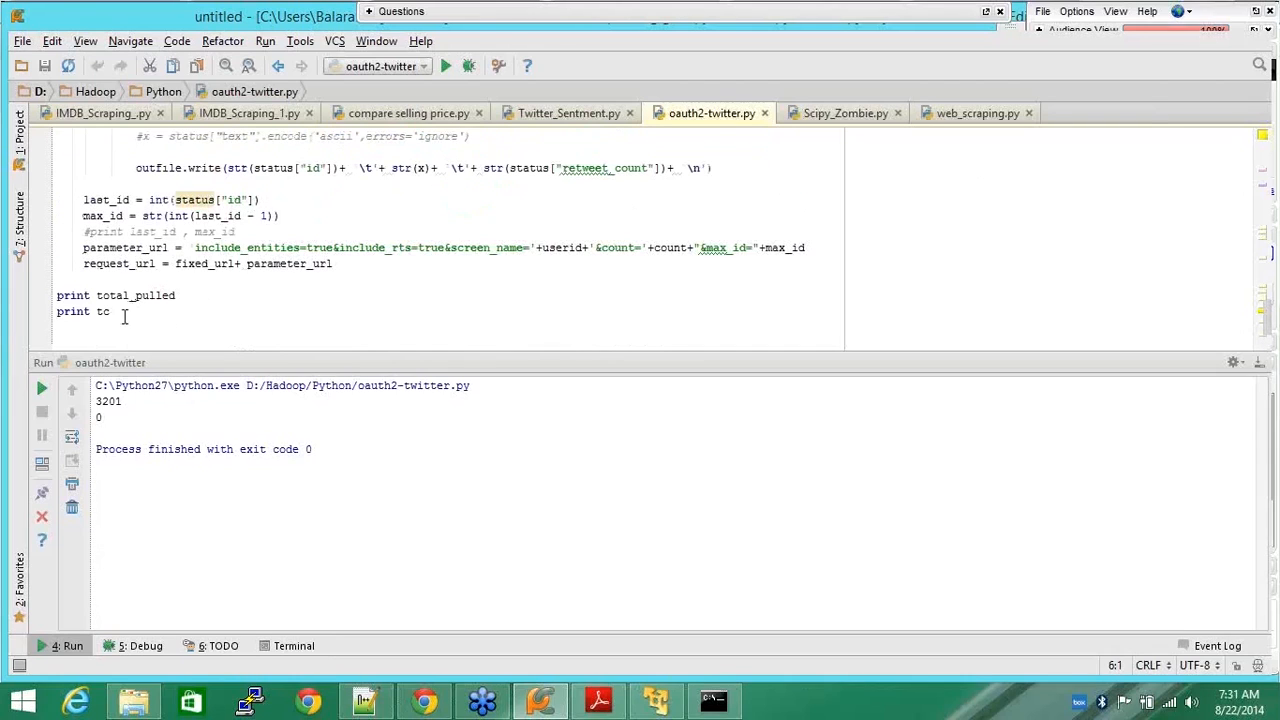
pyautogui.doubleClick(135, 295)
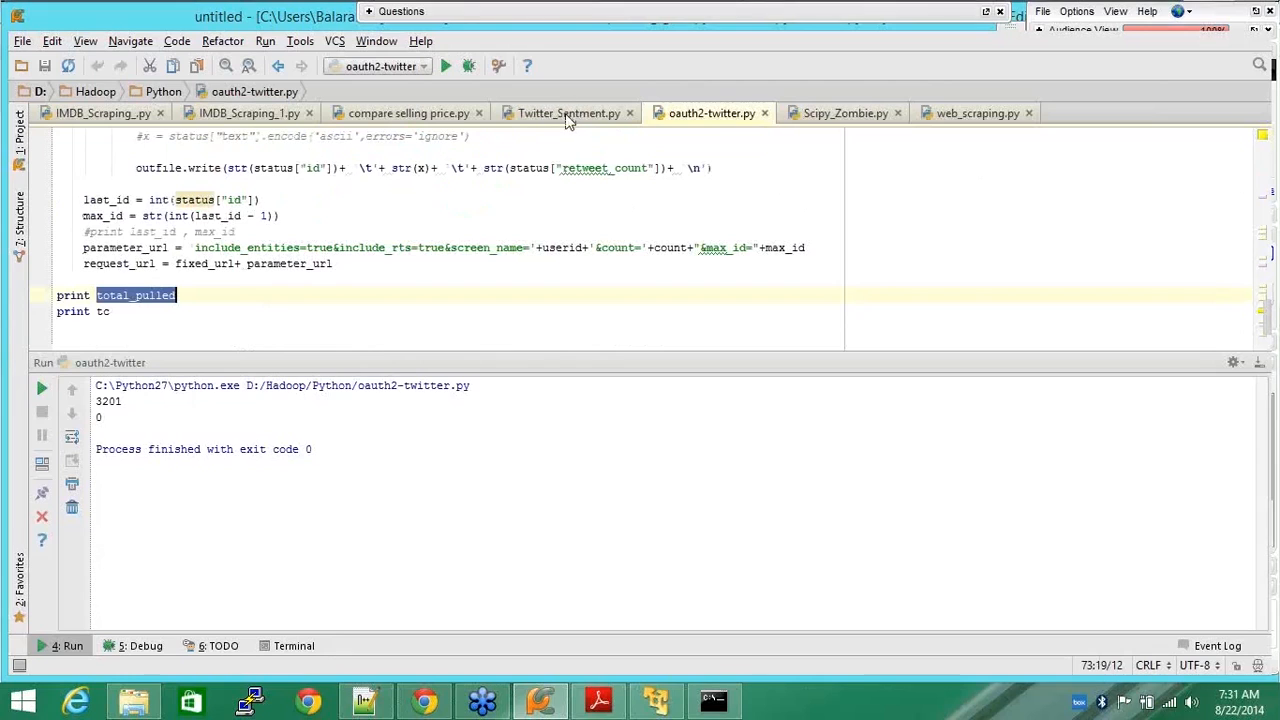
pyautogui.scroll(-3)
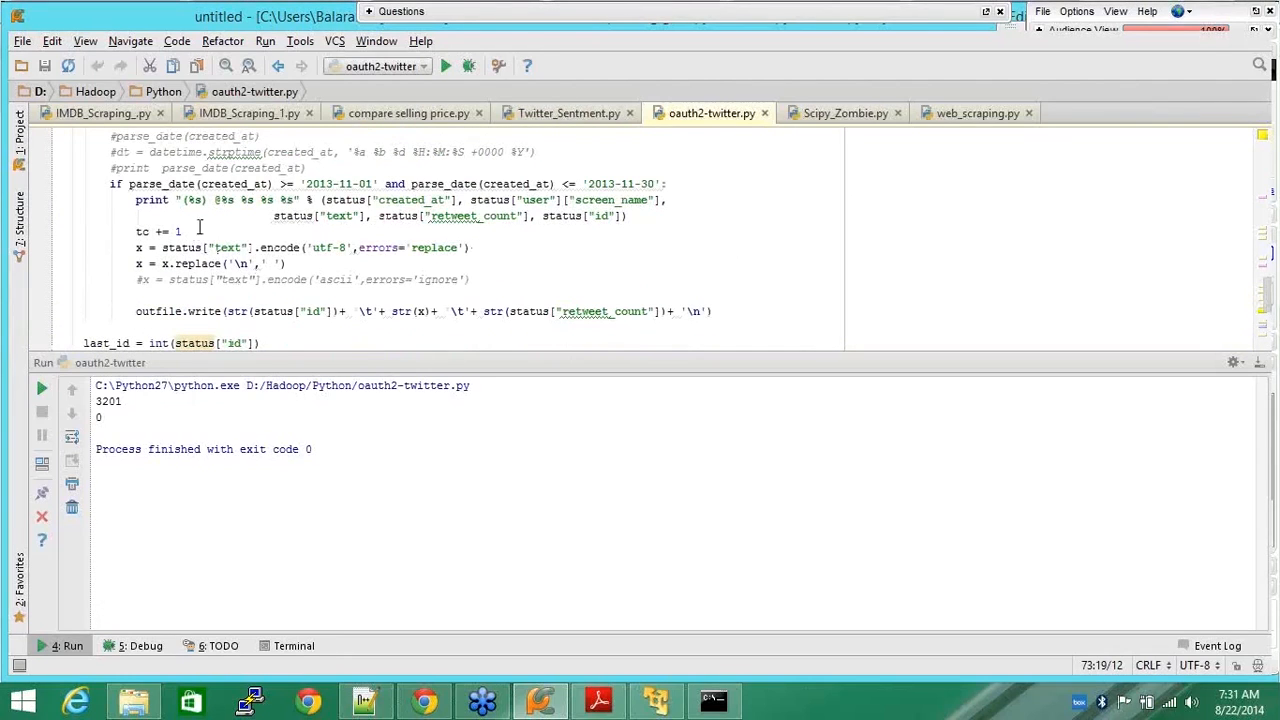
pyautogui.click(569, 113)
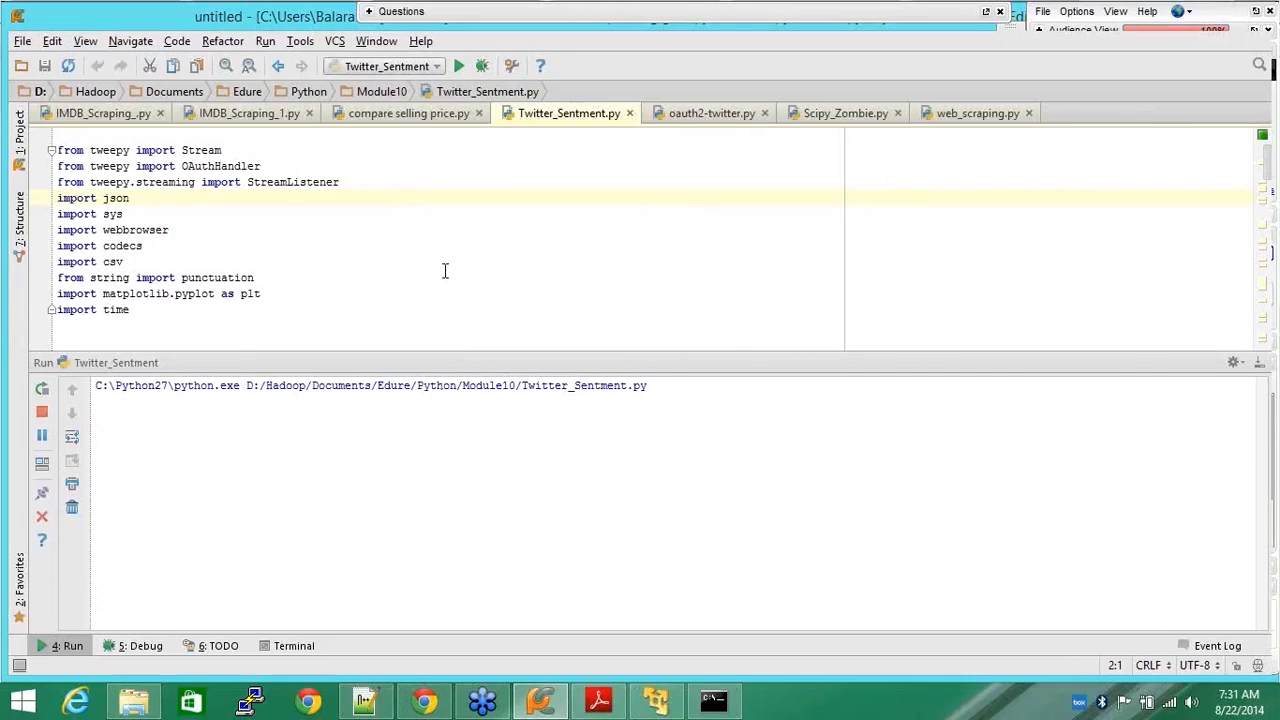
# Enter search words 'obama, modi' and 5 tweets per word at the console prompts
pyautogui.write('o')
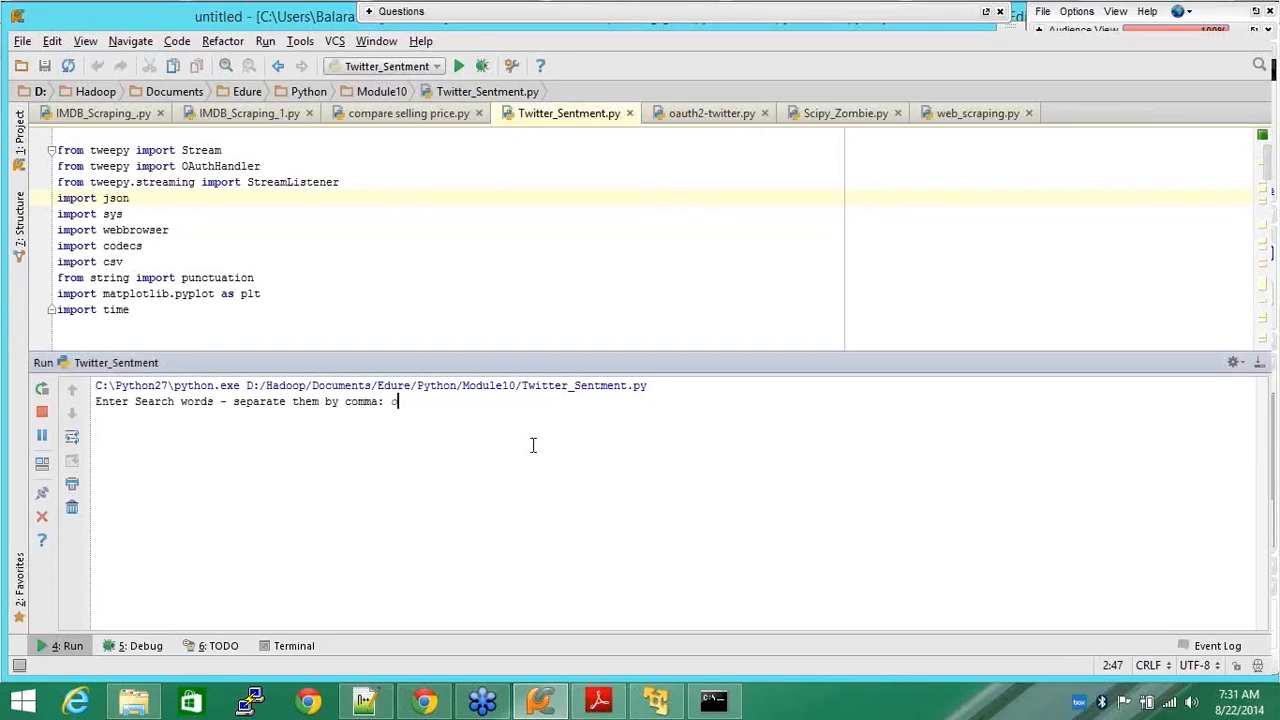
pyautogui.write('bo')
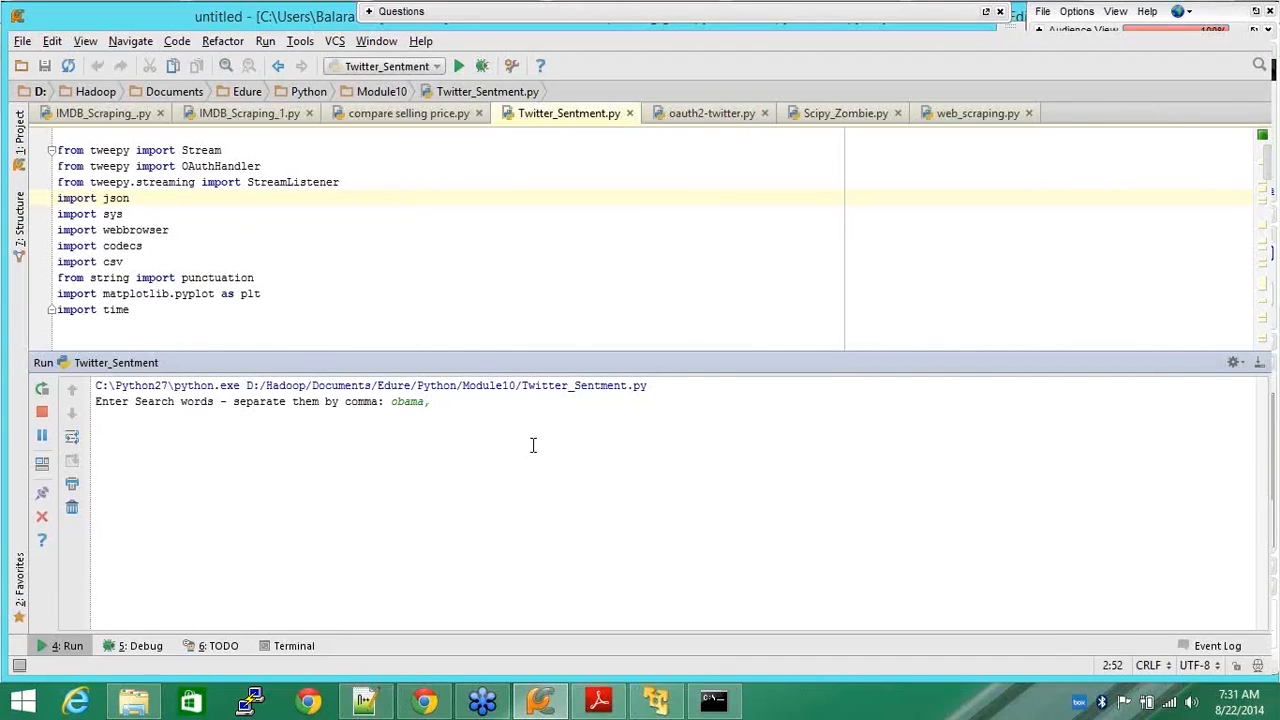
pyautogui.write('modi')
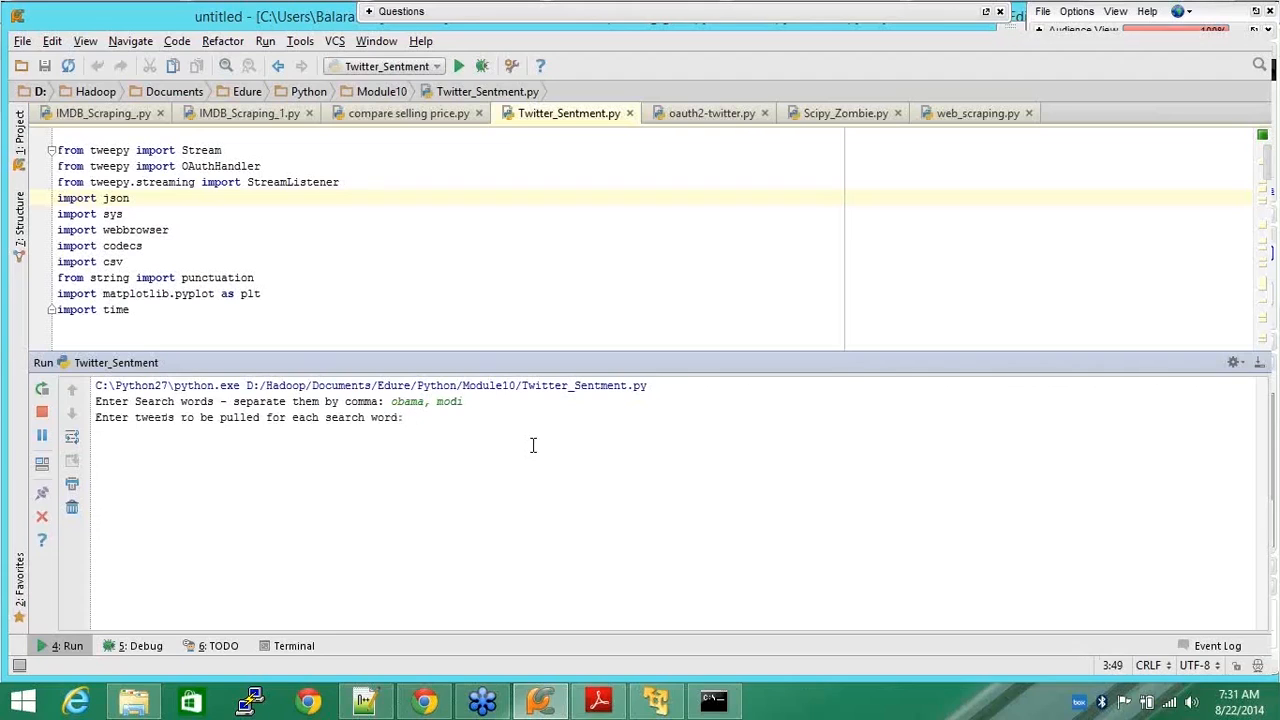
pyautogui.write('10')
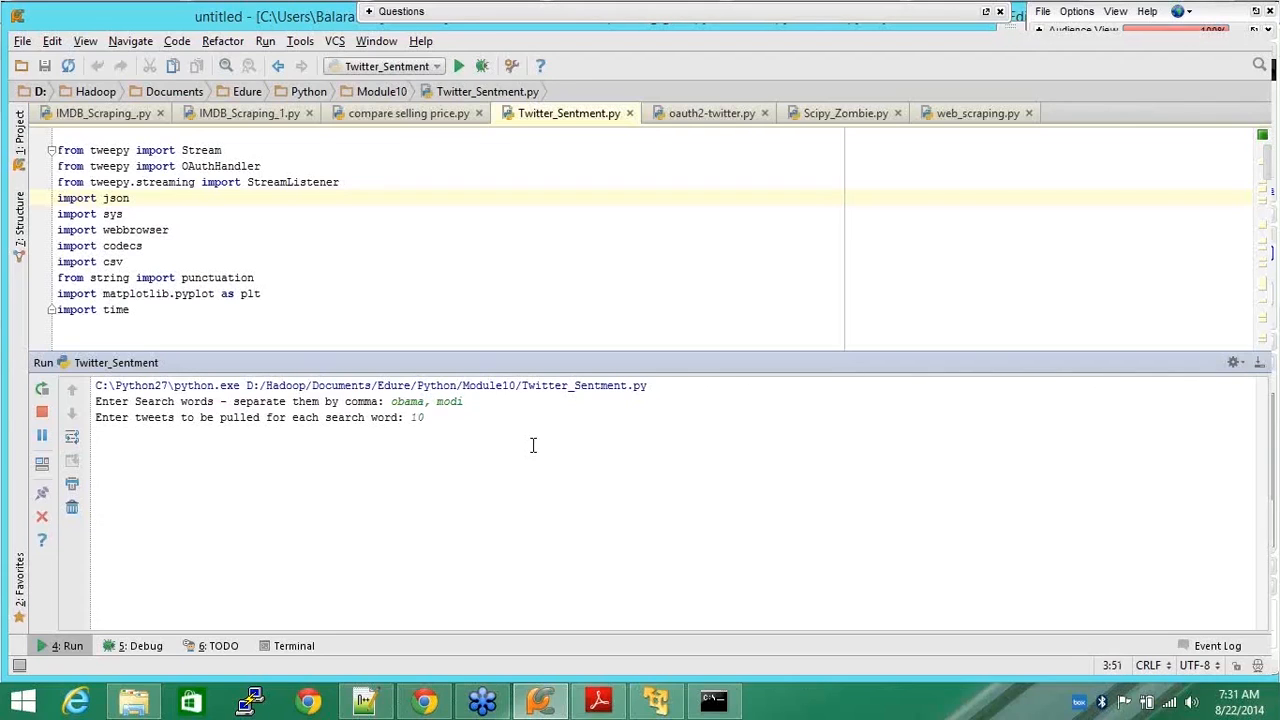
pyautogui.write('5')
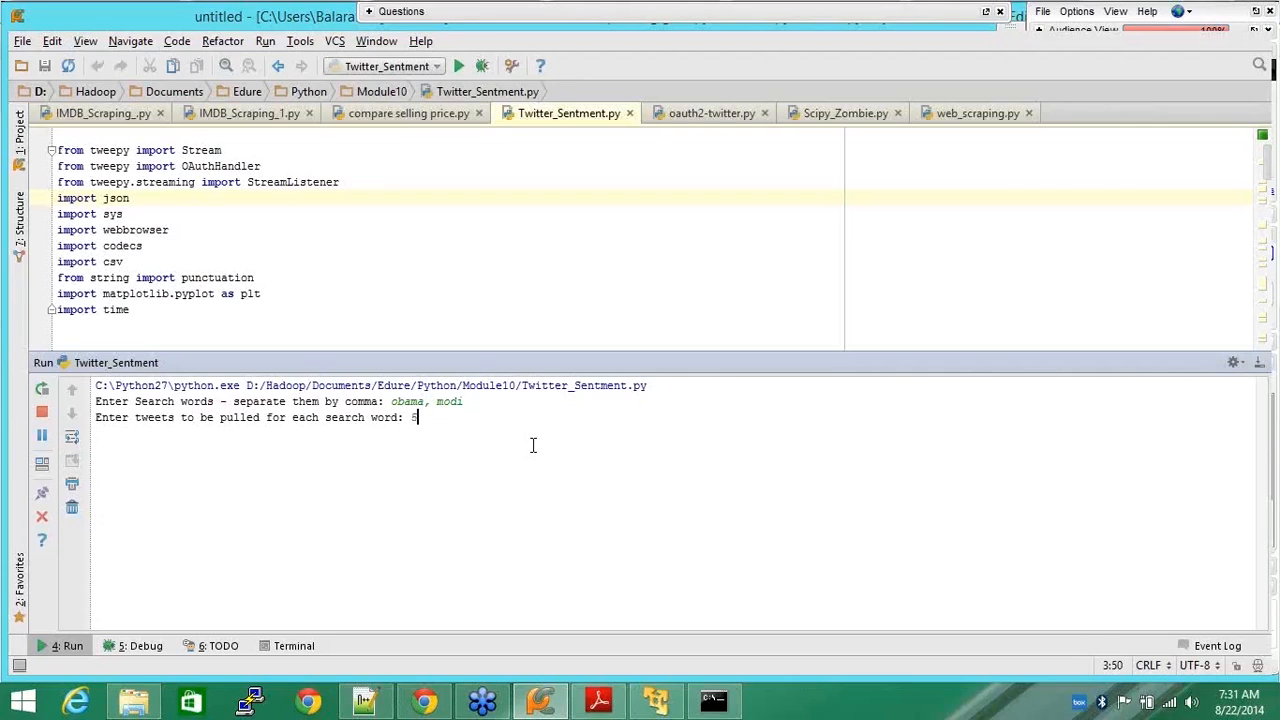
pyautogui.press('enter')
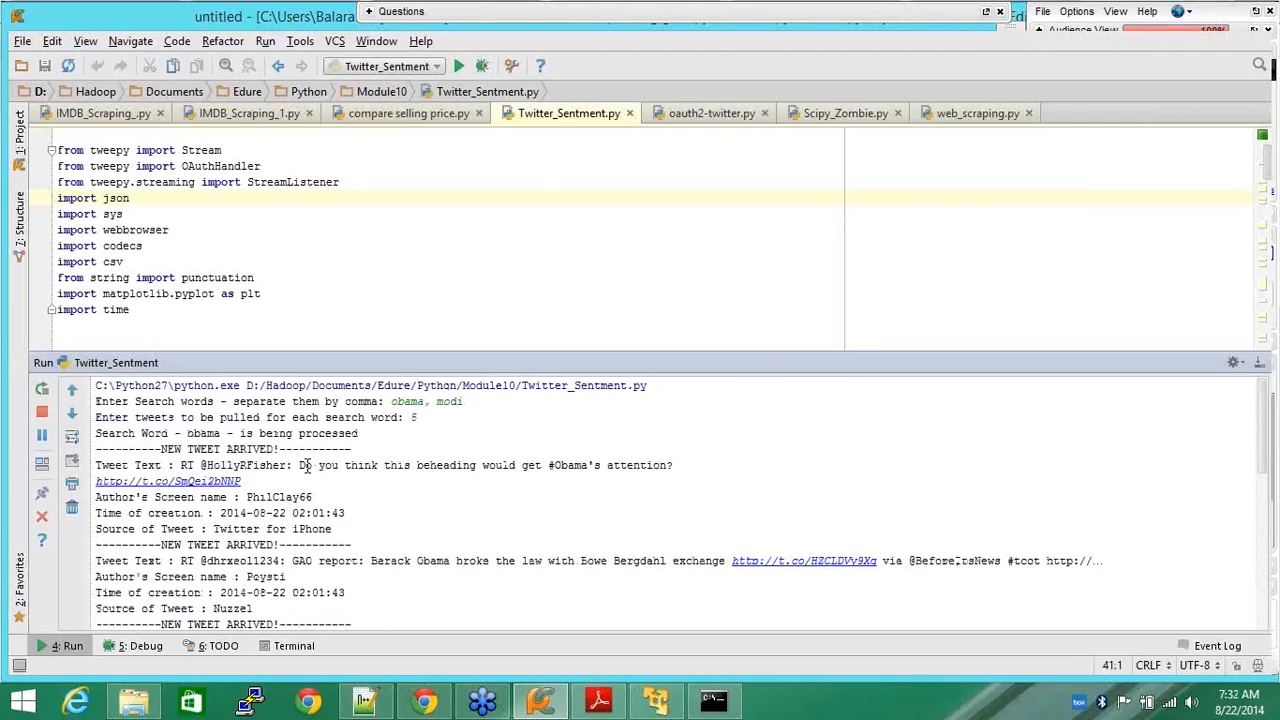
# Highlight an Obama tweet, then scroll to 'Overall Sentiment - Negative'
pyautogui.moveTo(300, 465); pyautogui.dragTo(242, 481)
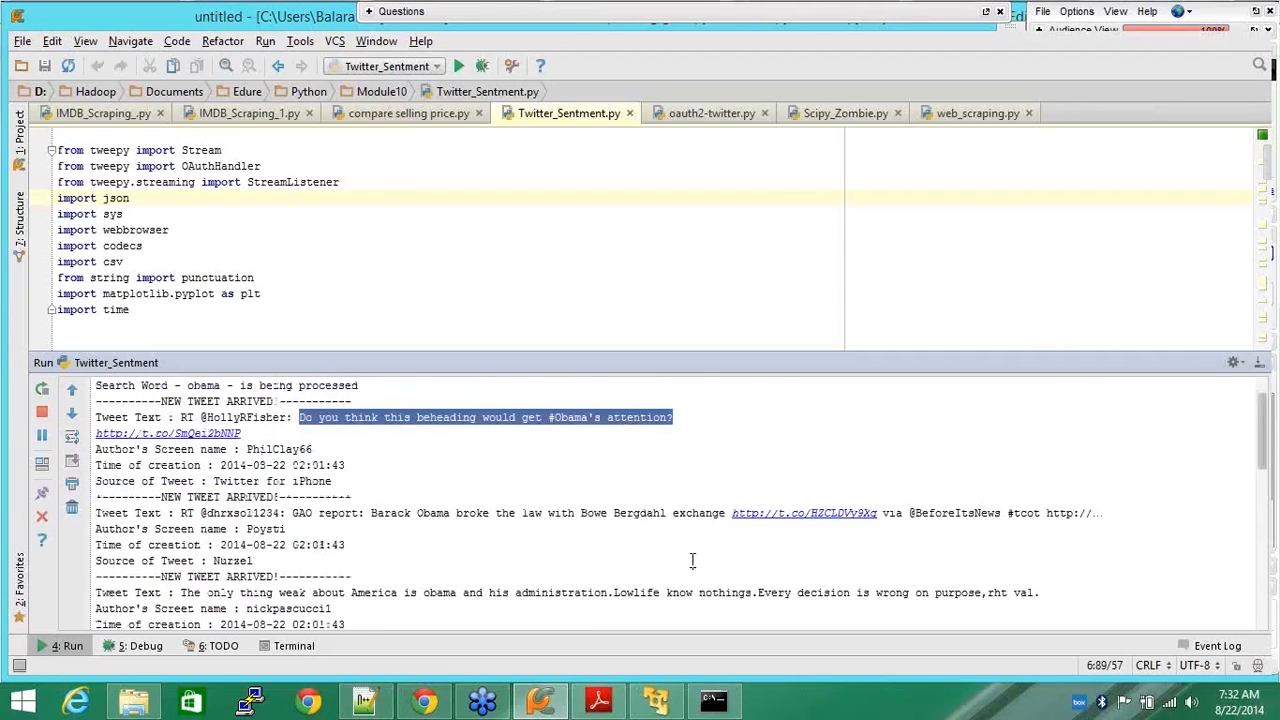
pyautogui.scroll(-3)
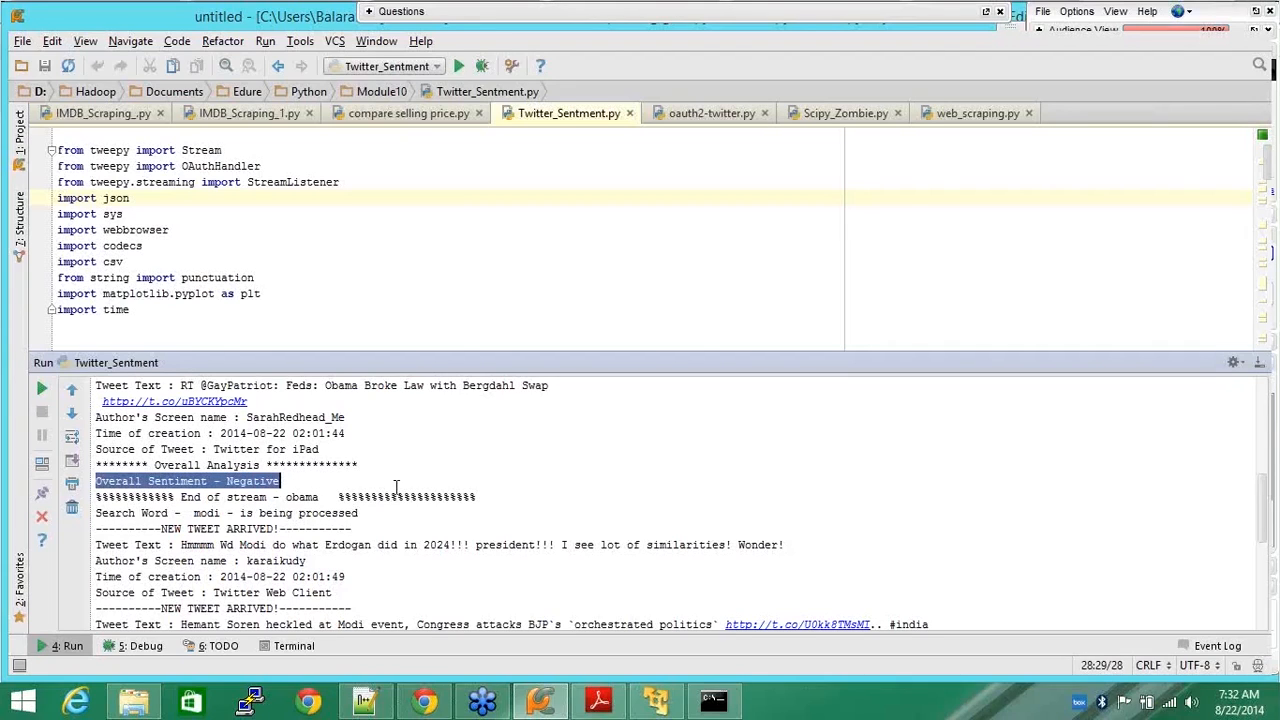
pyautogui.scroll(-3)
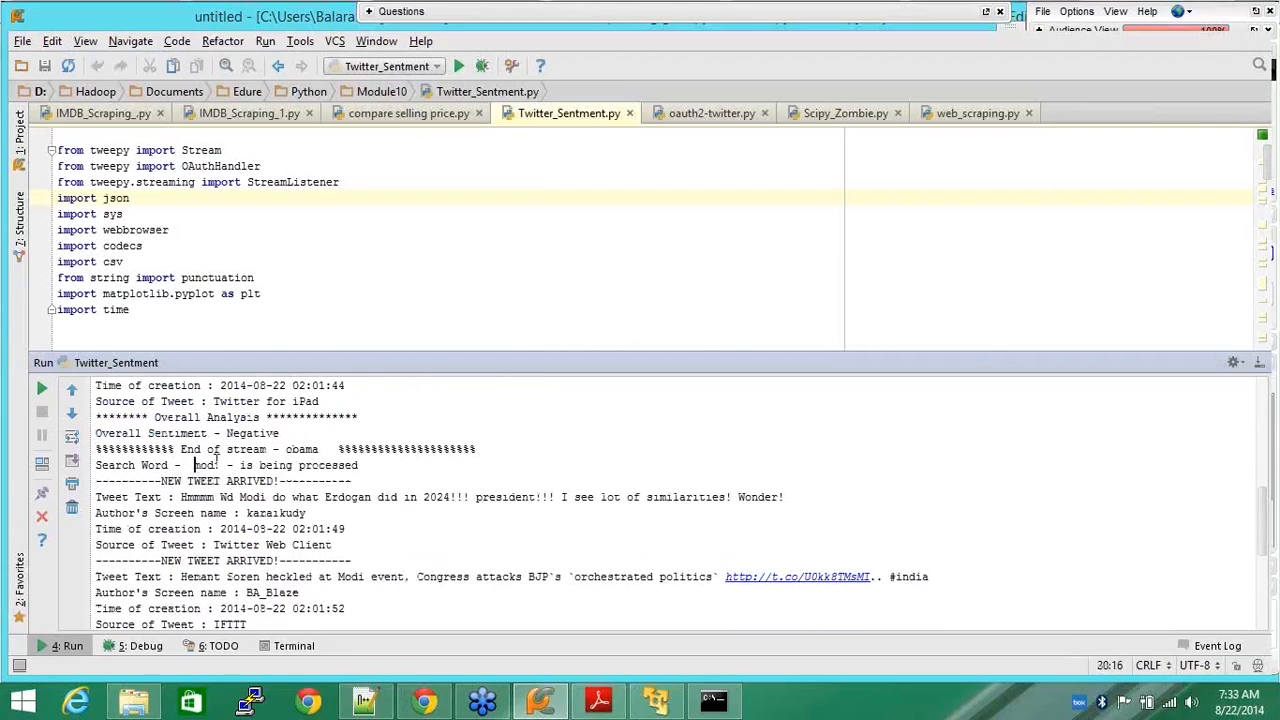
# Mark 'modi' in the output and highlight 'Overall Sentiment - Semi Positive' at the end
pyautogui.doubleClick(204, 465)
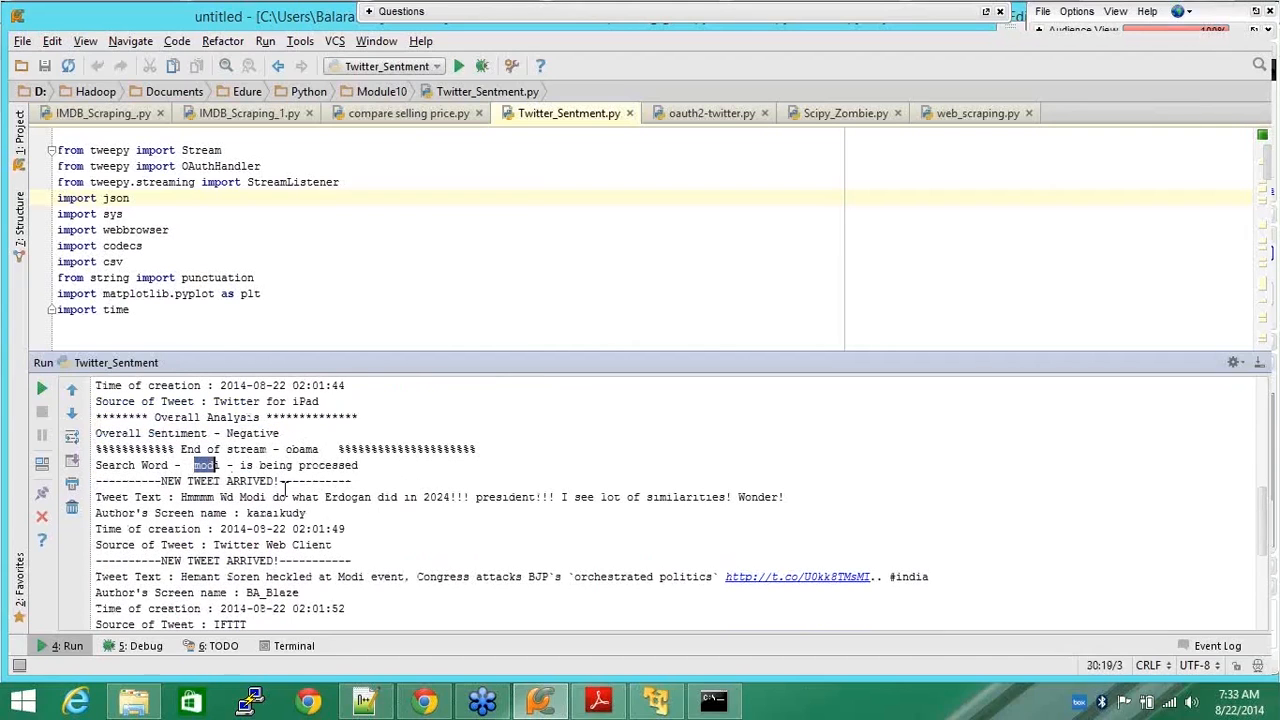
pyautogui.scroll(-3)
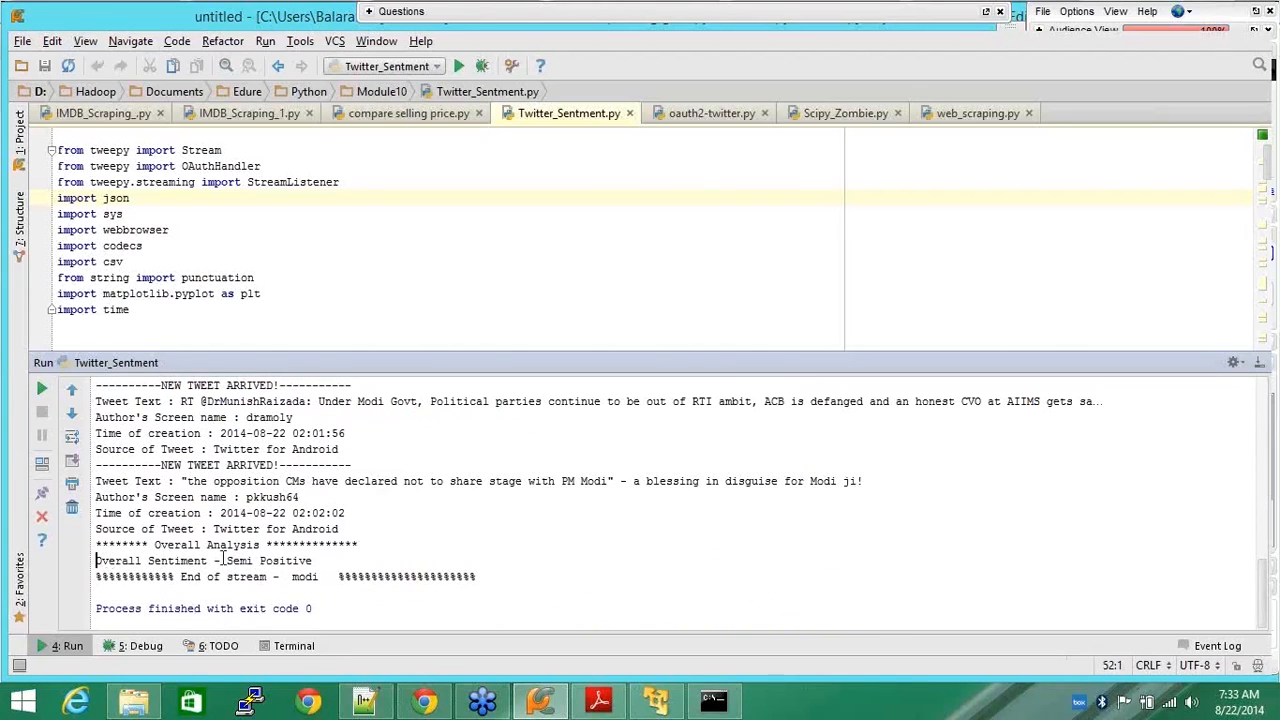
pyautogui.moveTo(97, 560); pyautogui.dragTo(312, 560)
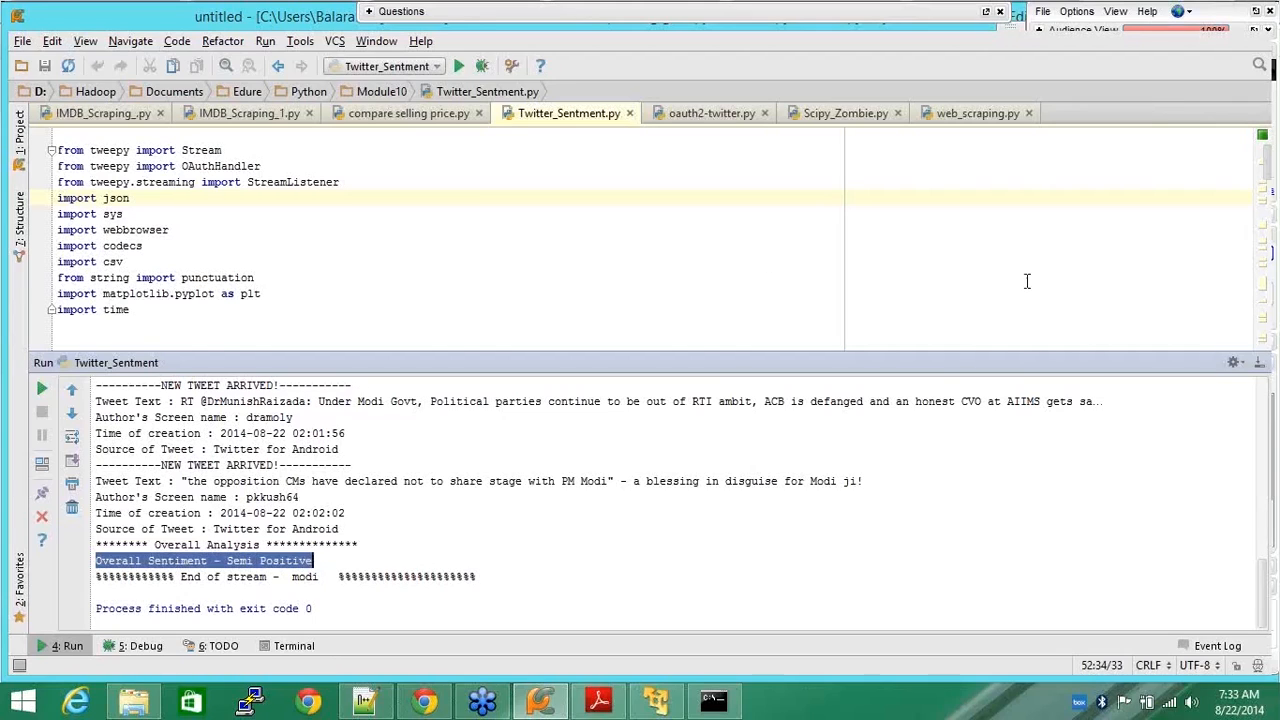
pyautogui.moveTo(1169, 277)
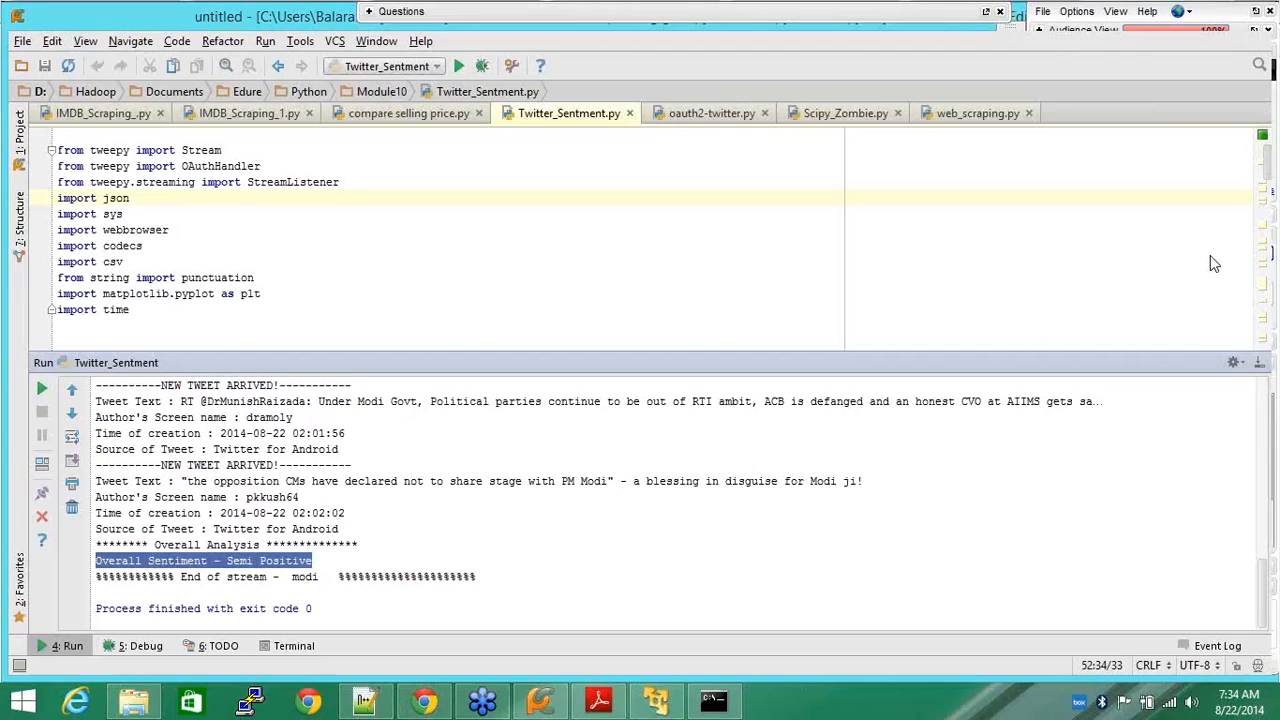
pyautogui.moveTo(1217, 263)
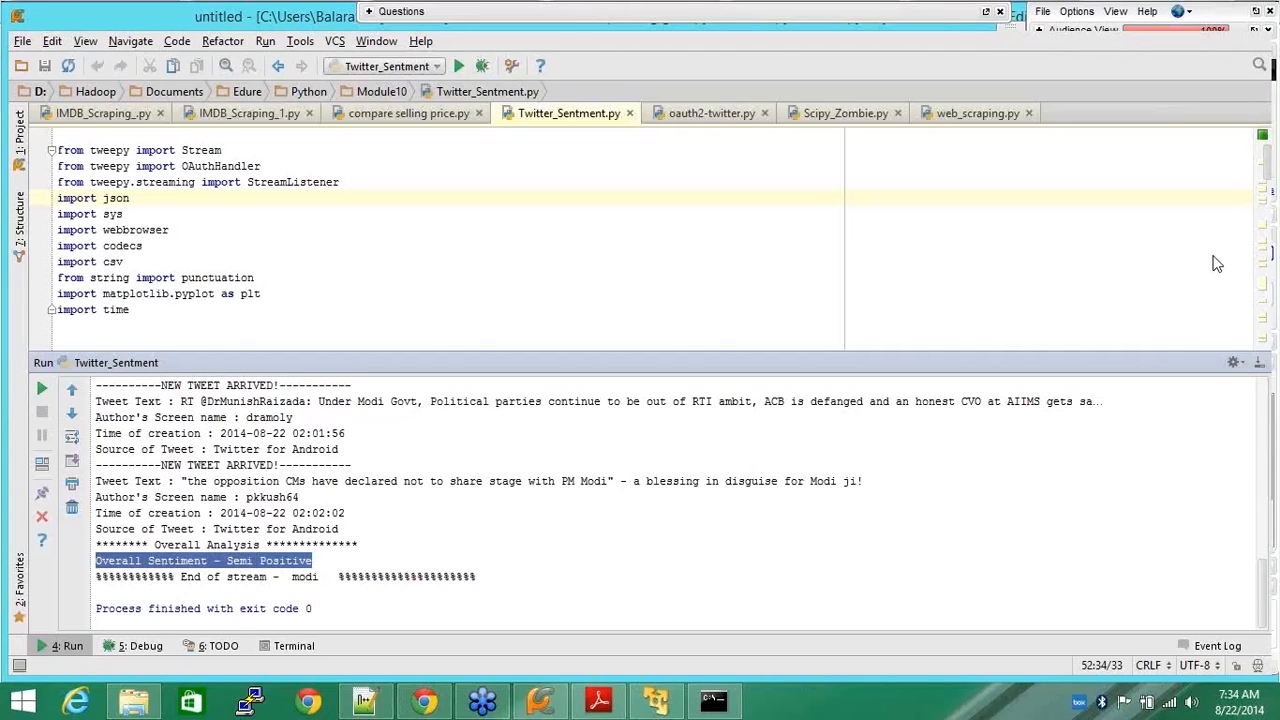
pyautogui.click(450, 214)
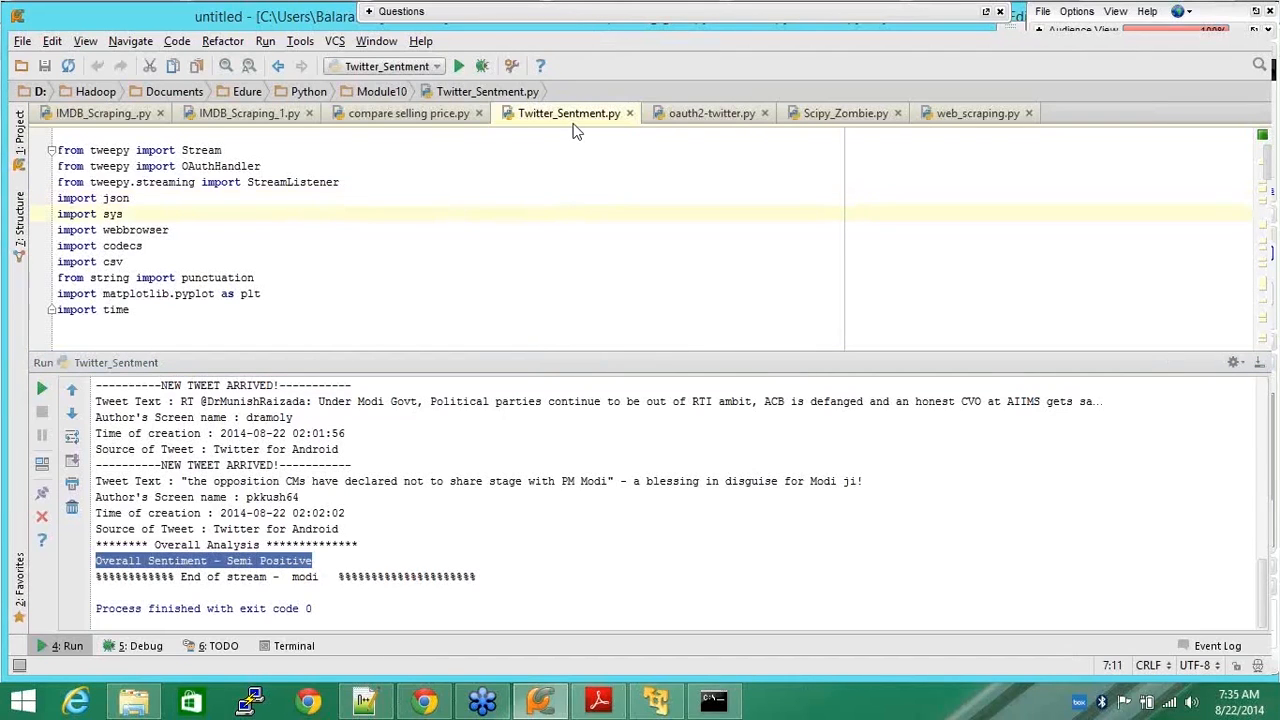
# Switch to oauth2-twitter.py and select the userid value 'nike' to replace with 'rebook'
pyautogui.click(710, 112)
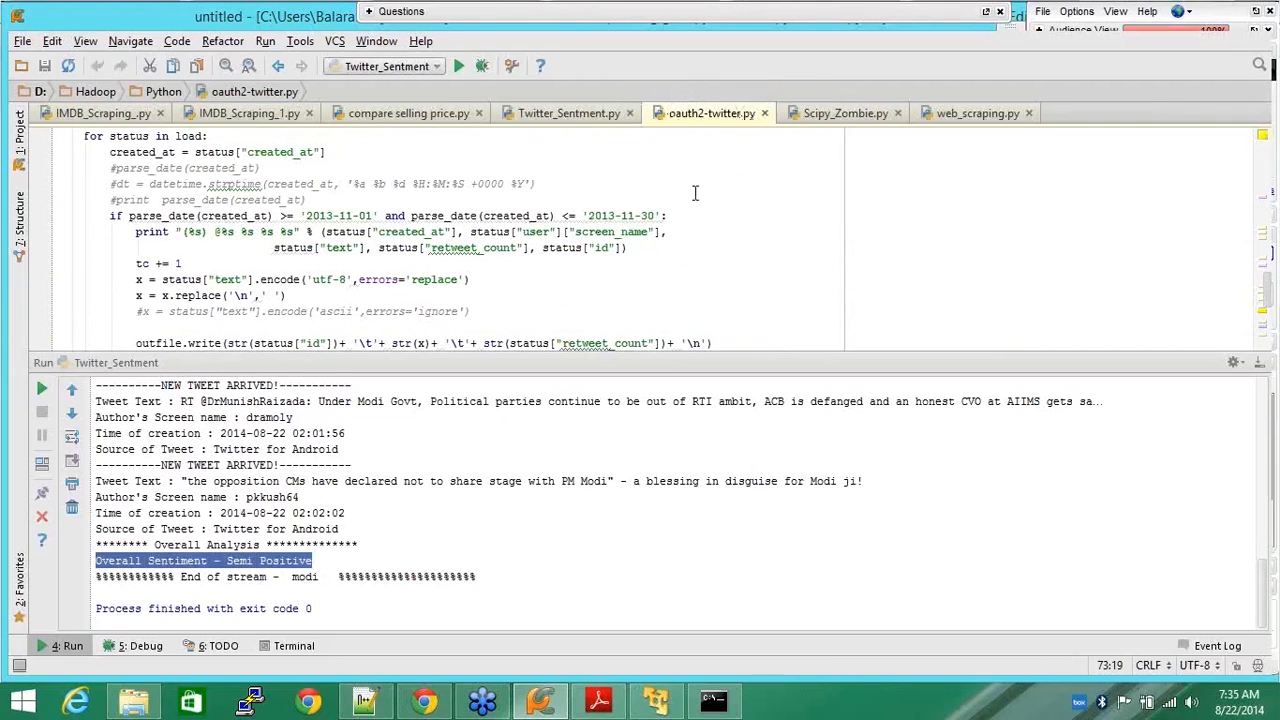
pyautogui.scroll(3)
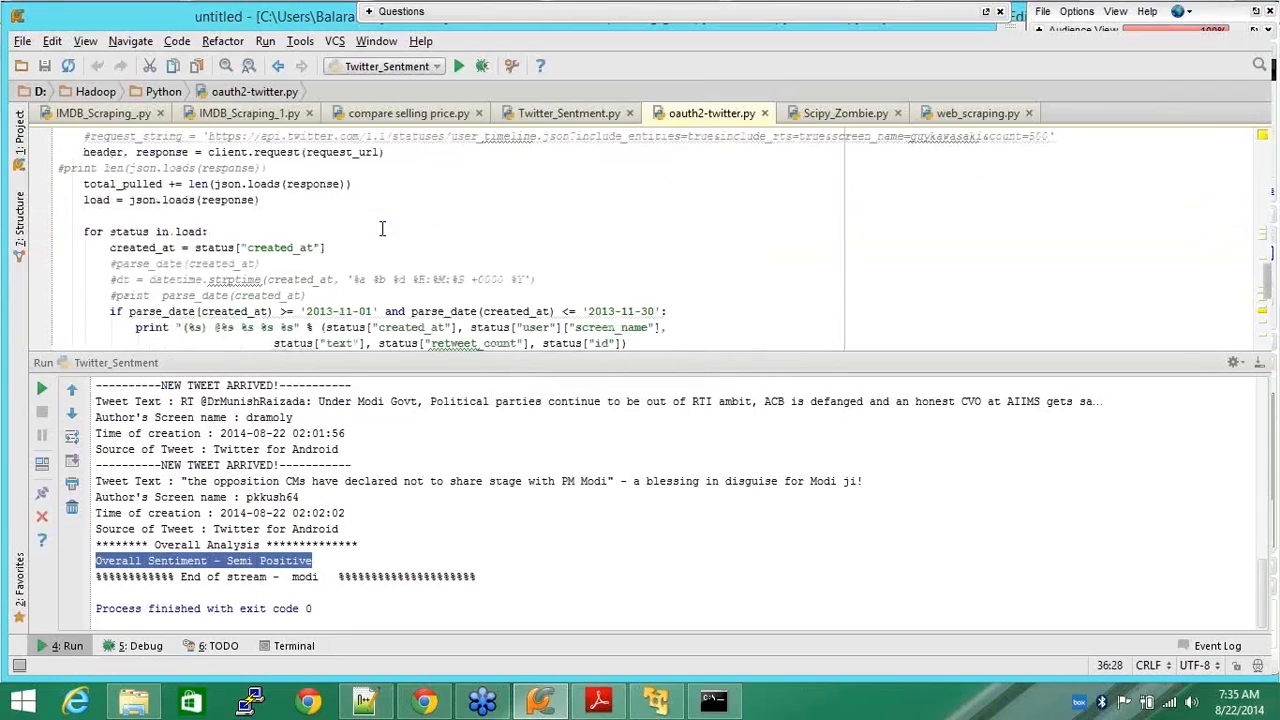
pyautogui.scroll(-3)
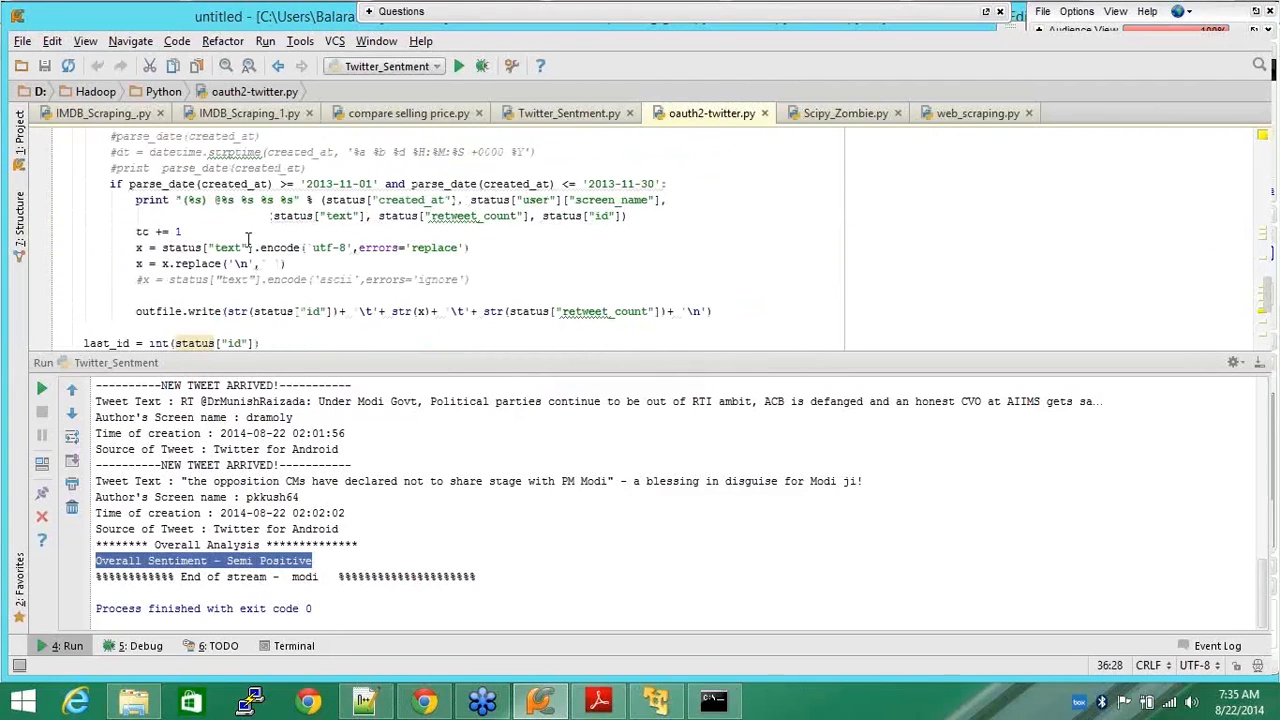
pyautogui.moveTo(649, 211)
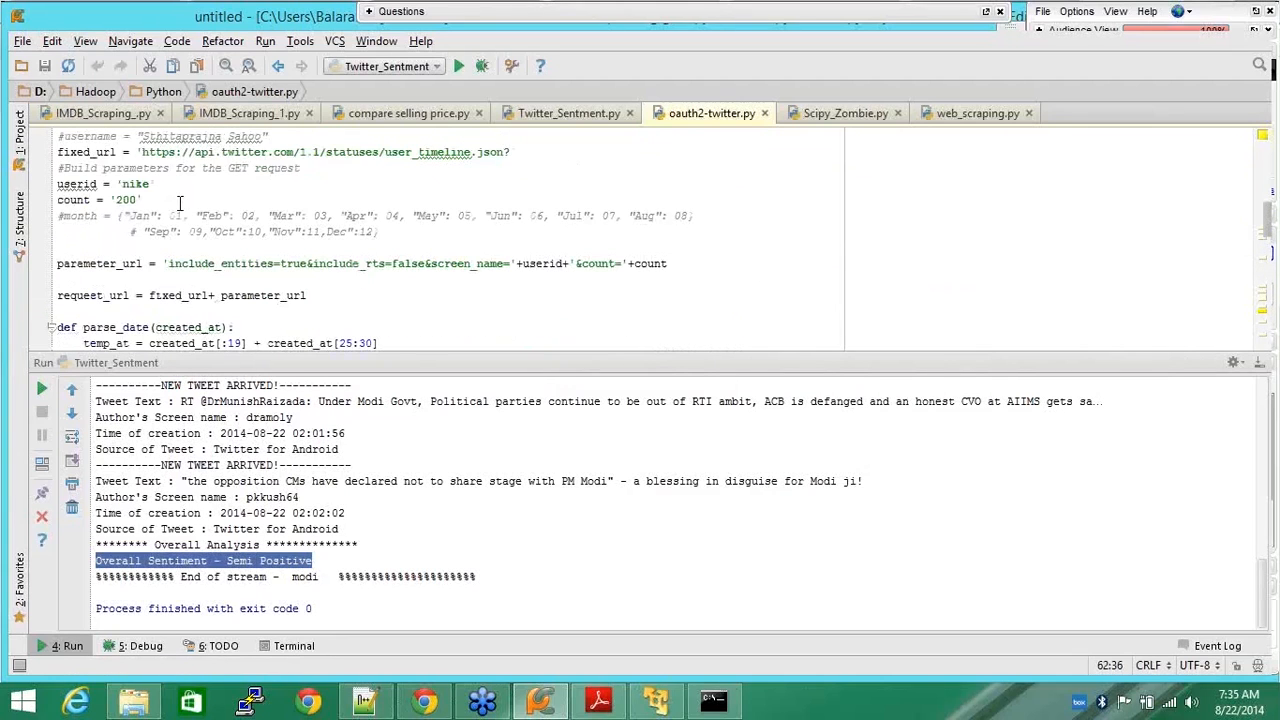
pyautogui.doubleClick(131, 184)
pyautogui.write('reboo')
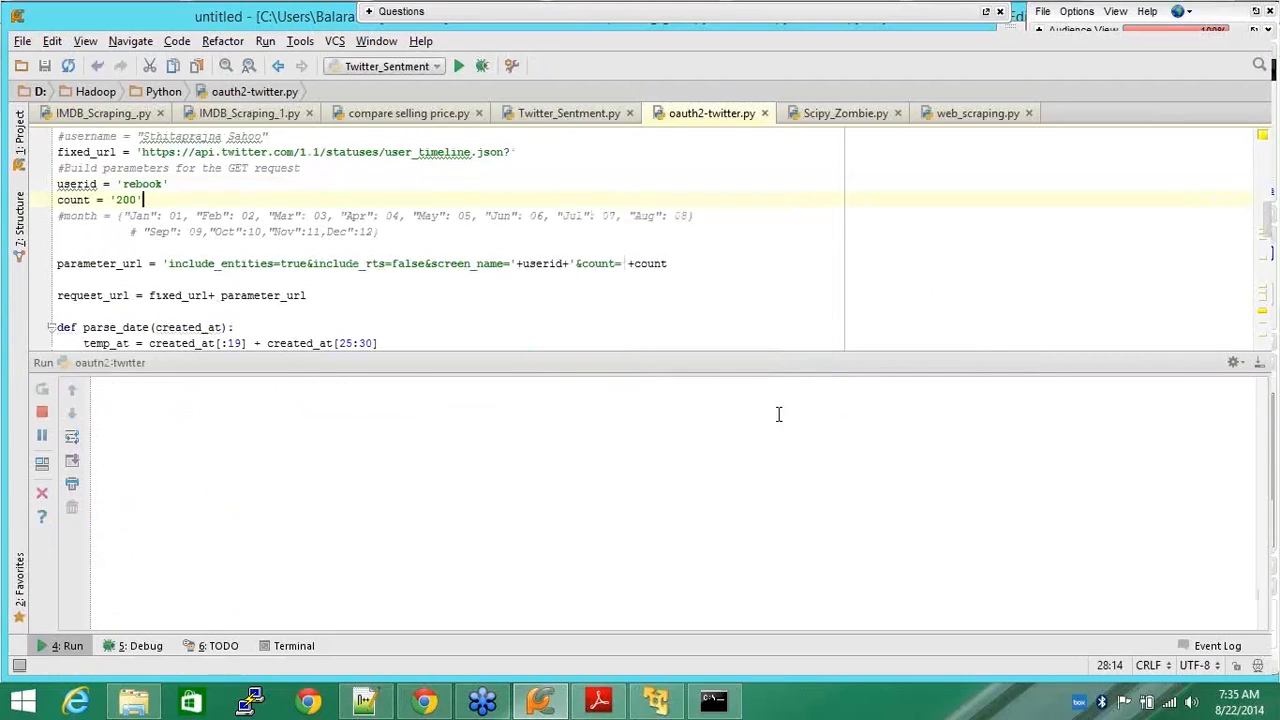
# Rerun with userid 'nike', highlight the 320 output, then rerun with userid 'obama'
pyautogui.click(458, 66)
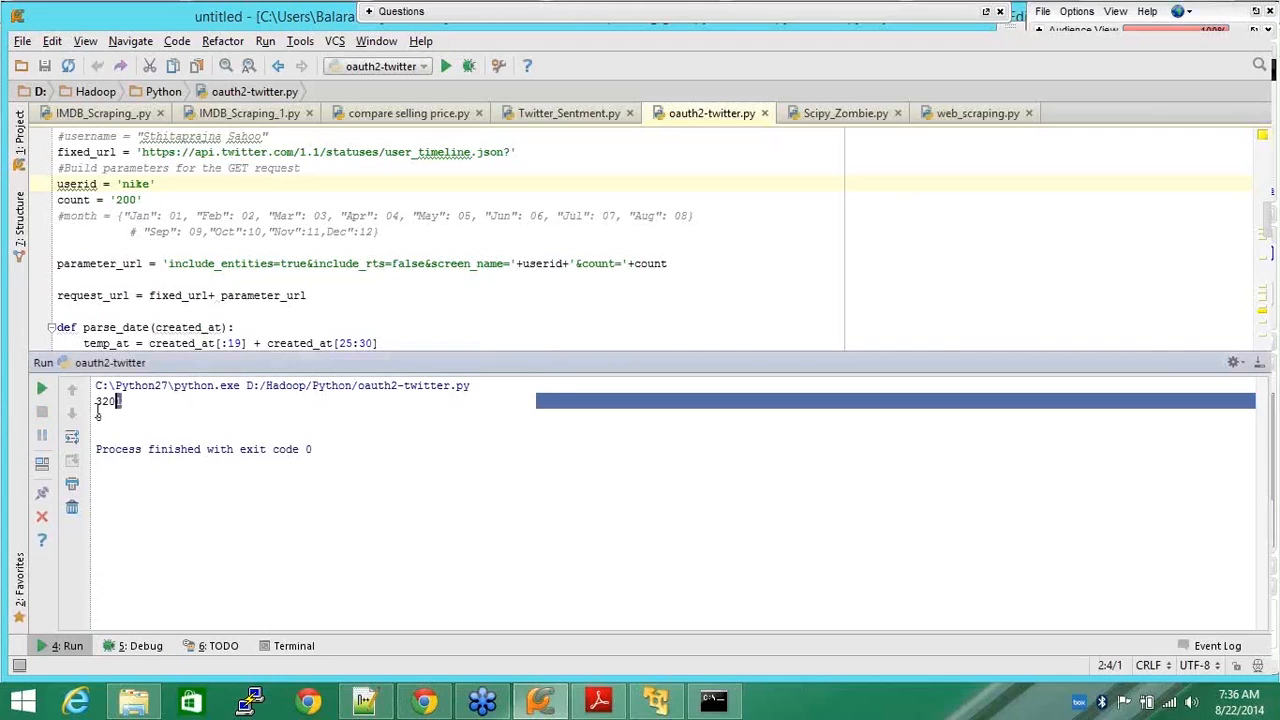
pyautogui.doubleClick(135, 184)
pyautogui.write('obama')
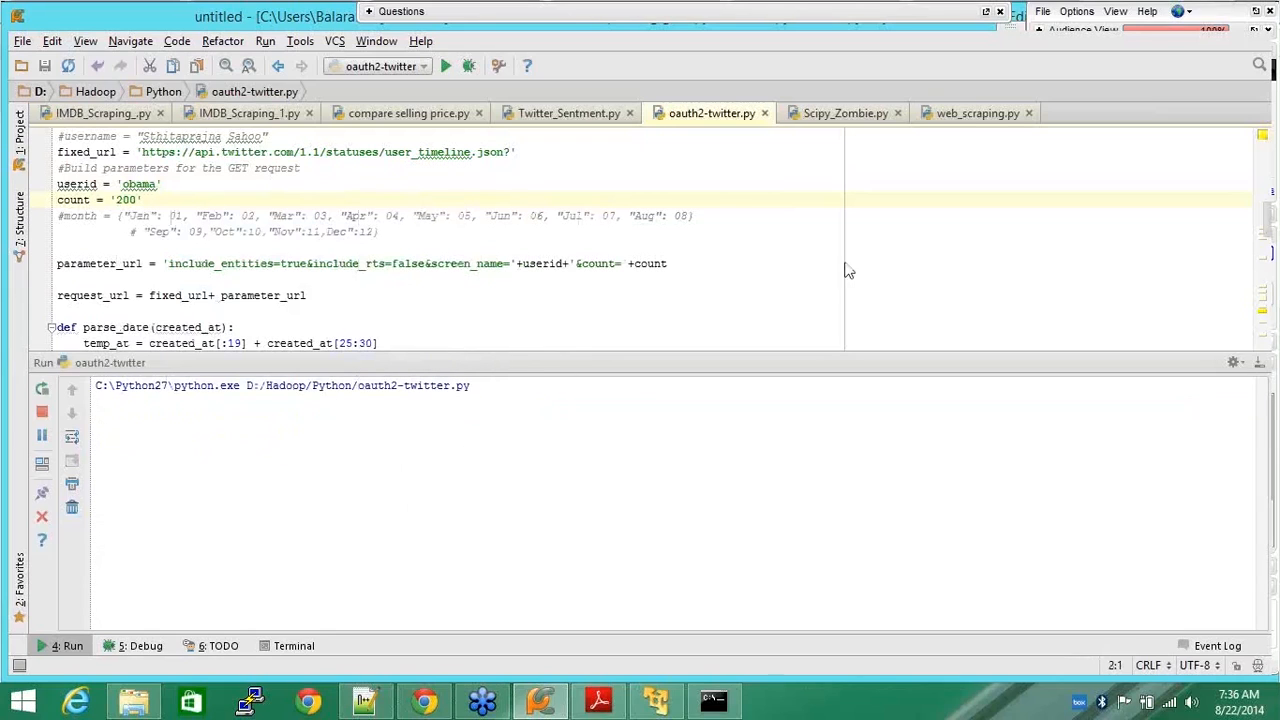
pyautogui.click(445, 65)
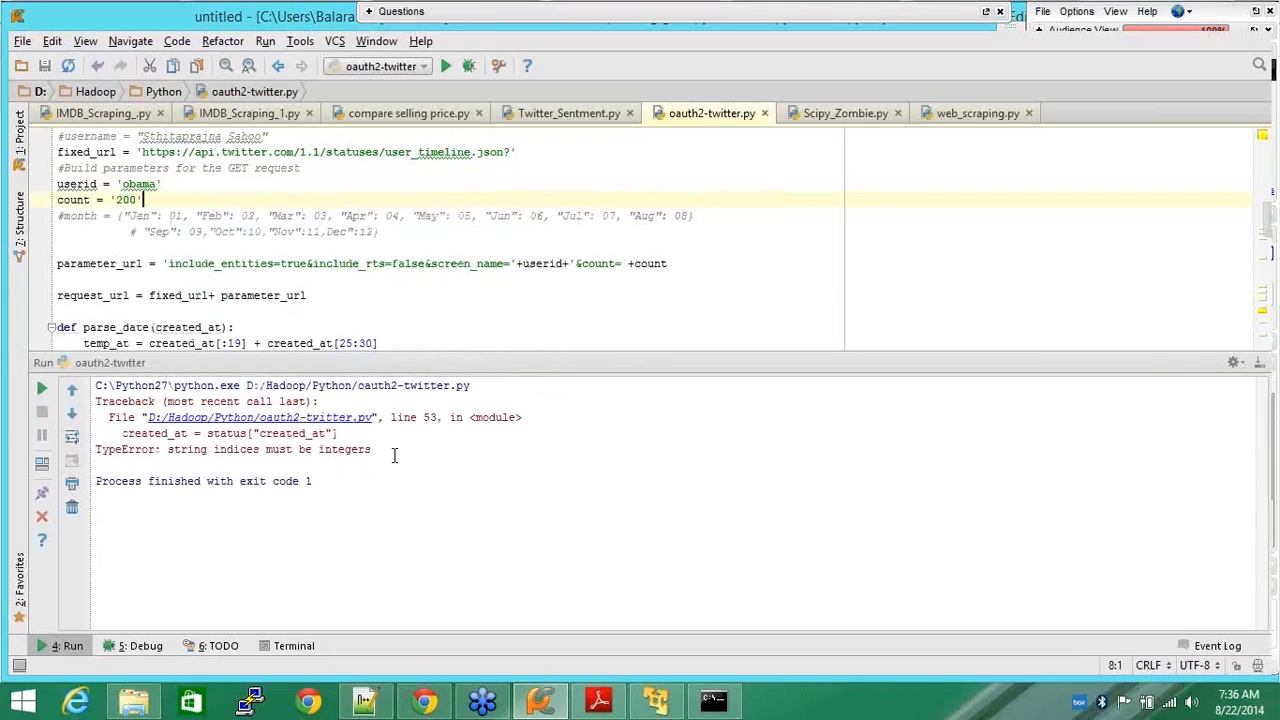